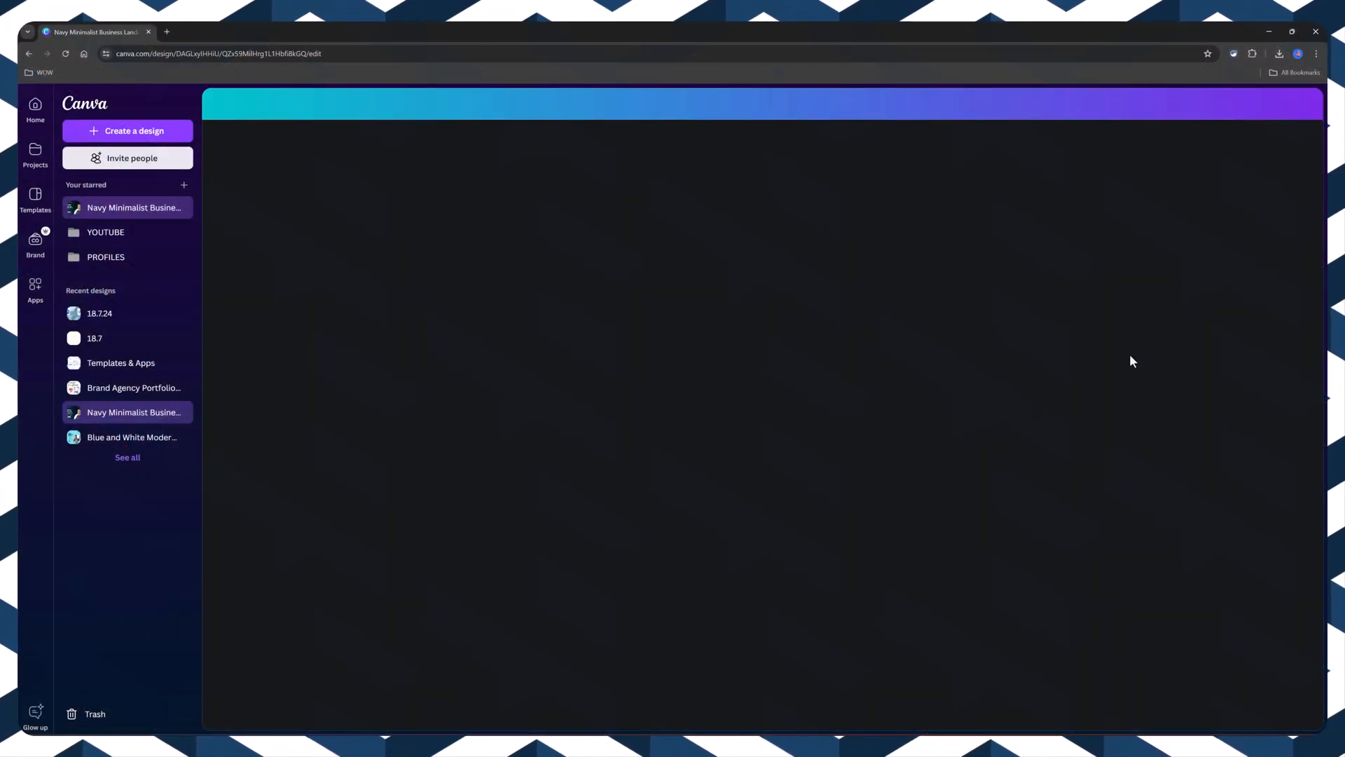
- View Iframely's Canva embed code page, then its Features overview
click(1264, 103)
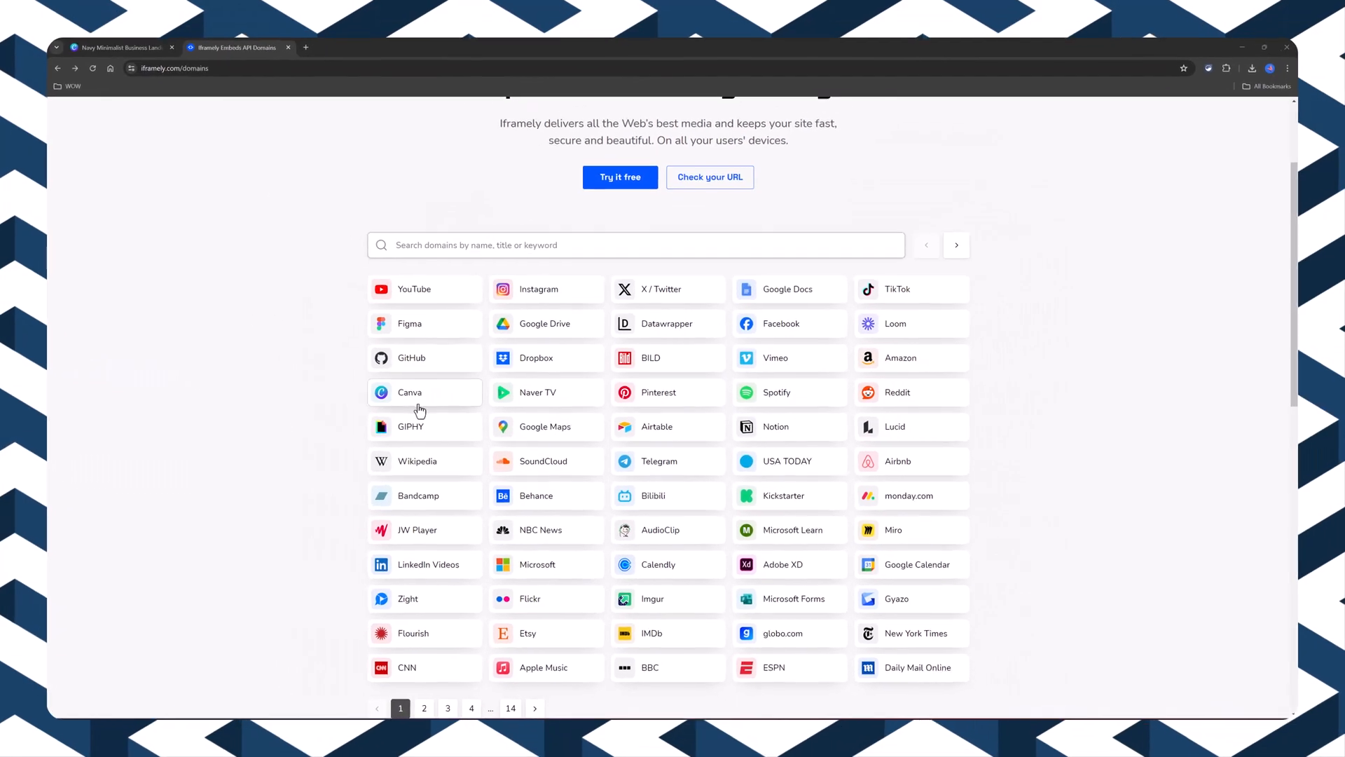
click(409, 391)
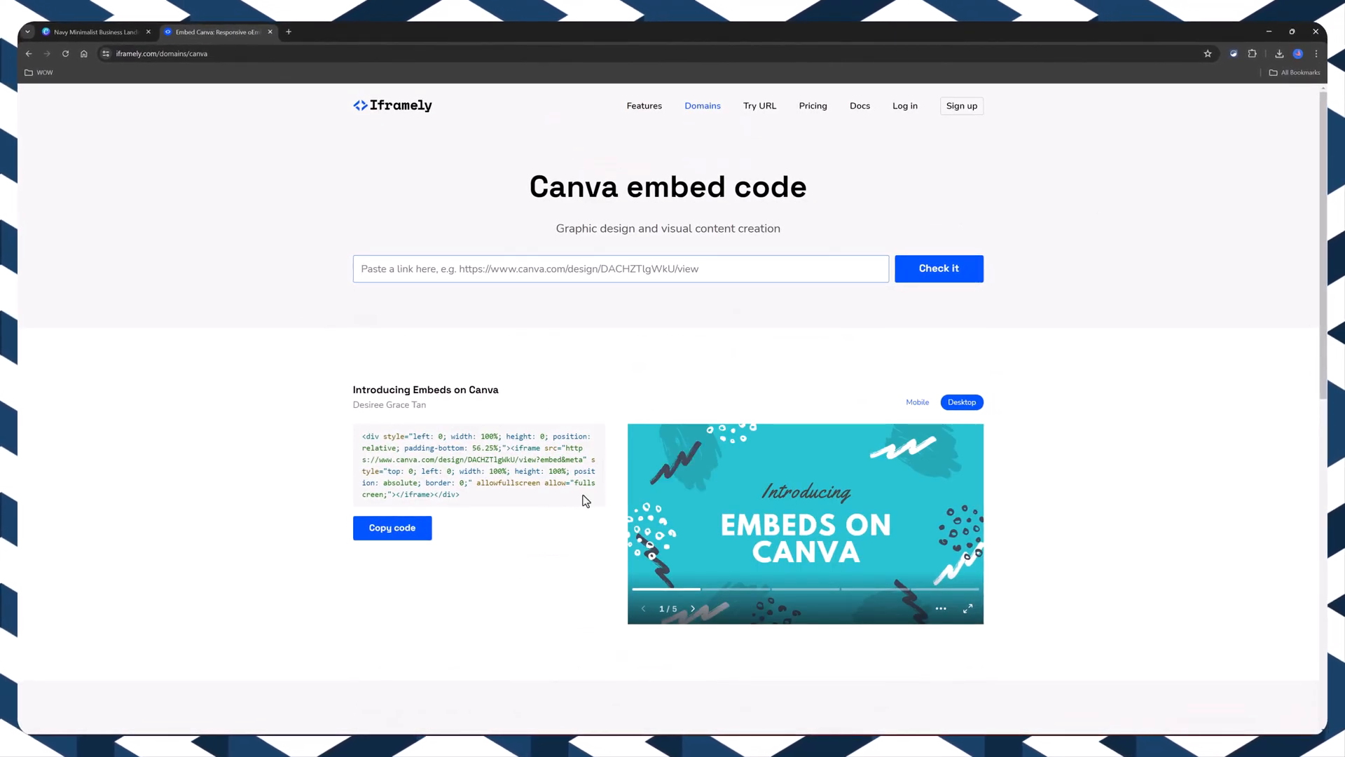
click(644, 106)
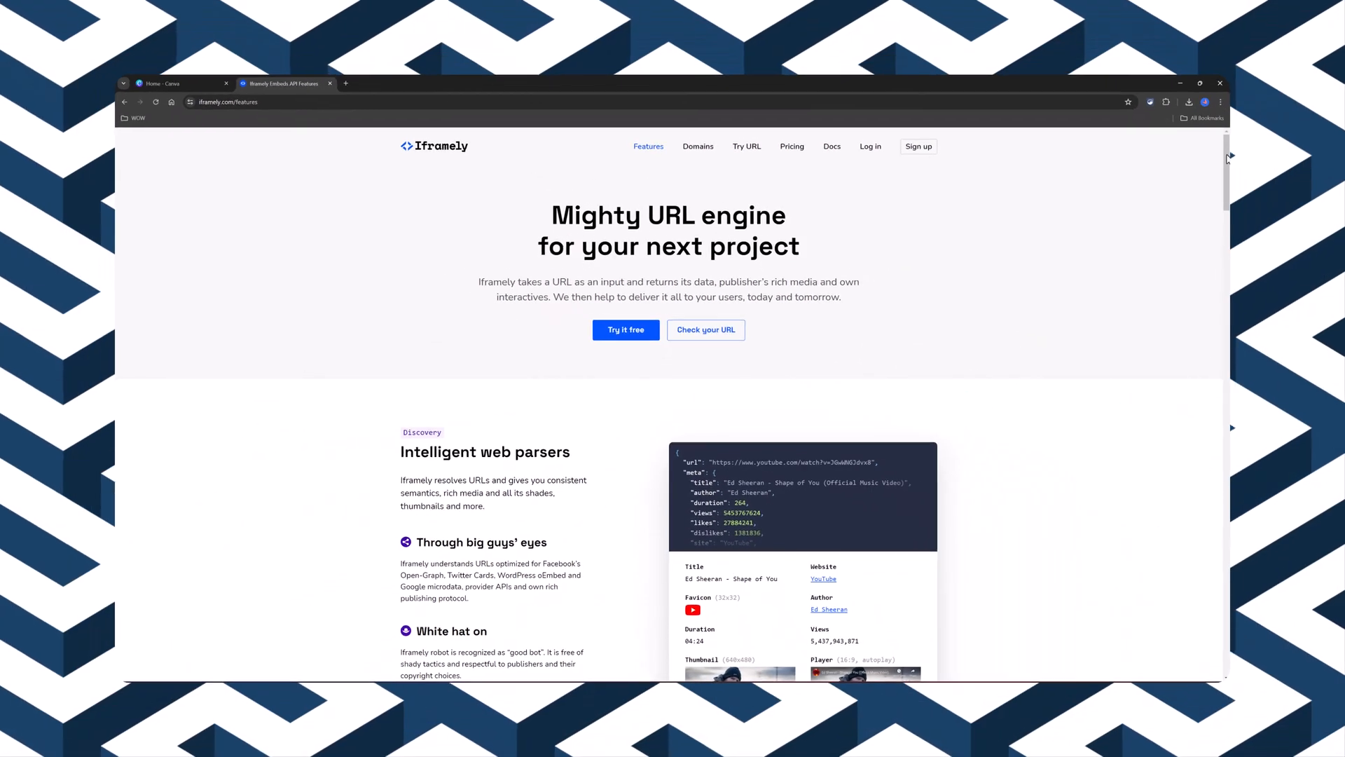
- Scroll through Iframely's Features page
scroll(down, 3)
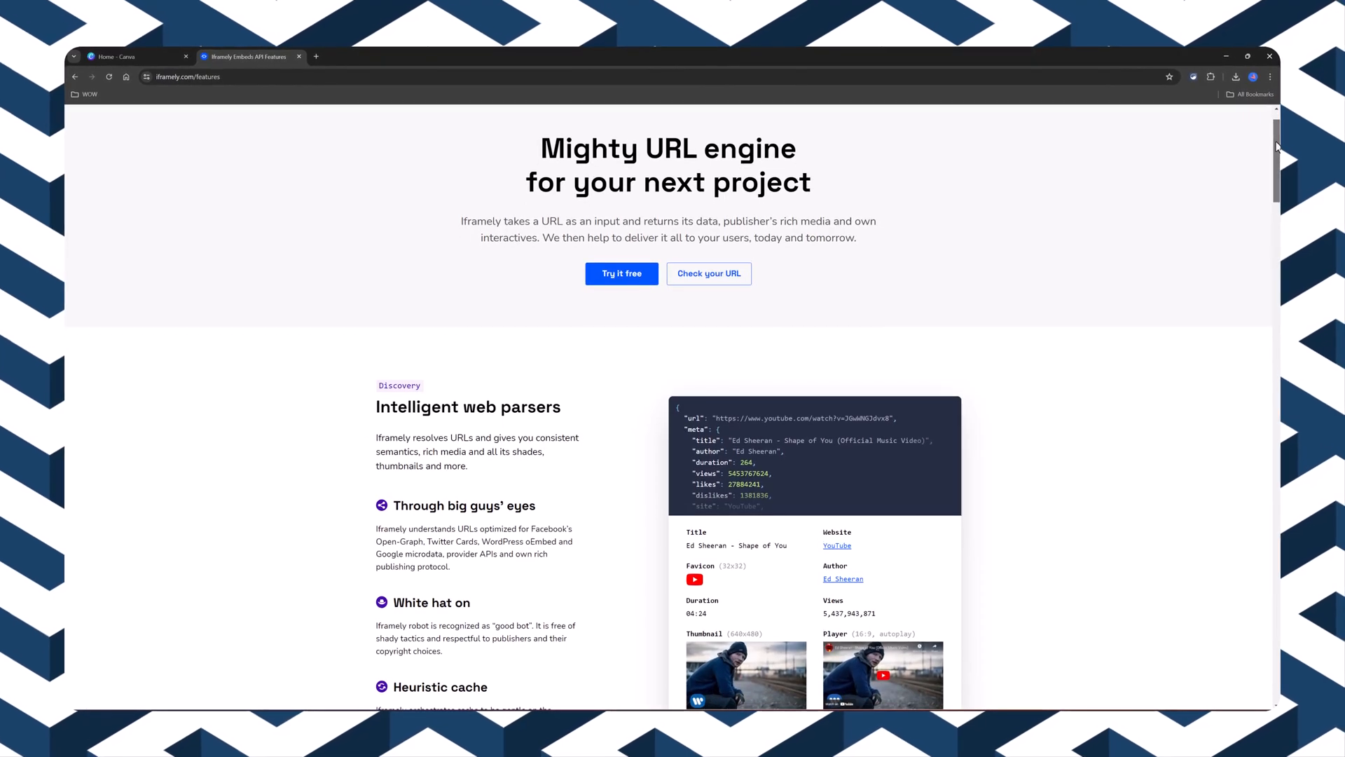
scroll(down, 3)
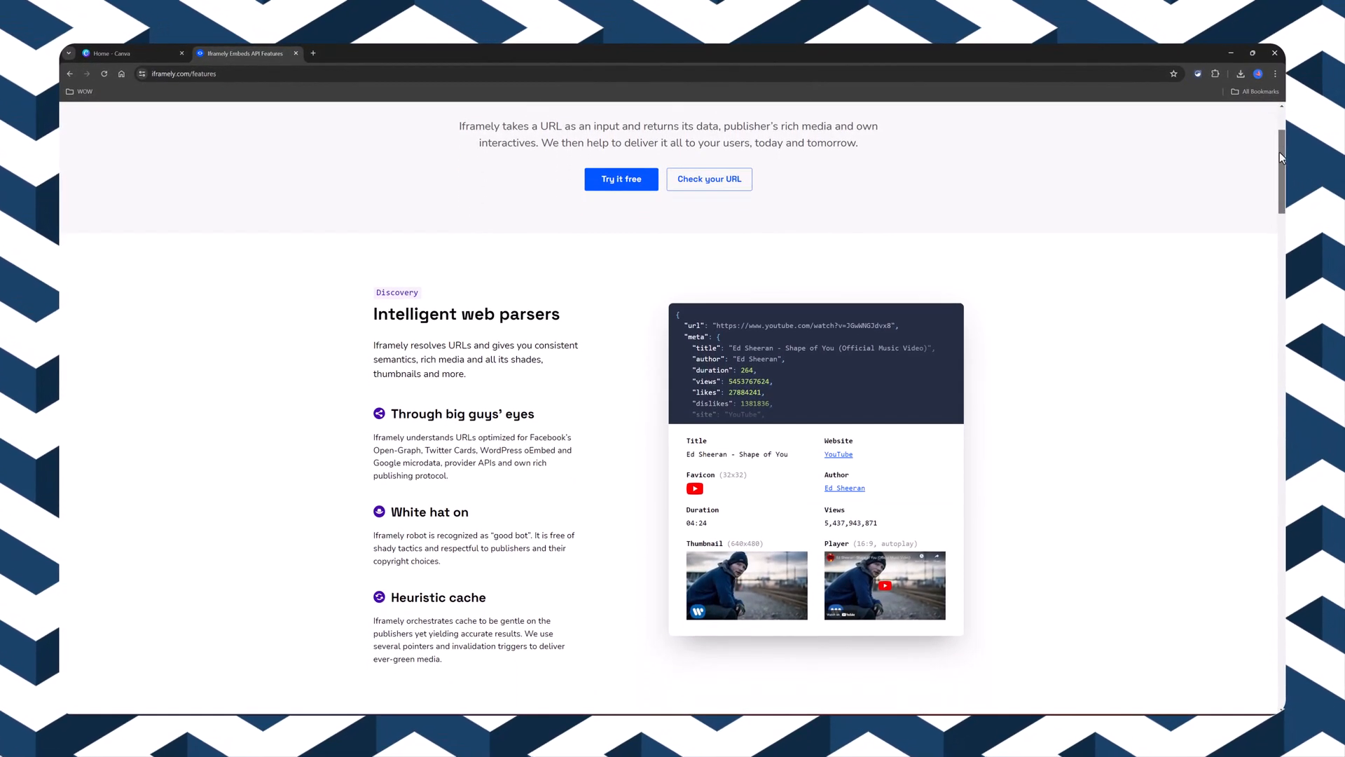
scroll(down, 3)
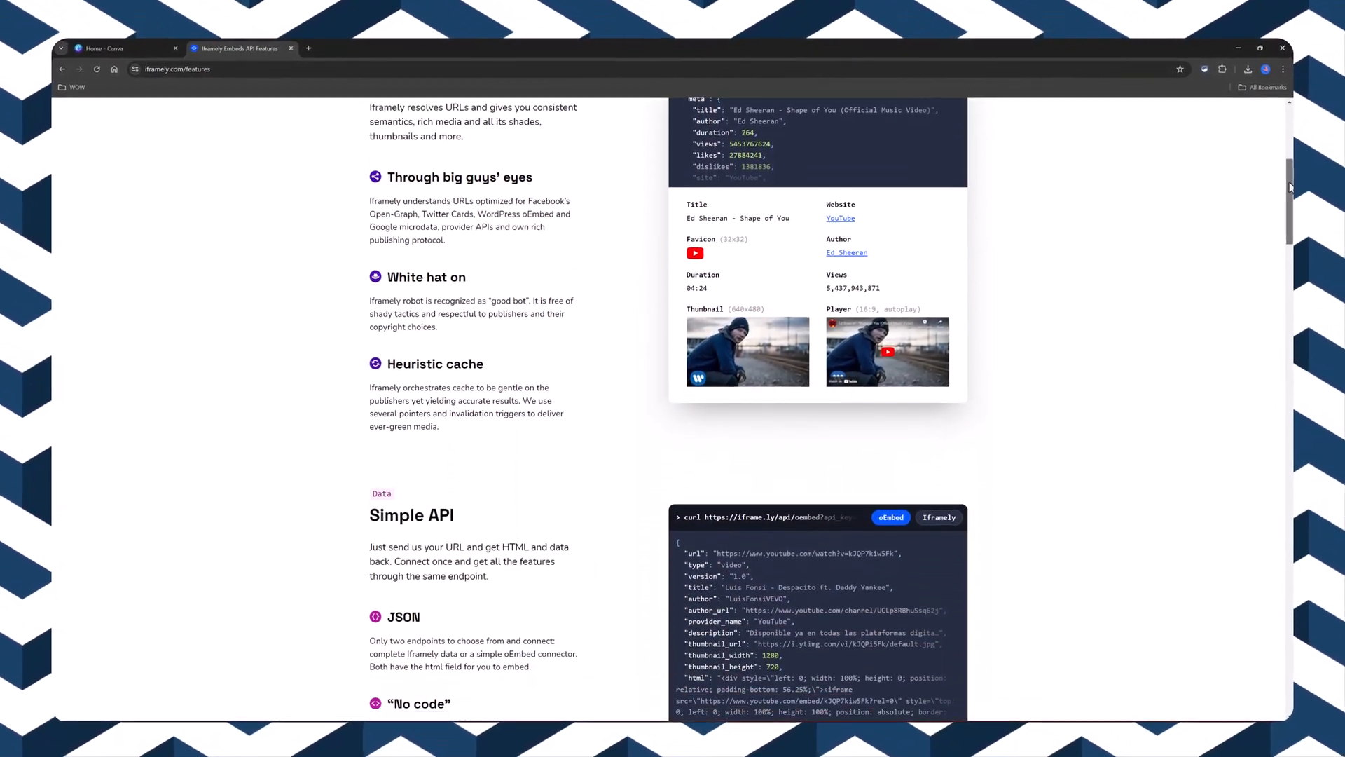
scroll(down, 3)
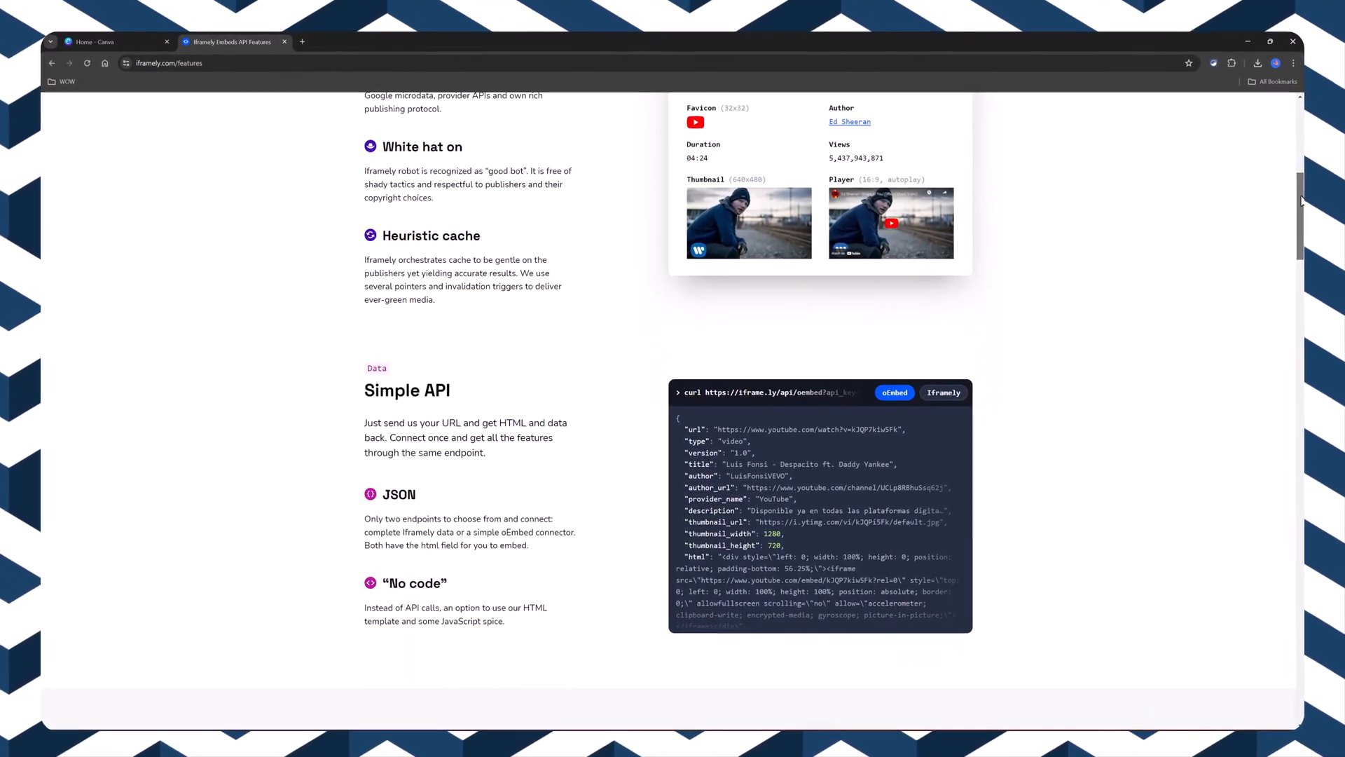
scroll(down, 3)
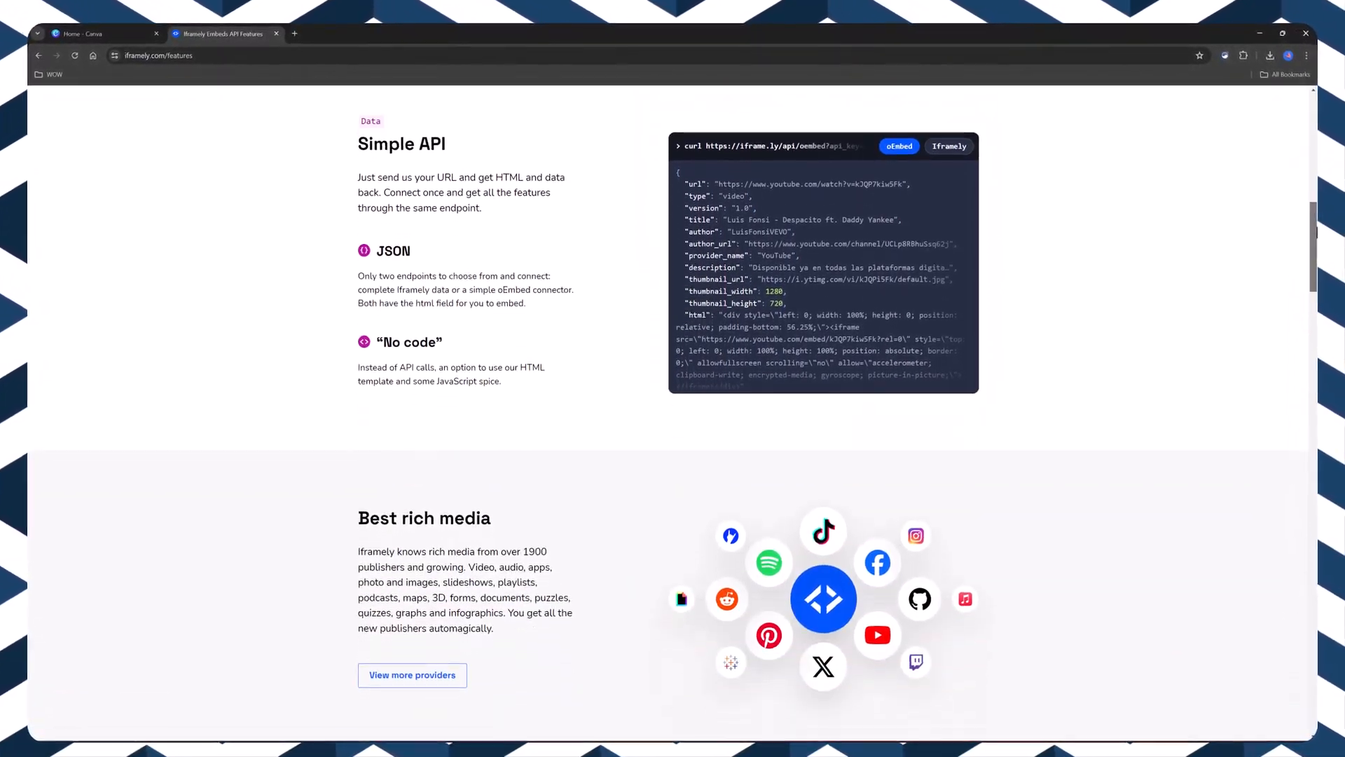
scroll(down, 3)
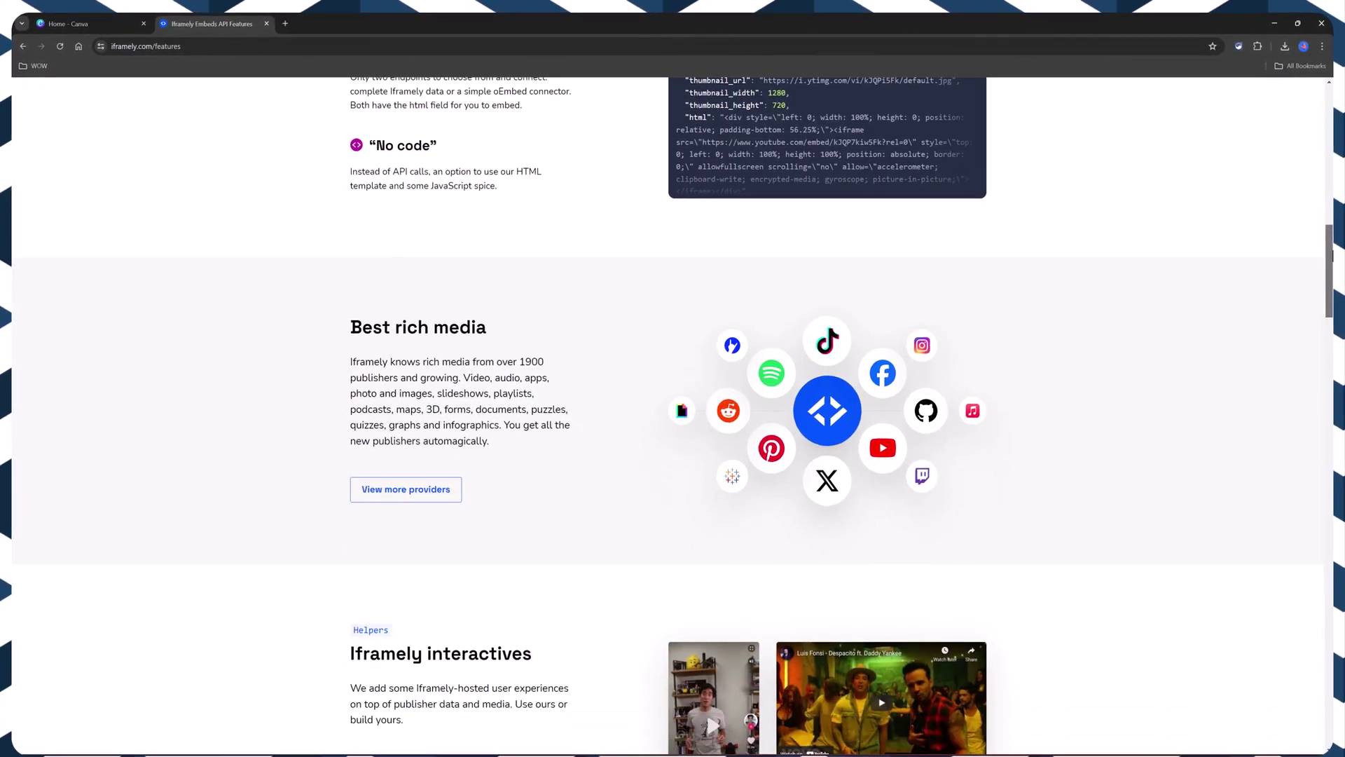
scroll(down, 3)
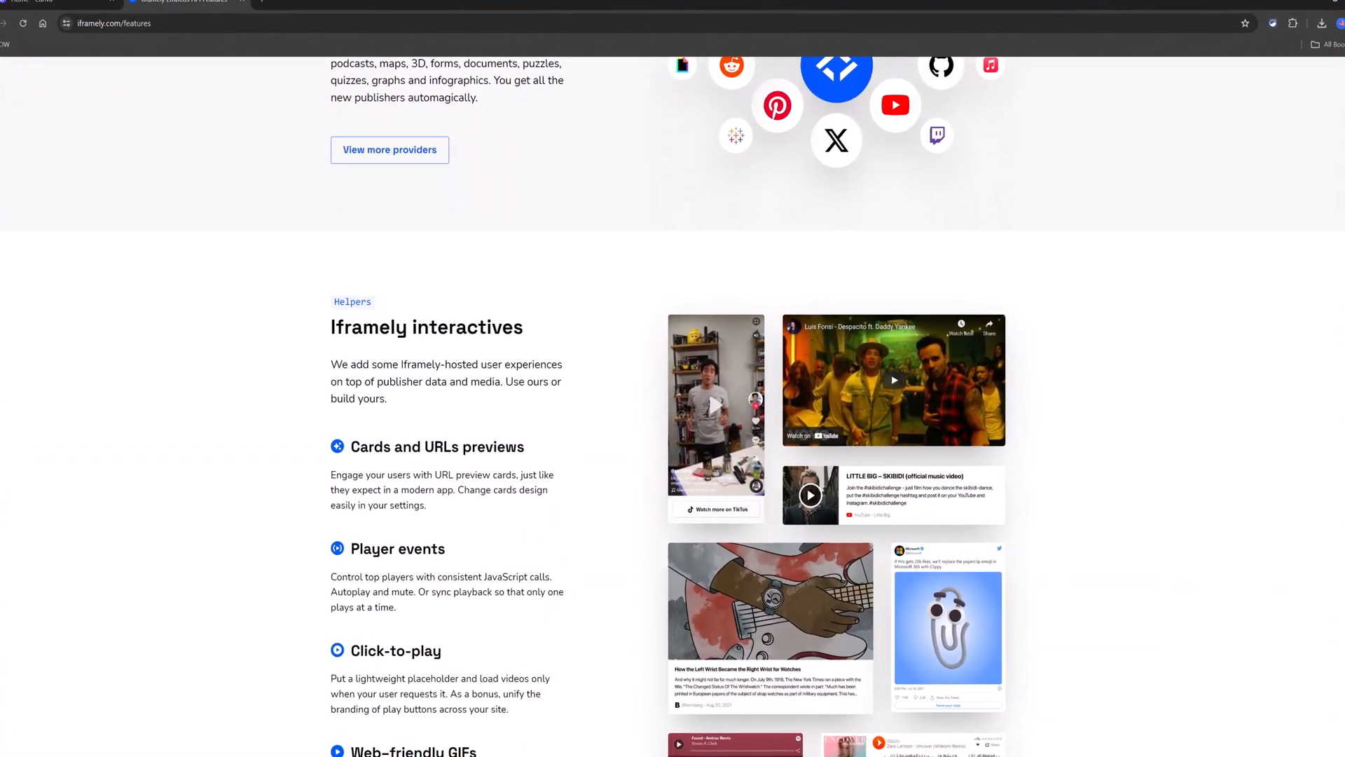
scroll(up, 3)
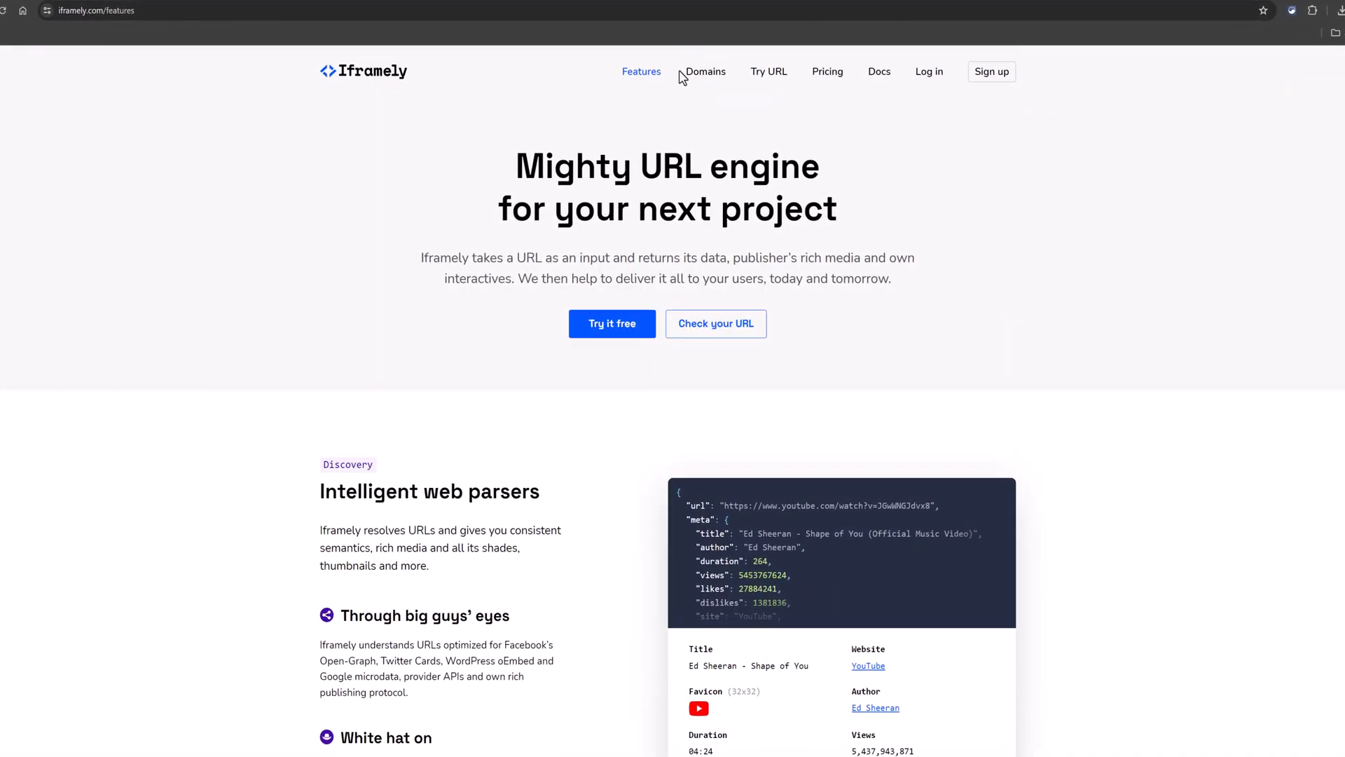
- Page through the supported publishers list to the last page (14) and back to page 1
click(705, 72)
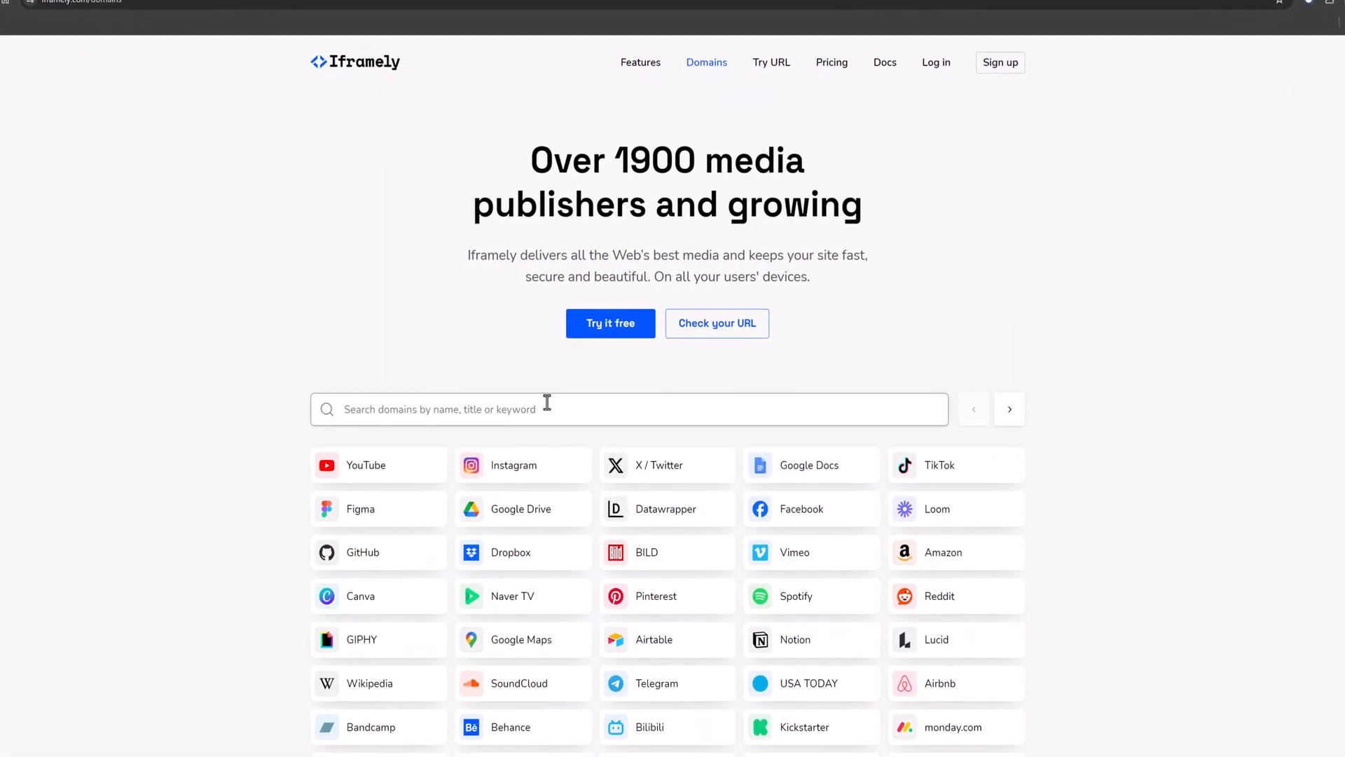
scroll(down, 3)
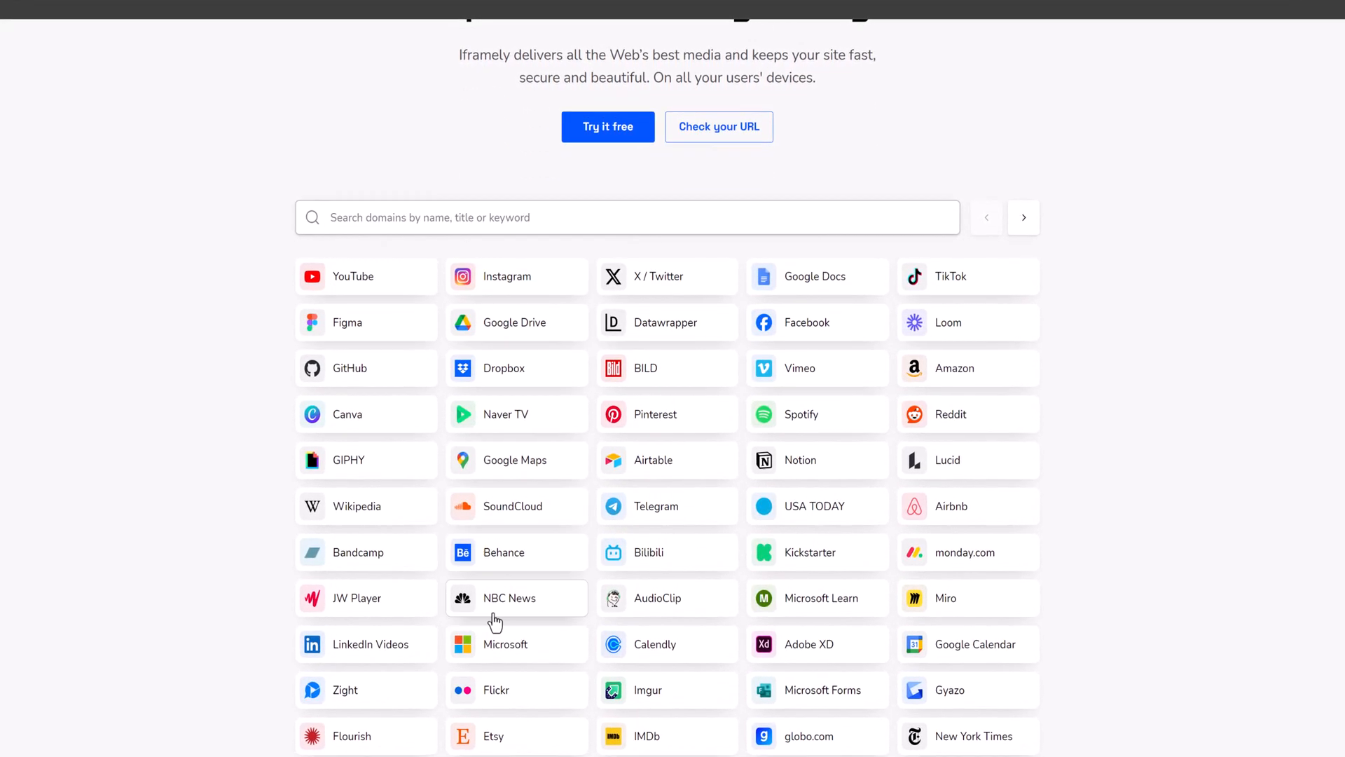
scroll(down, 3)
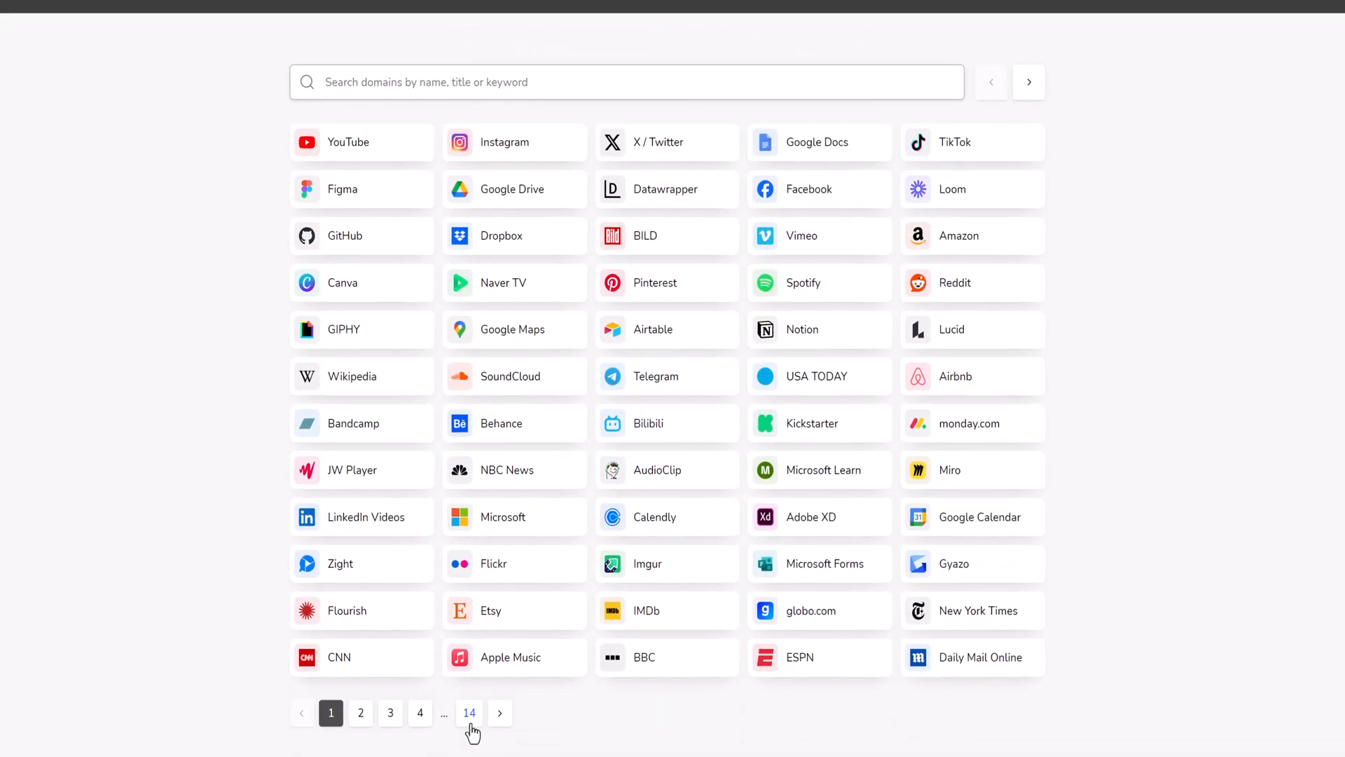
click(470, 712)
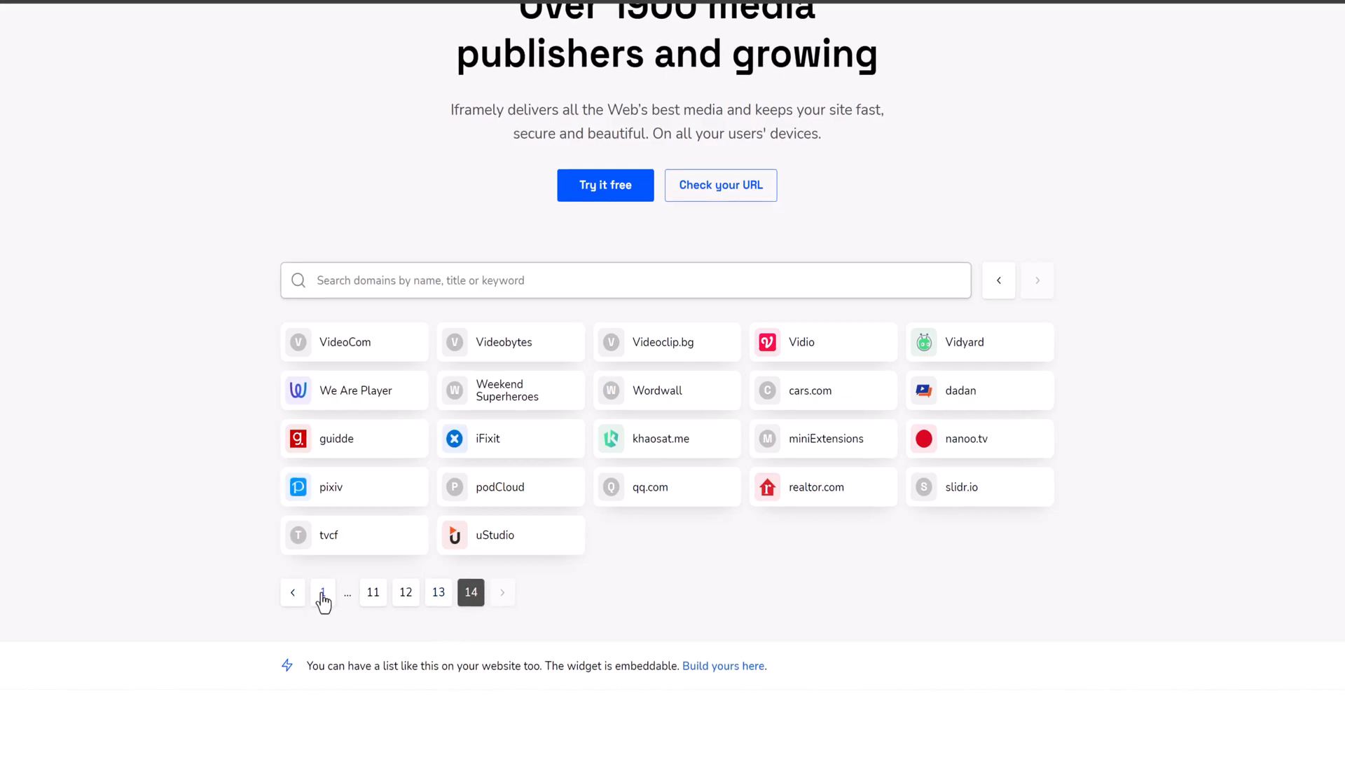
click(323, 592)
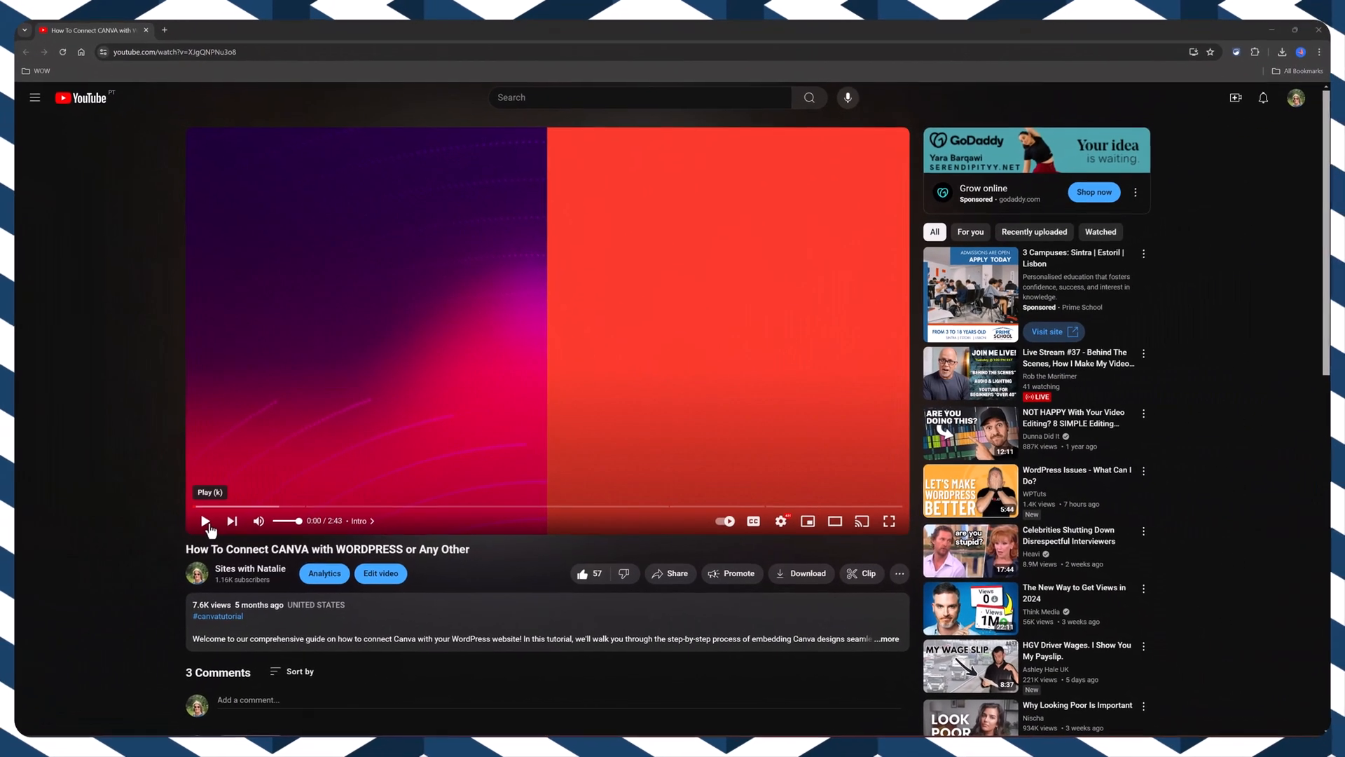
- Watch part of the Canva-to-WordPress YouTube tutorial, then switch to the Canva landing-page design
click(204, 520)
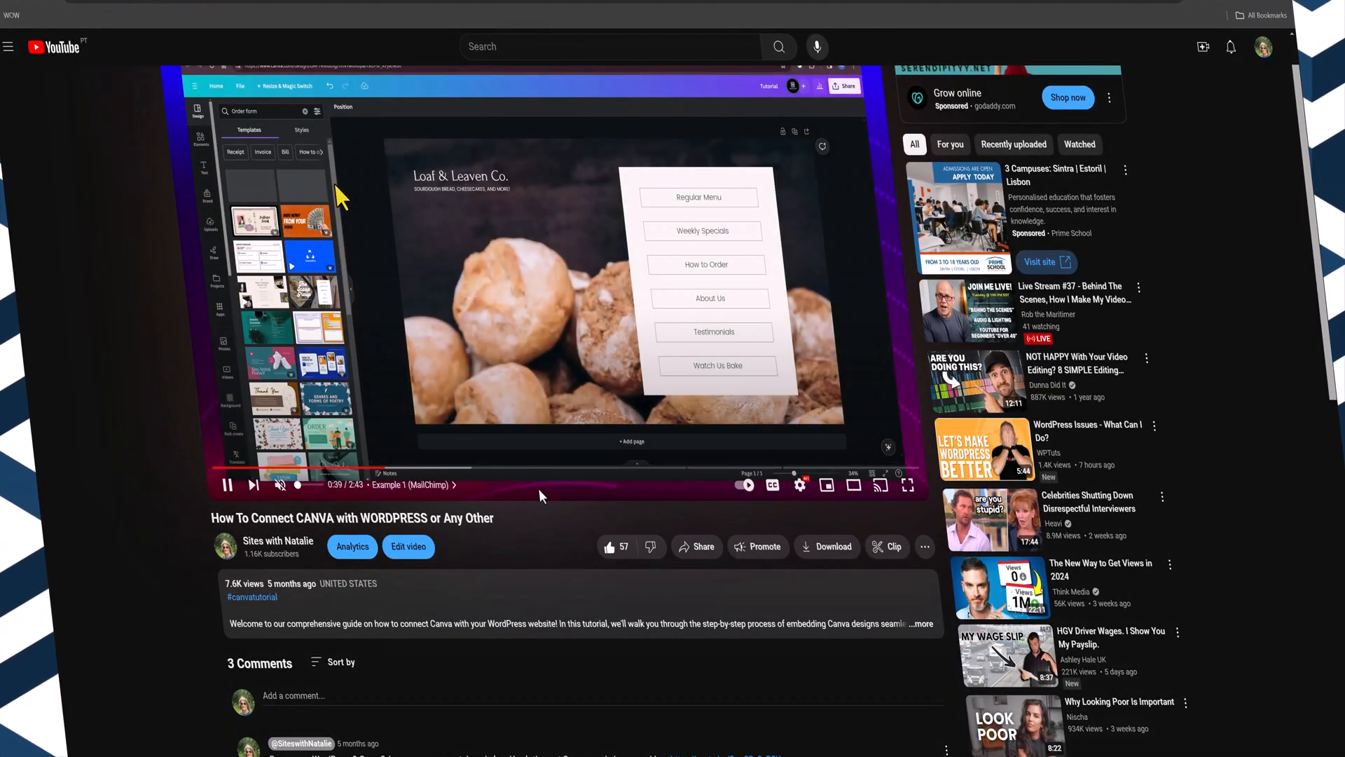
click(840, 86)
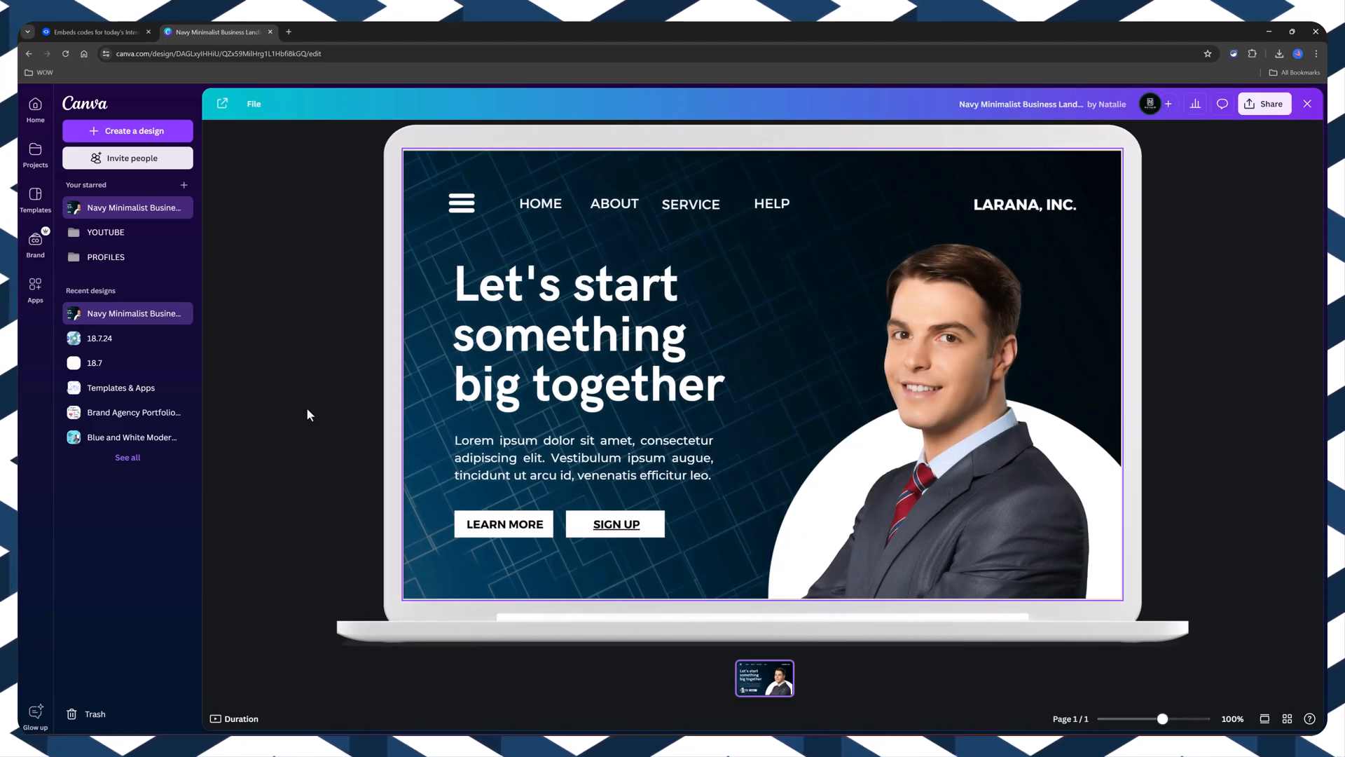
- Review and confirm the YouTube channel link on the landing page's SIGN UP button
click(539, 280)
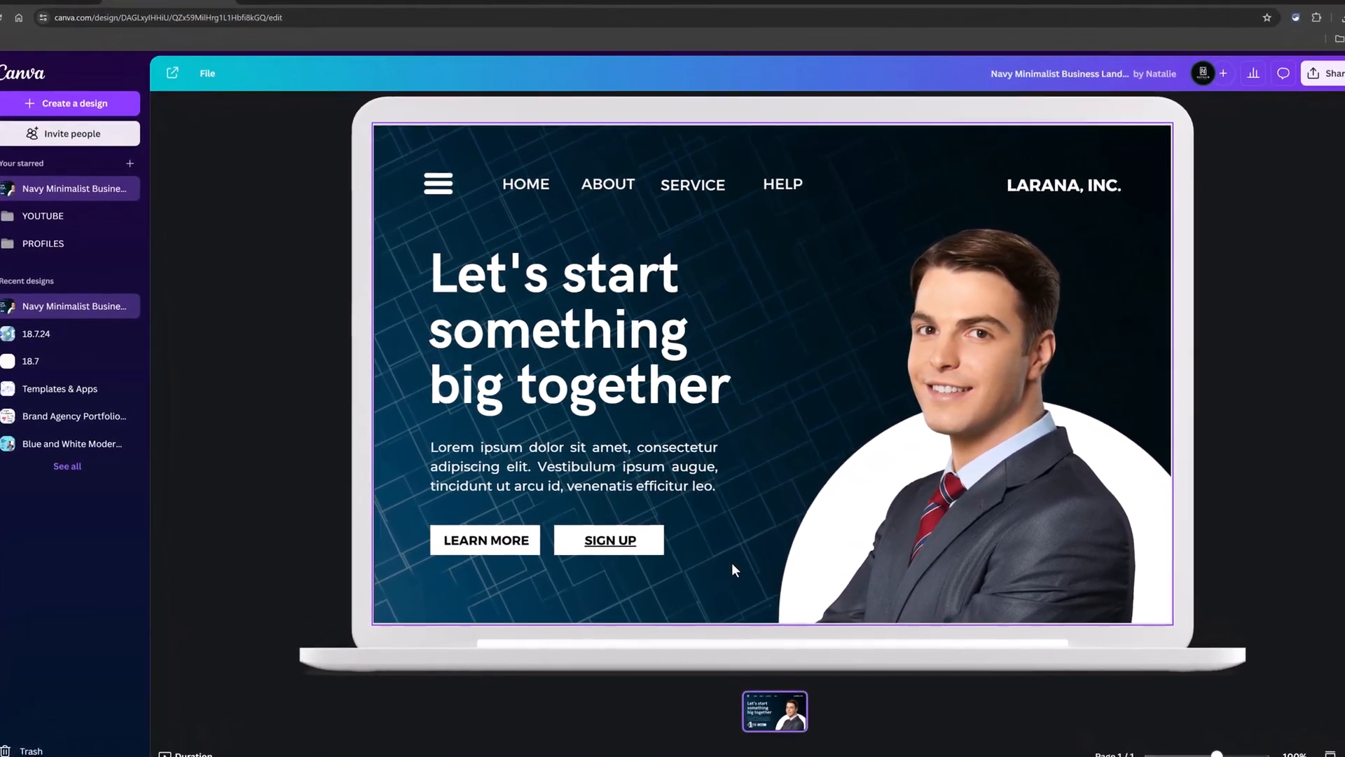
click(610, 539)
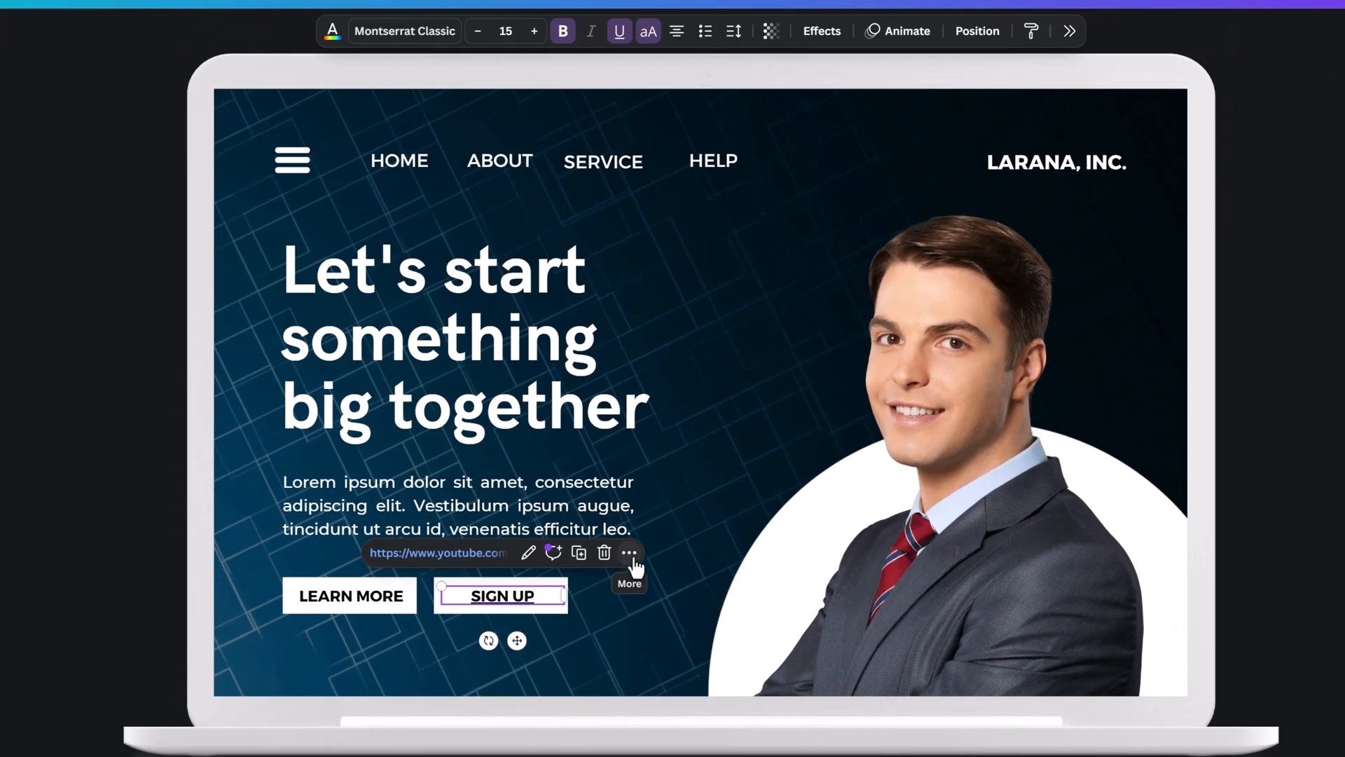
click(630, 552)
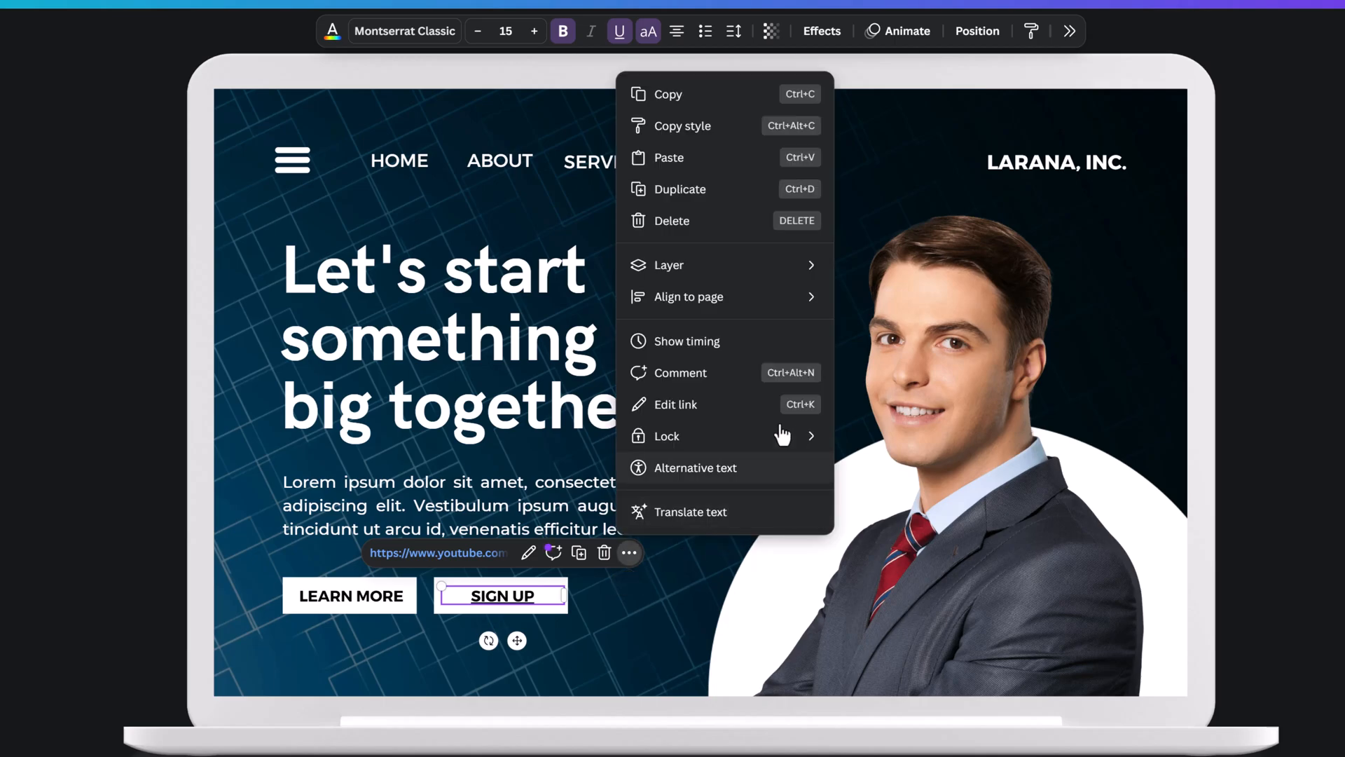
click(675, 404)
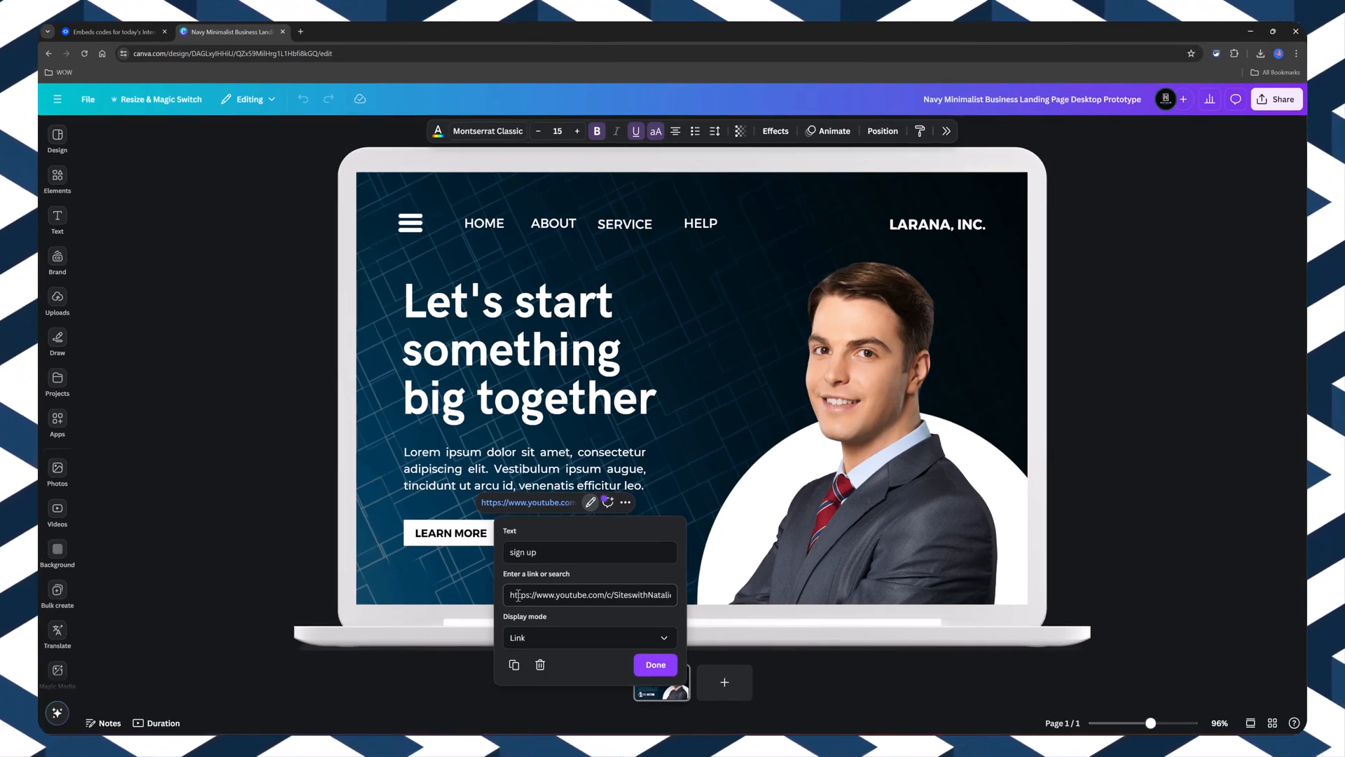
click(655, 664)
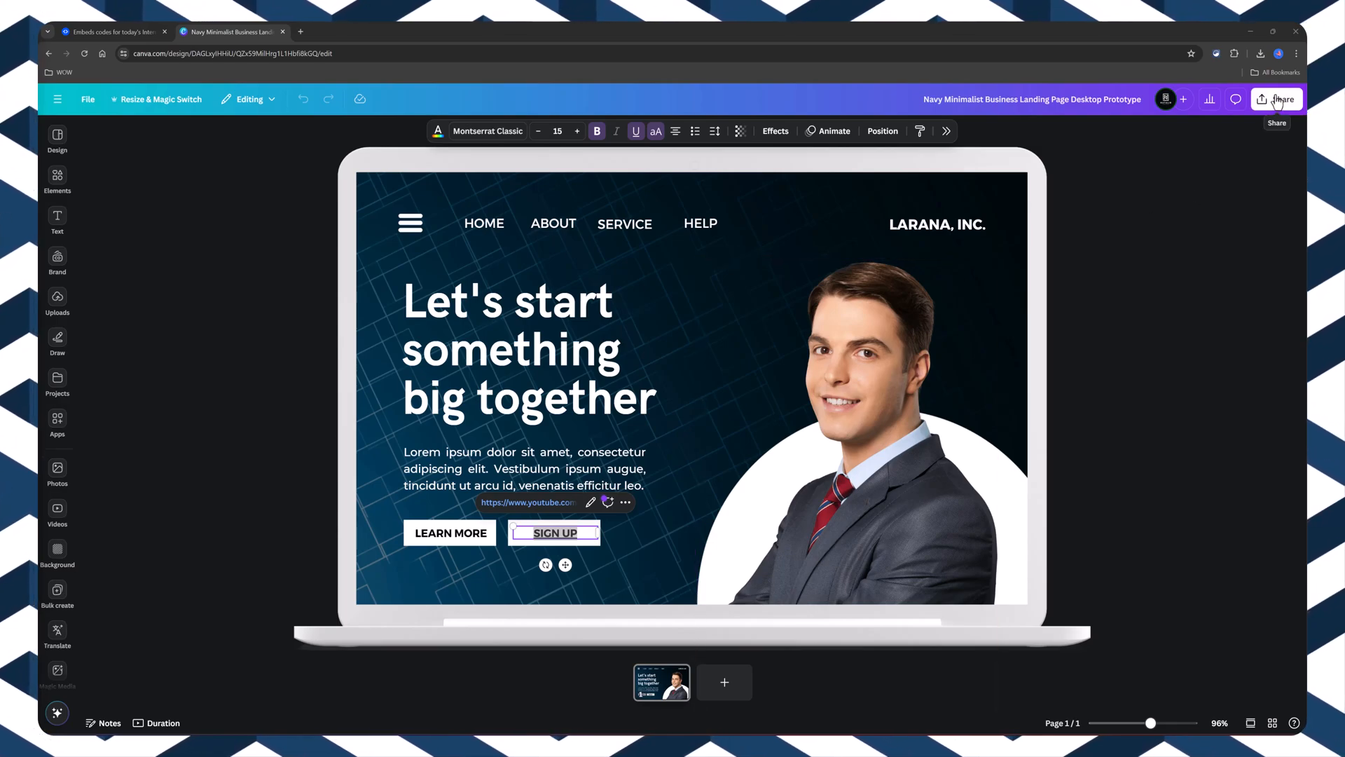
- Create a public view link for the Navy Minimalist landing page design
click(1277, 98)
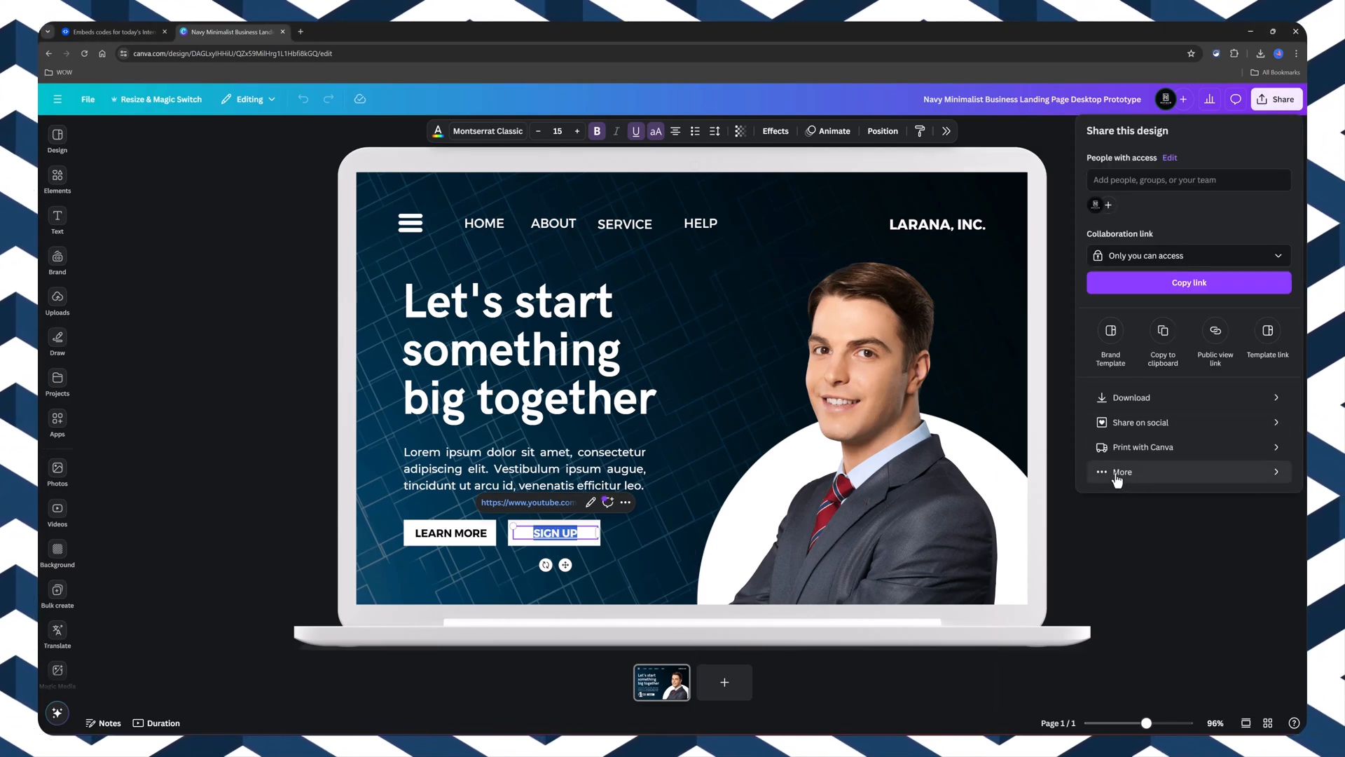
click(1122, 471)
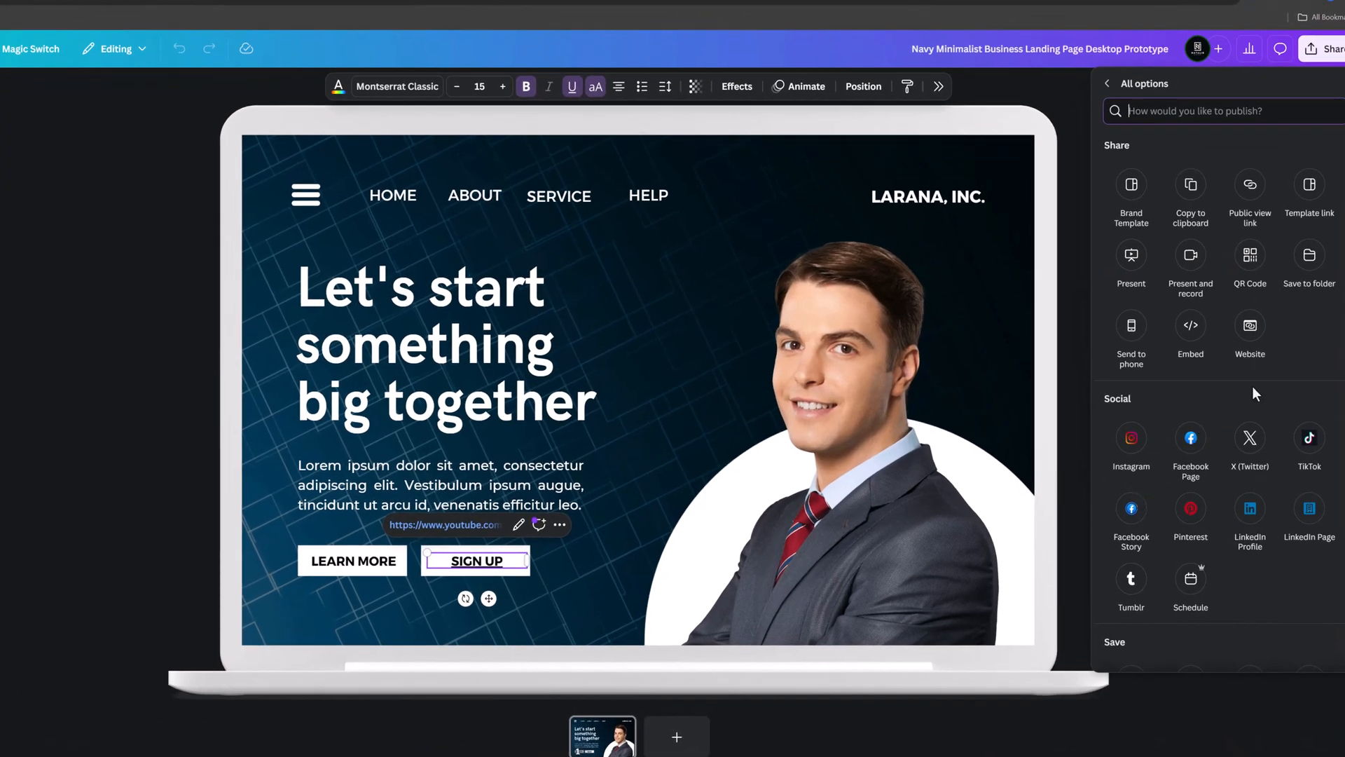
click(1191, 325)
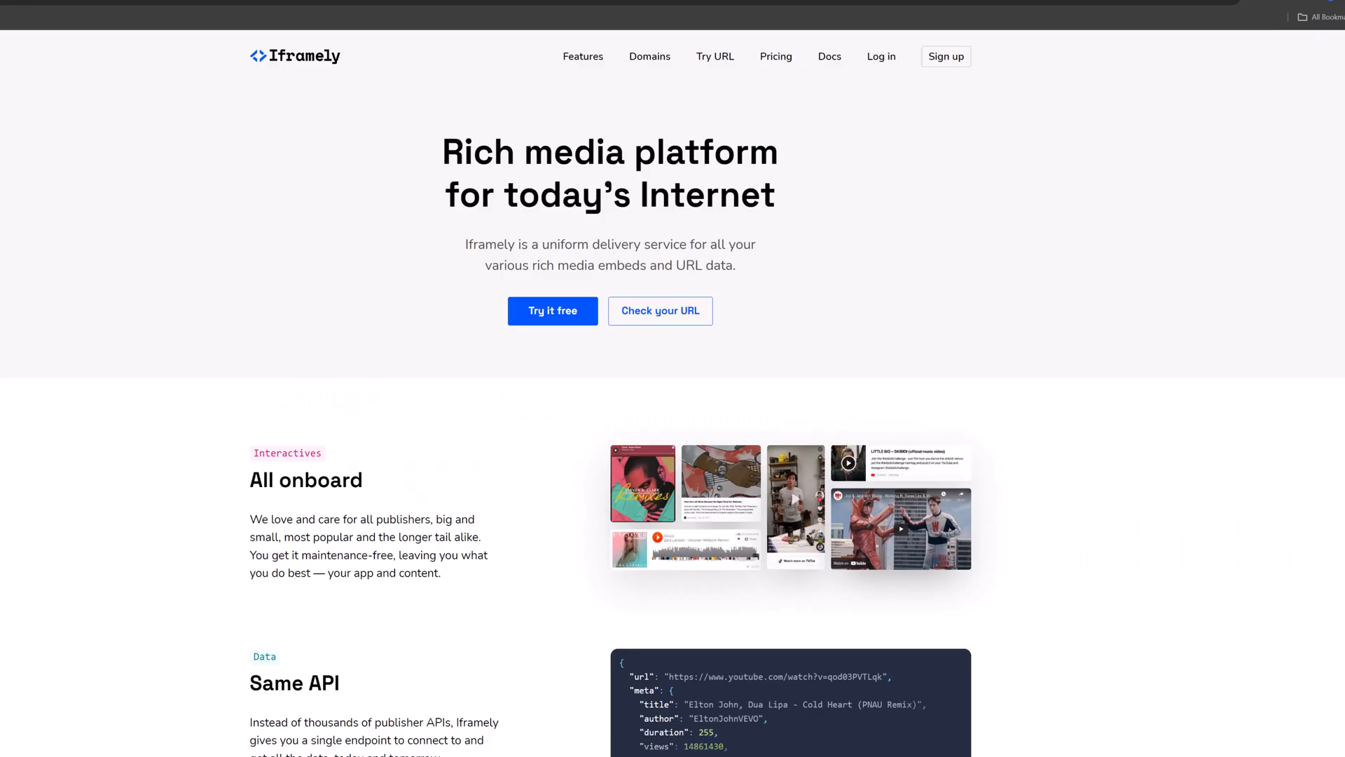
mouse_move(297, 56)
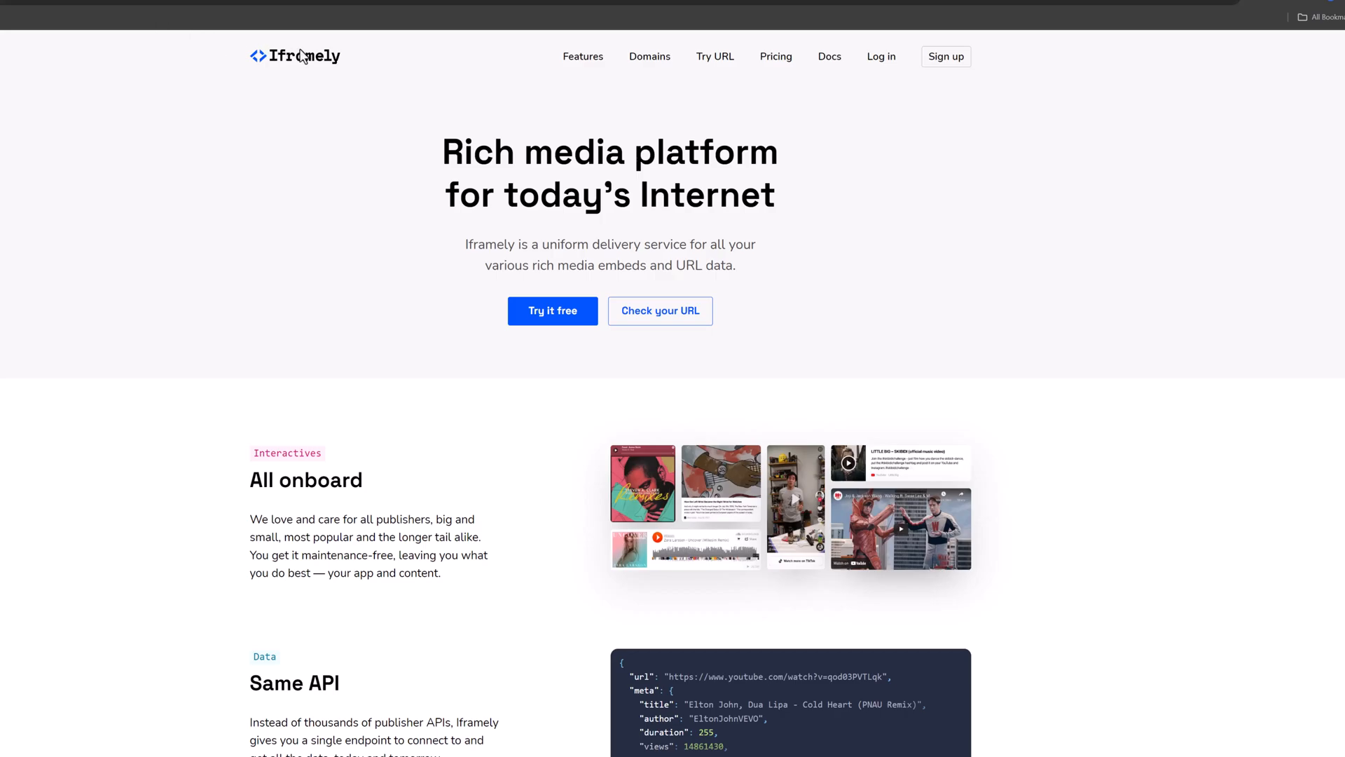
mouse_move(674, 57)
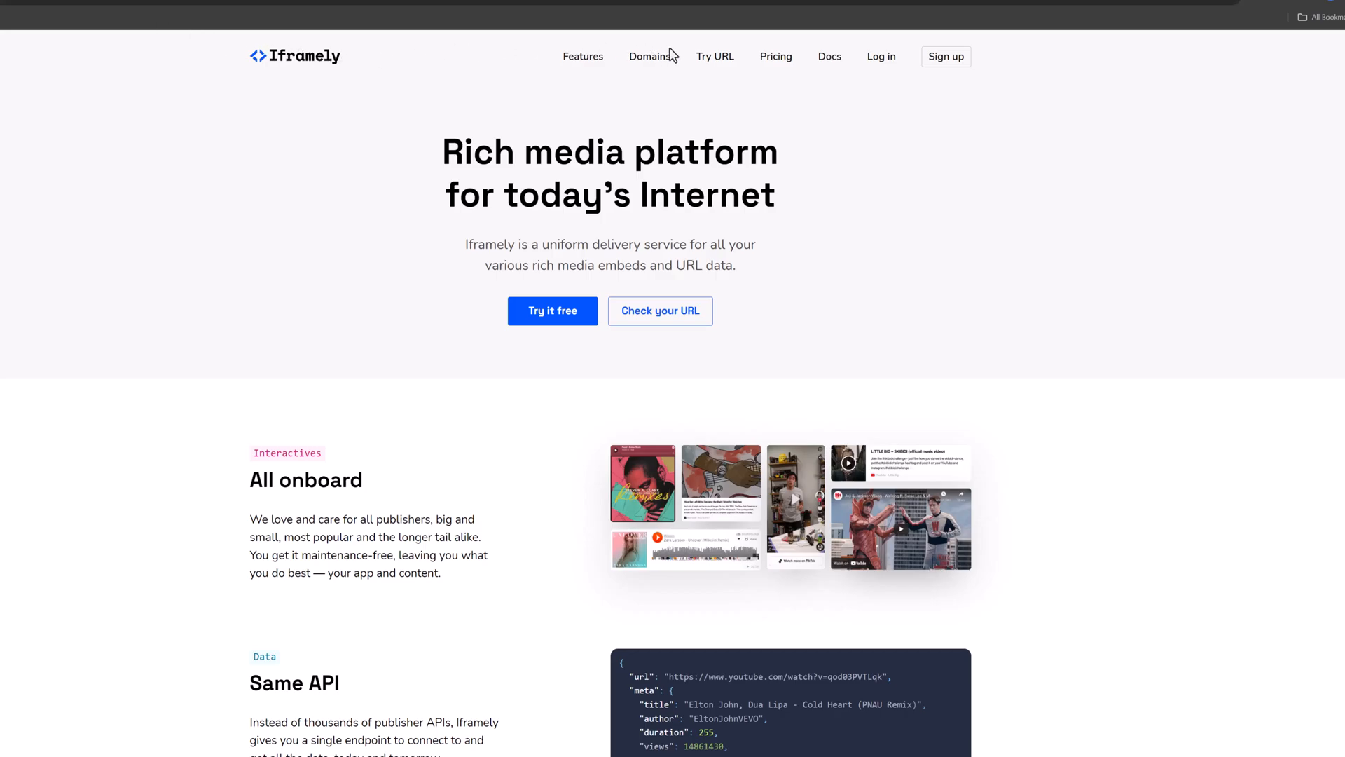
- Generate Iframely Canva embed code from the pasted view link canva.com/design/DAGLxylHHiU/…/view
click(649, 57)
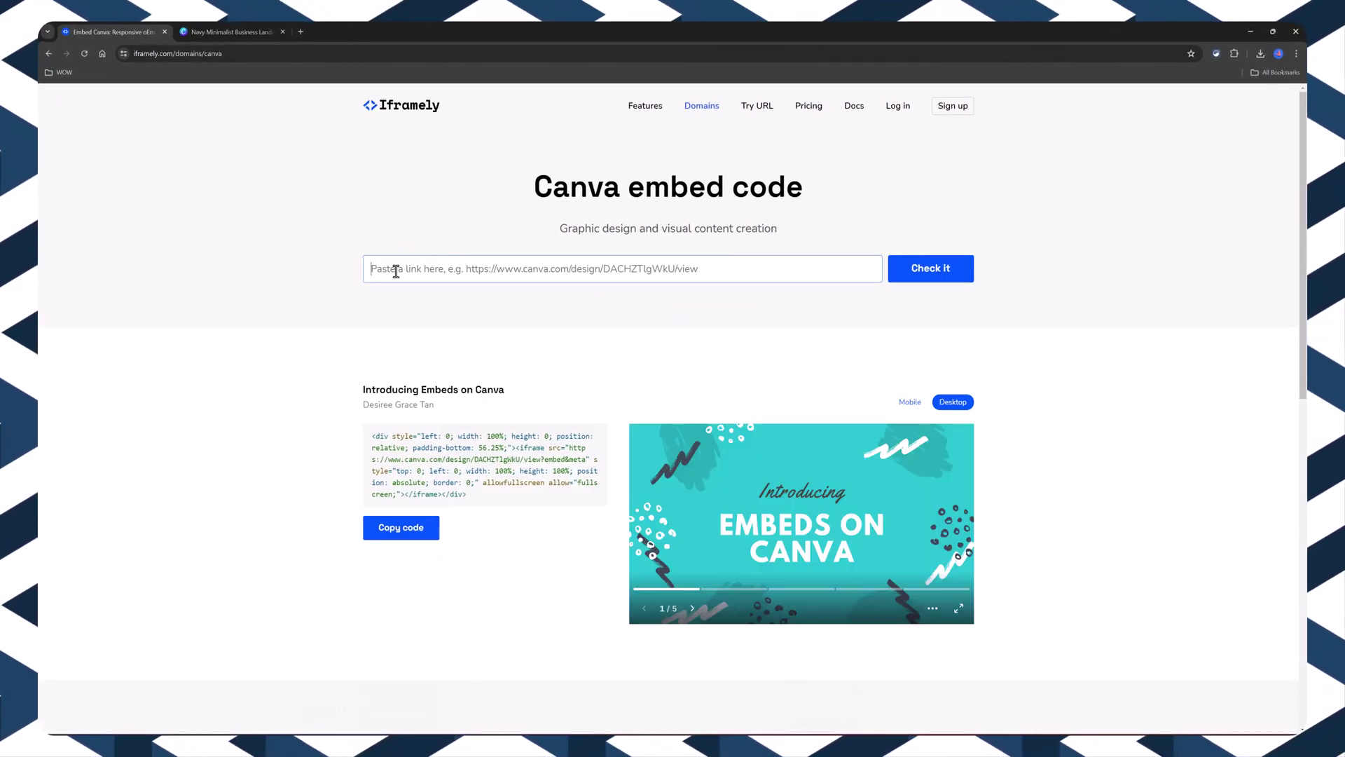
text(https://www.canva.com/design/DAGLxylHHiU/xFTms1F_FUq2ZTi4ZRX6QQ/view)
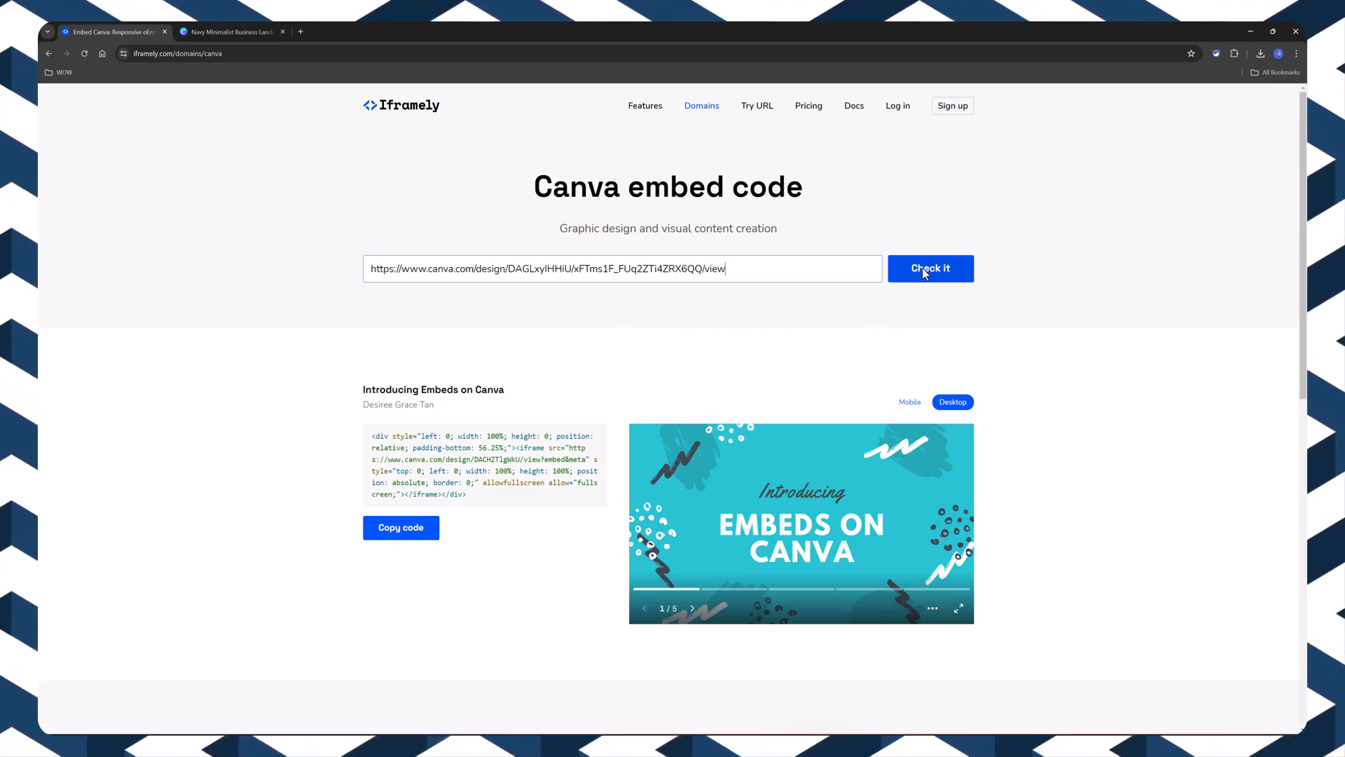
click(930, 268)
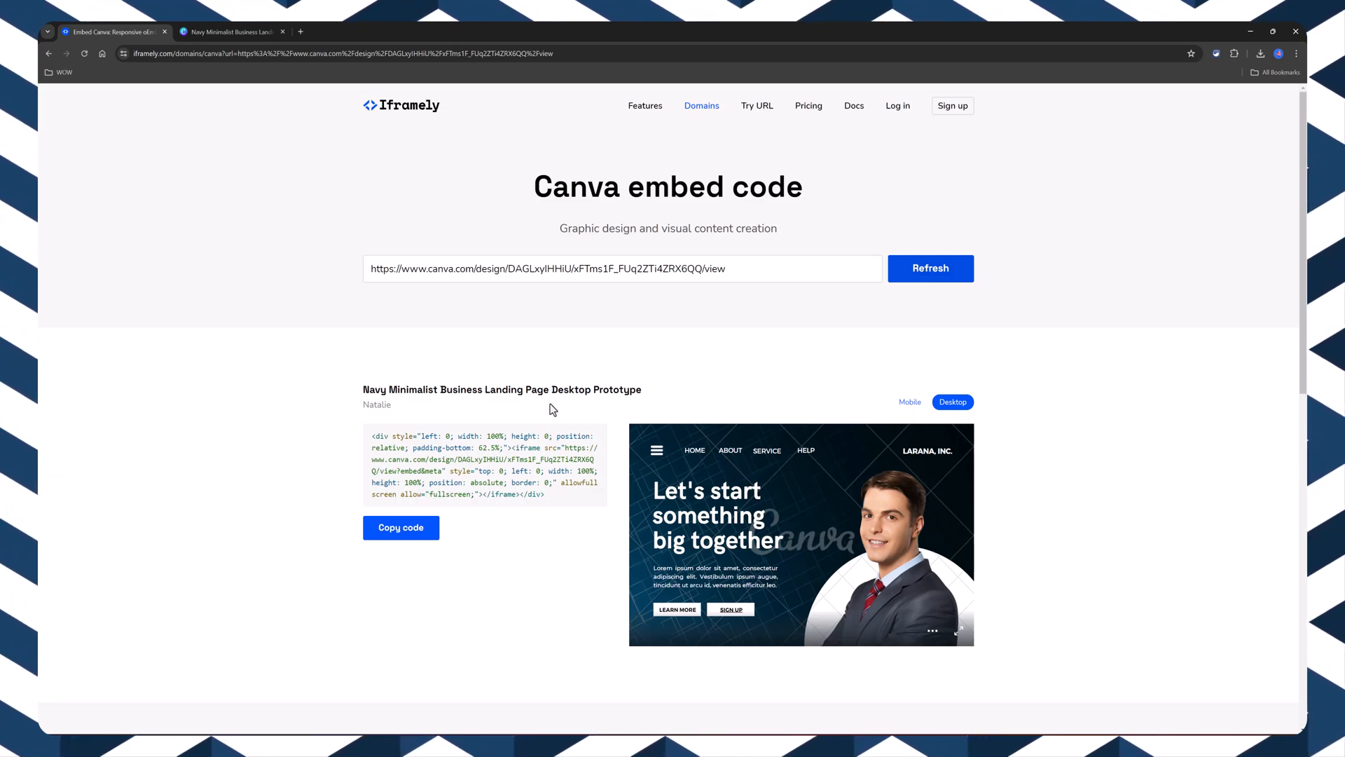
mouse_move(237, 289)
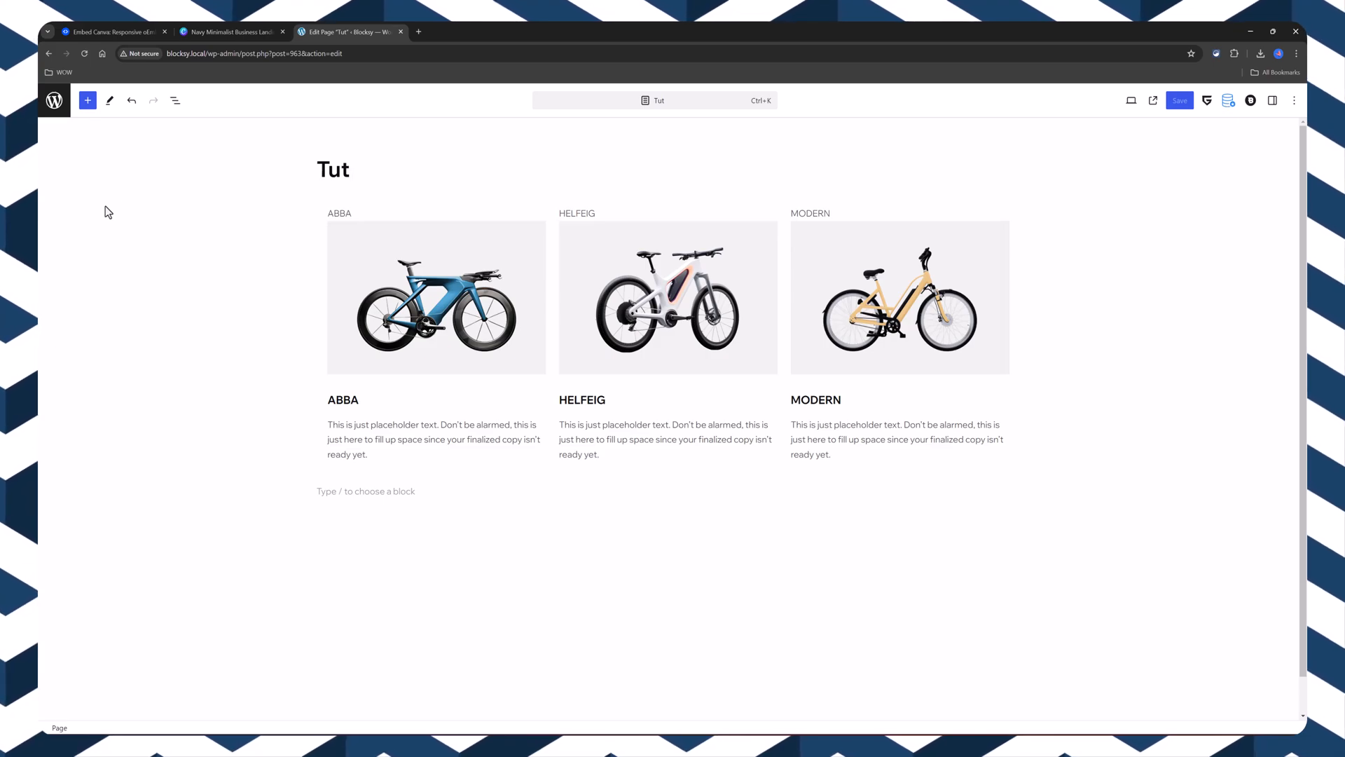
- Insert a Row holding a Custom HTML block with the Iframely embed code below the bike cards
click(342, 169)
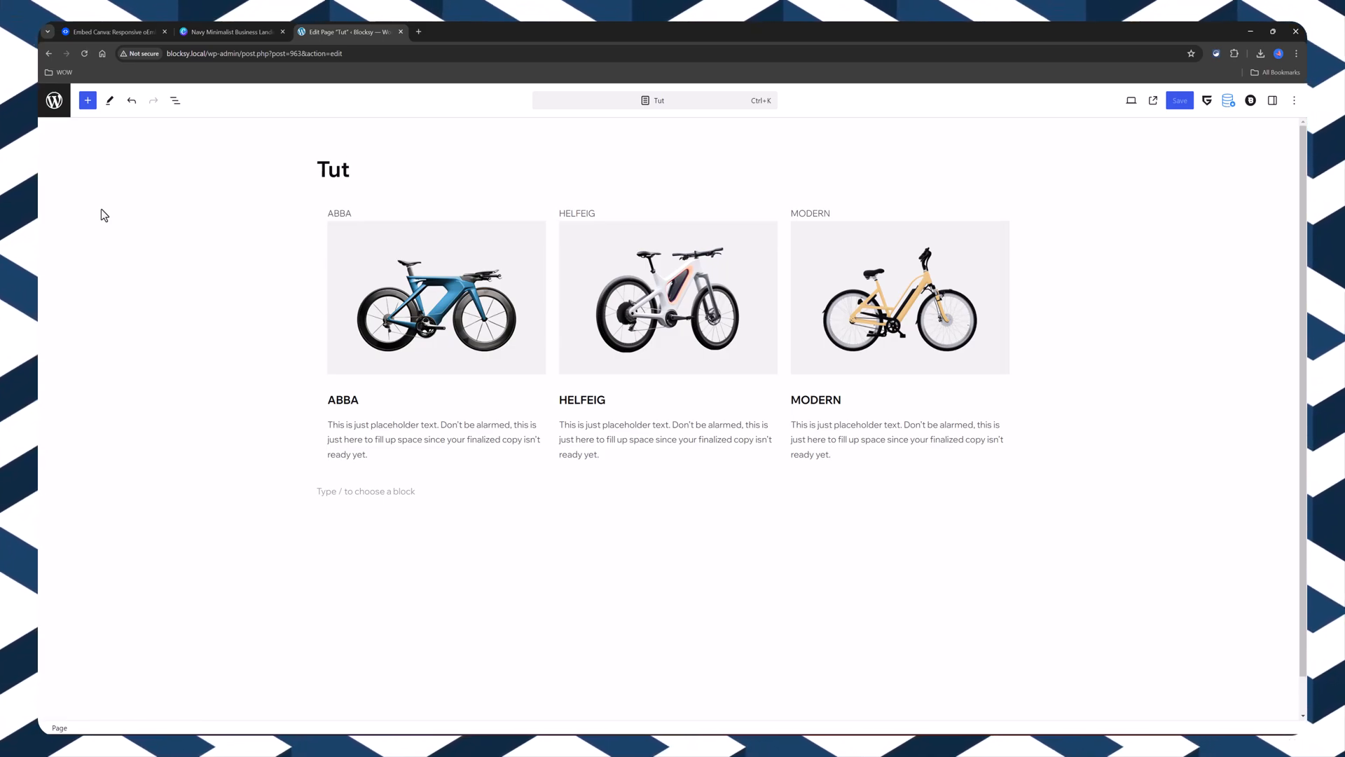
click(1013, 490)
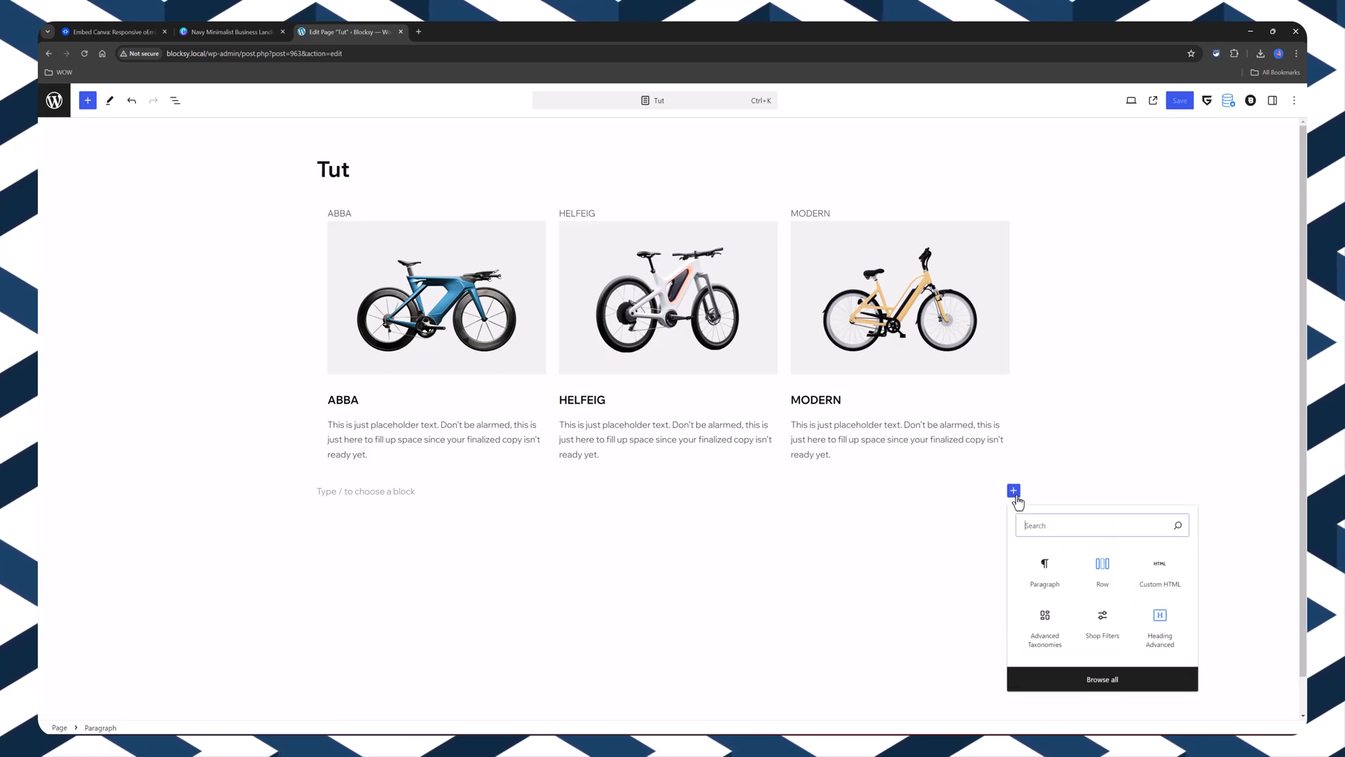
mouse_move(1102, 573)
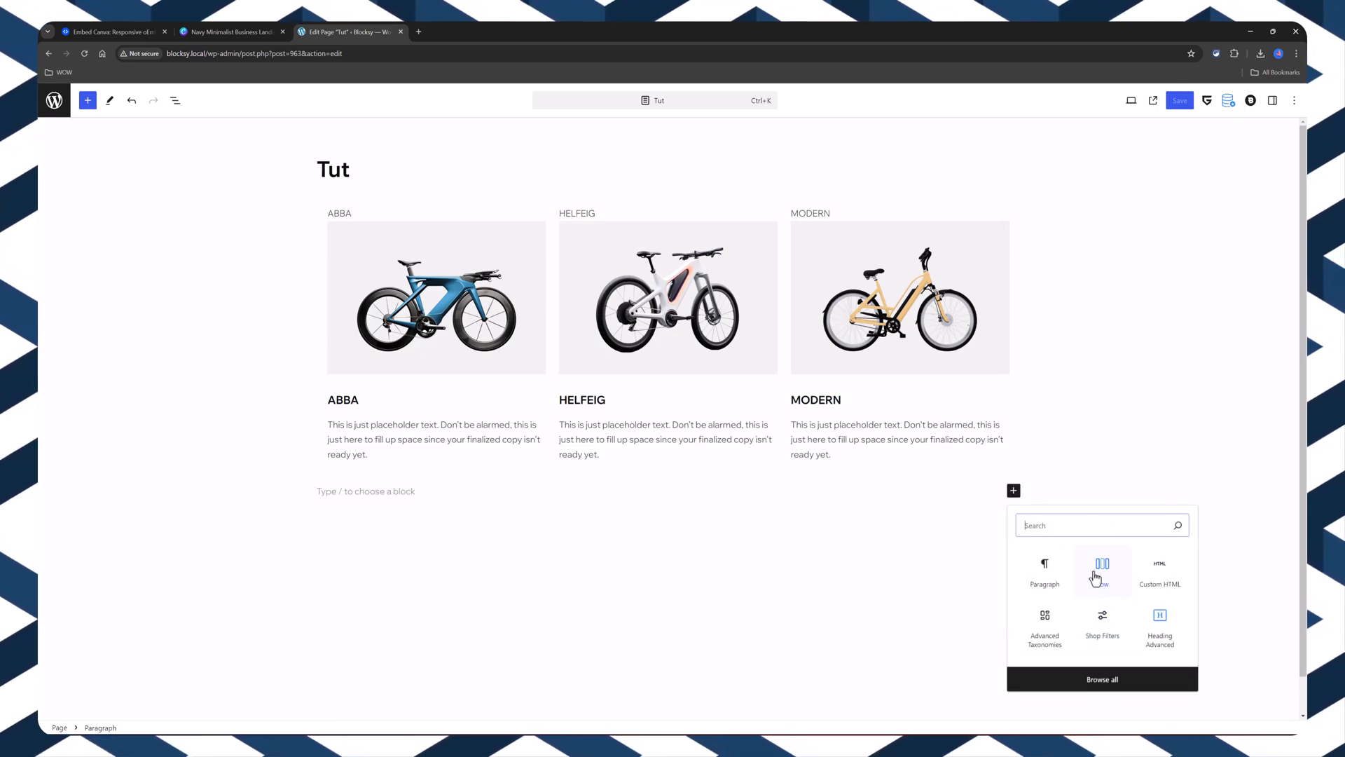
click(1102, 571)
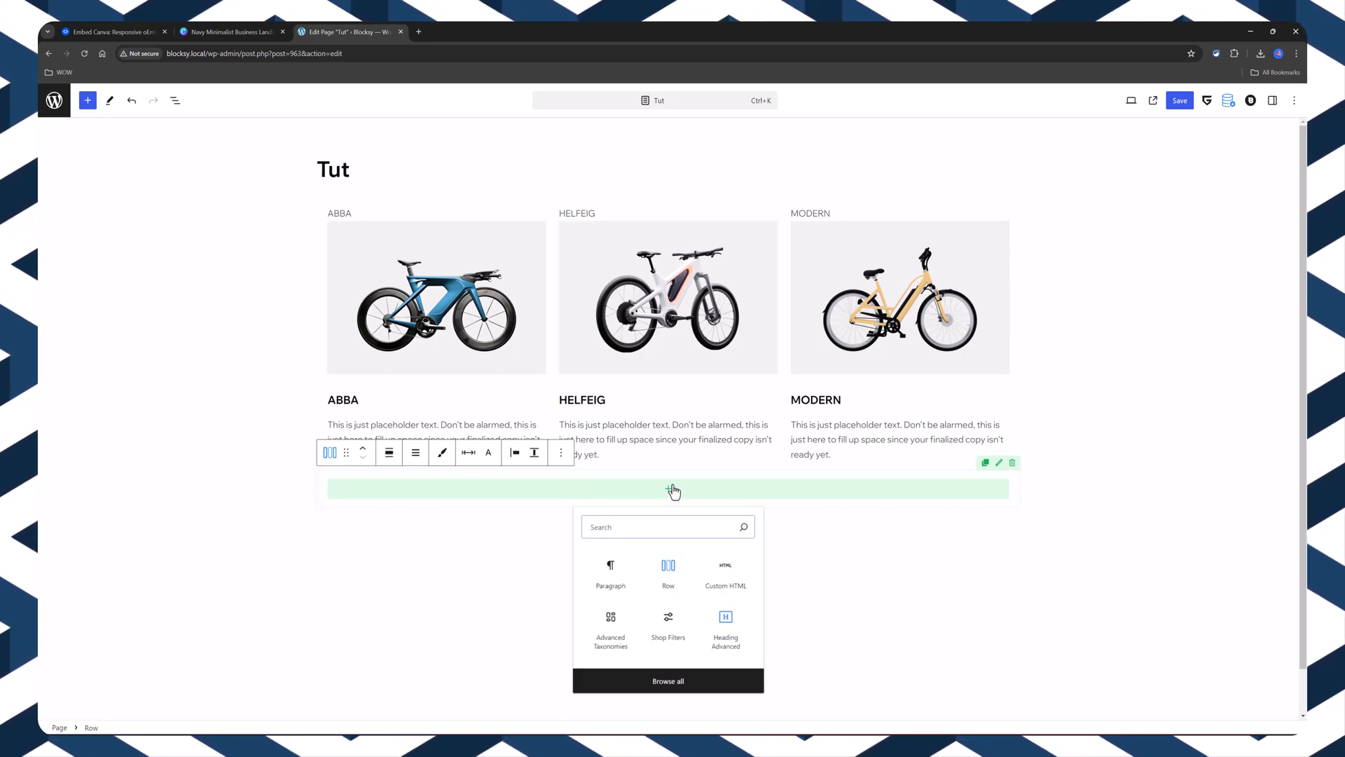
mouse_move(725, 573)
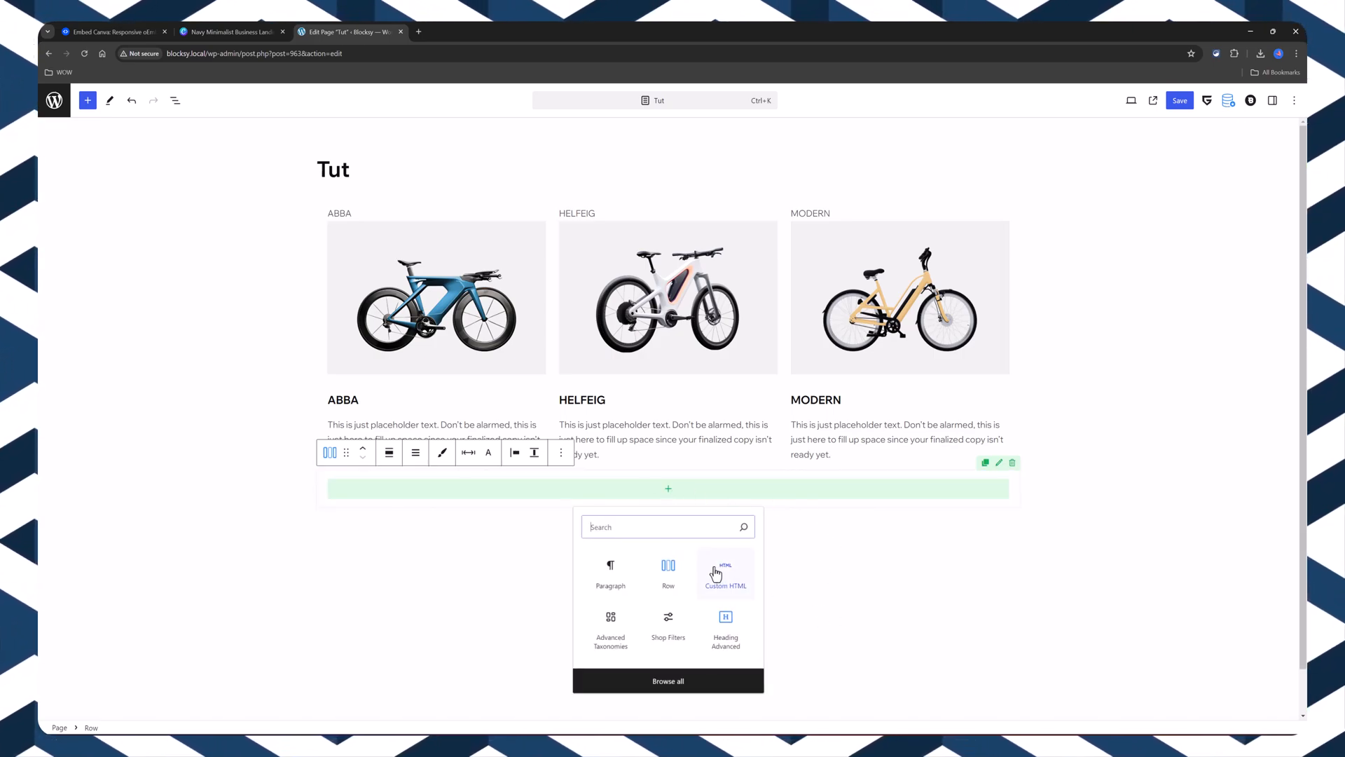
click(726, 573)
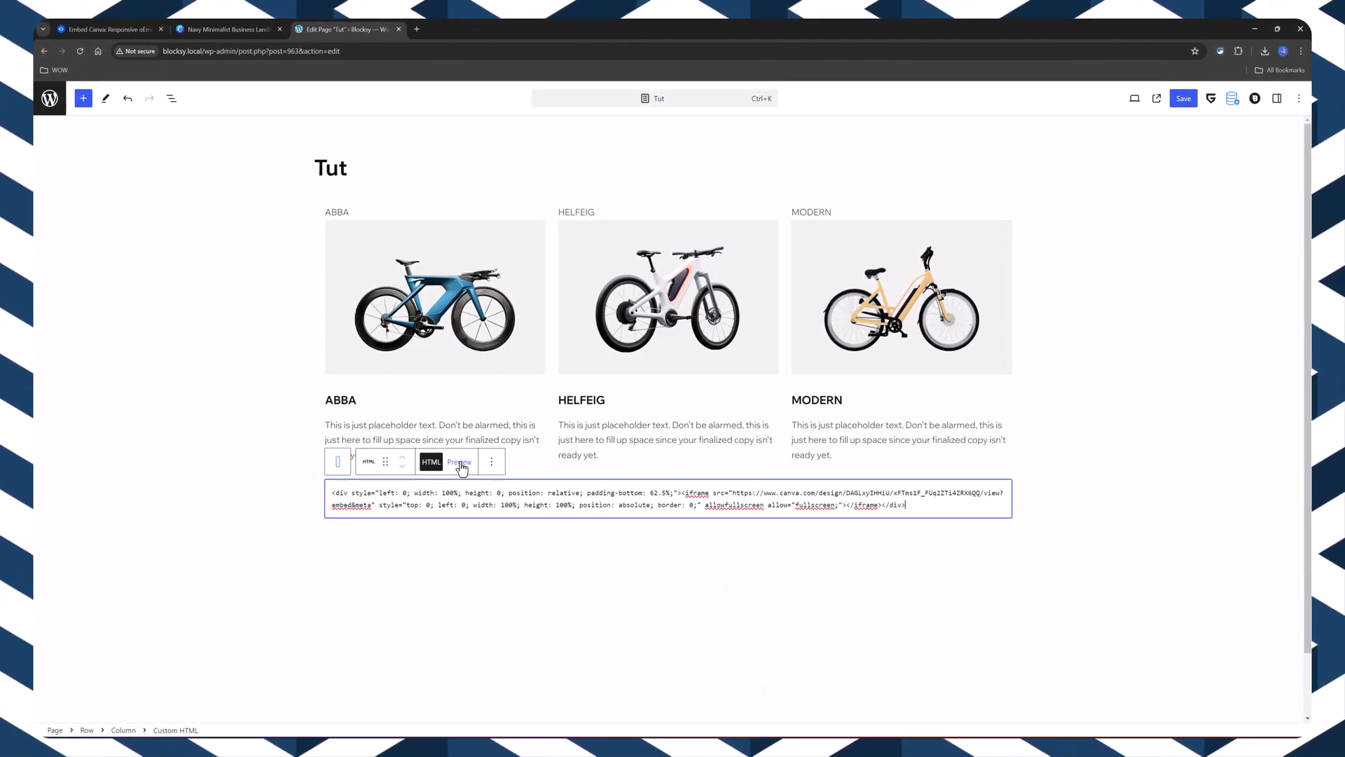
- Check the Canva embed on the live Tut page and view Iframely's mobile preview
click(459, 462)
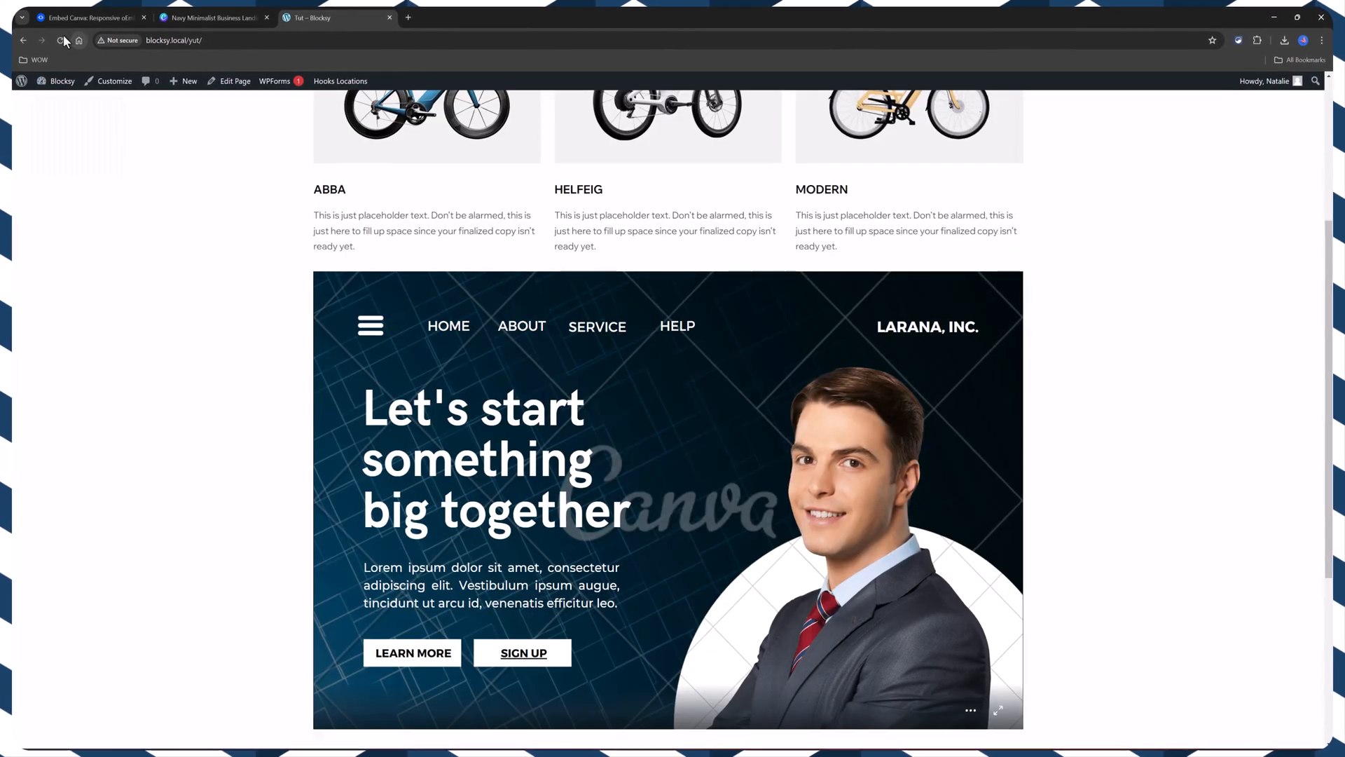
scroll(down, 3)
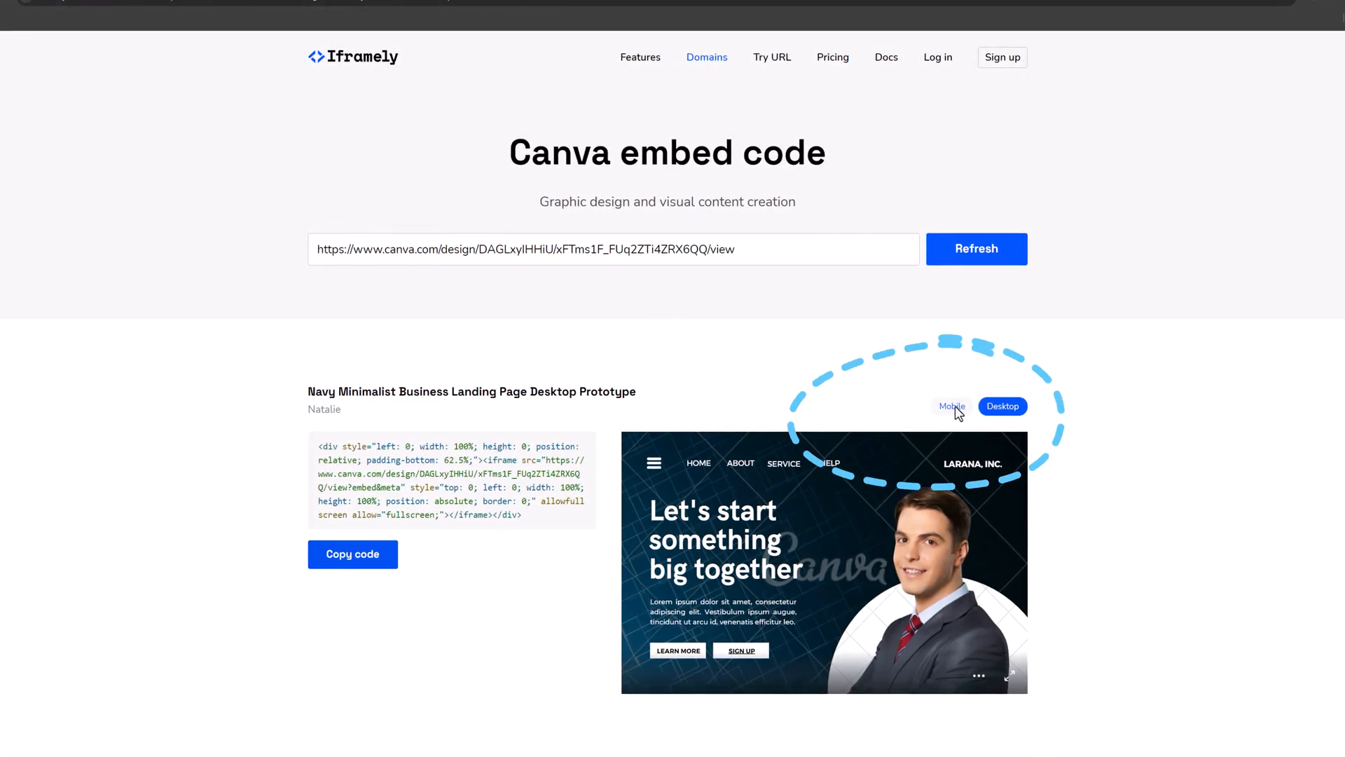
click(952, 406)
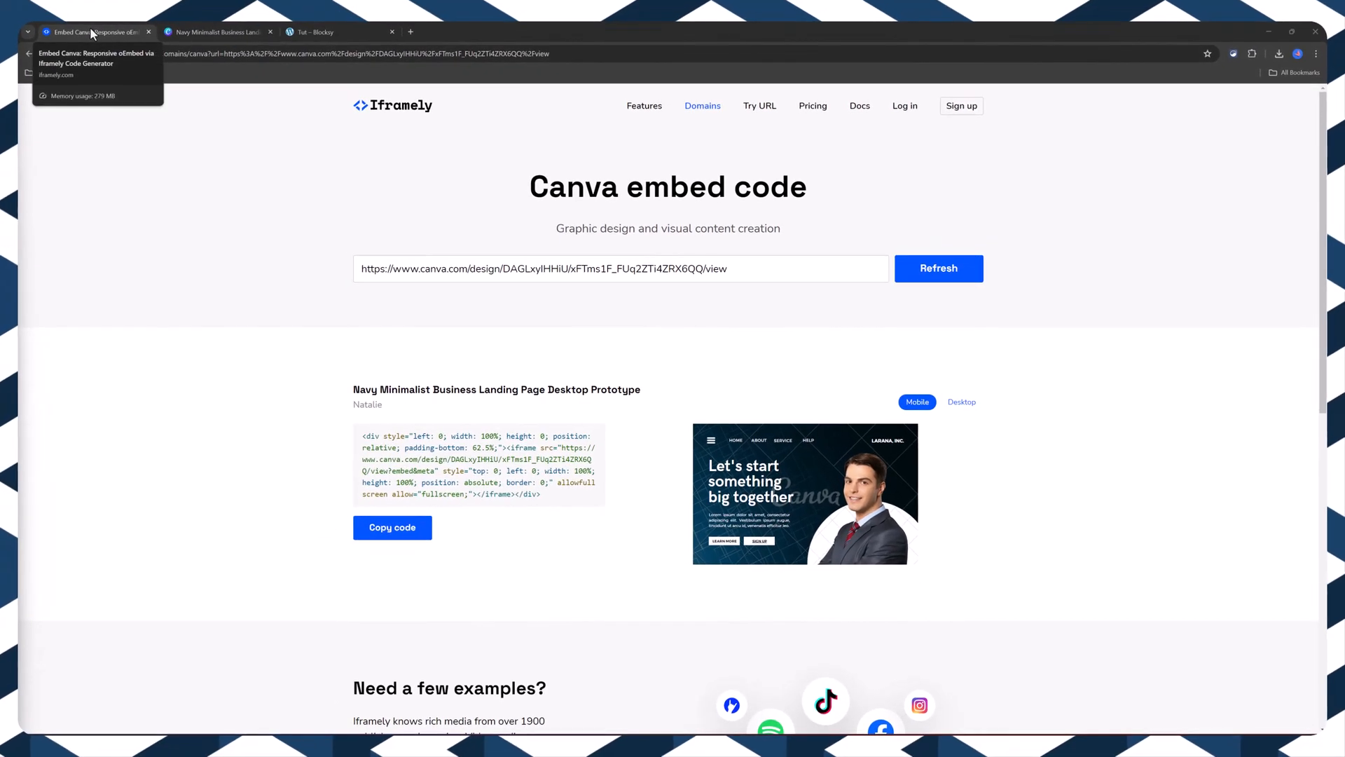
click(320, 32)
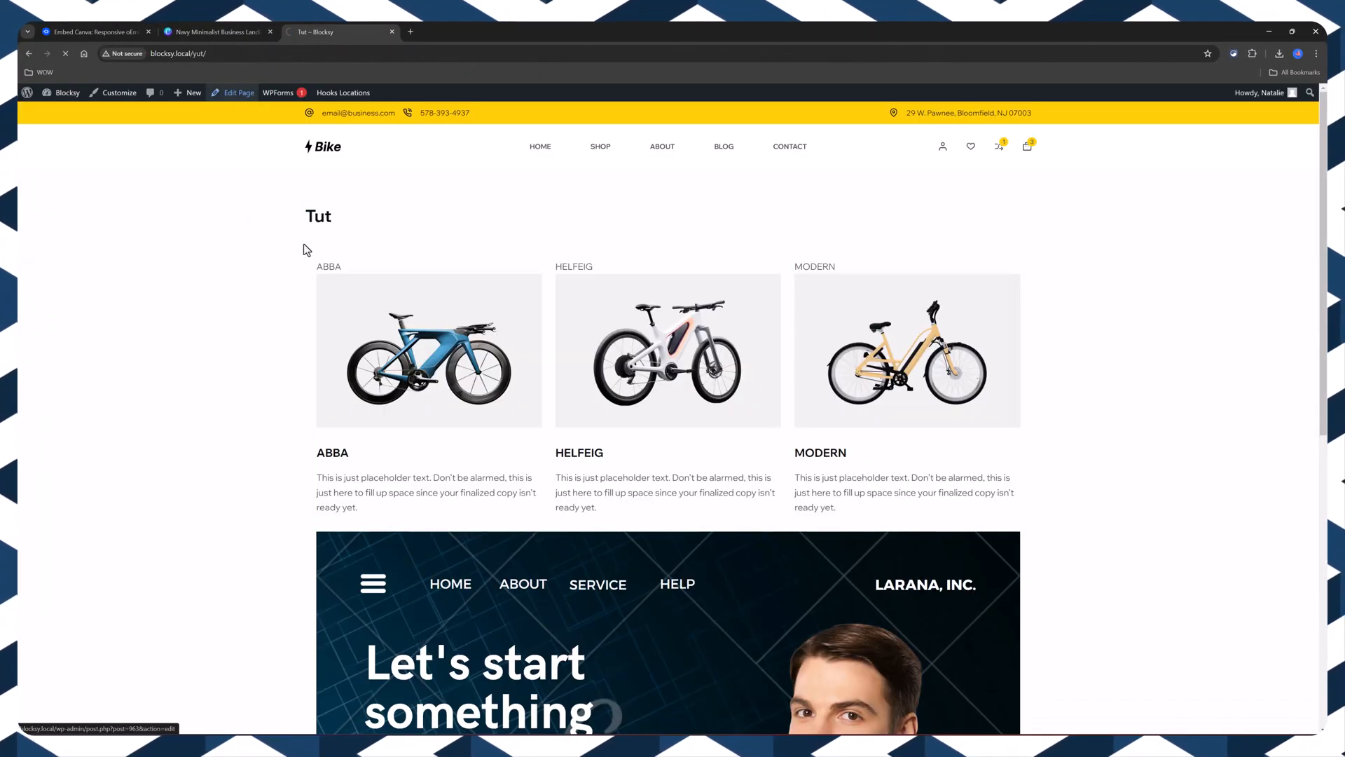
- Select the embed Row through List View and set its padding to 100
click(237, 92)
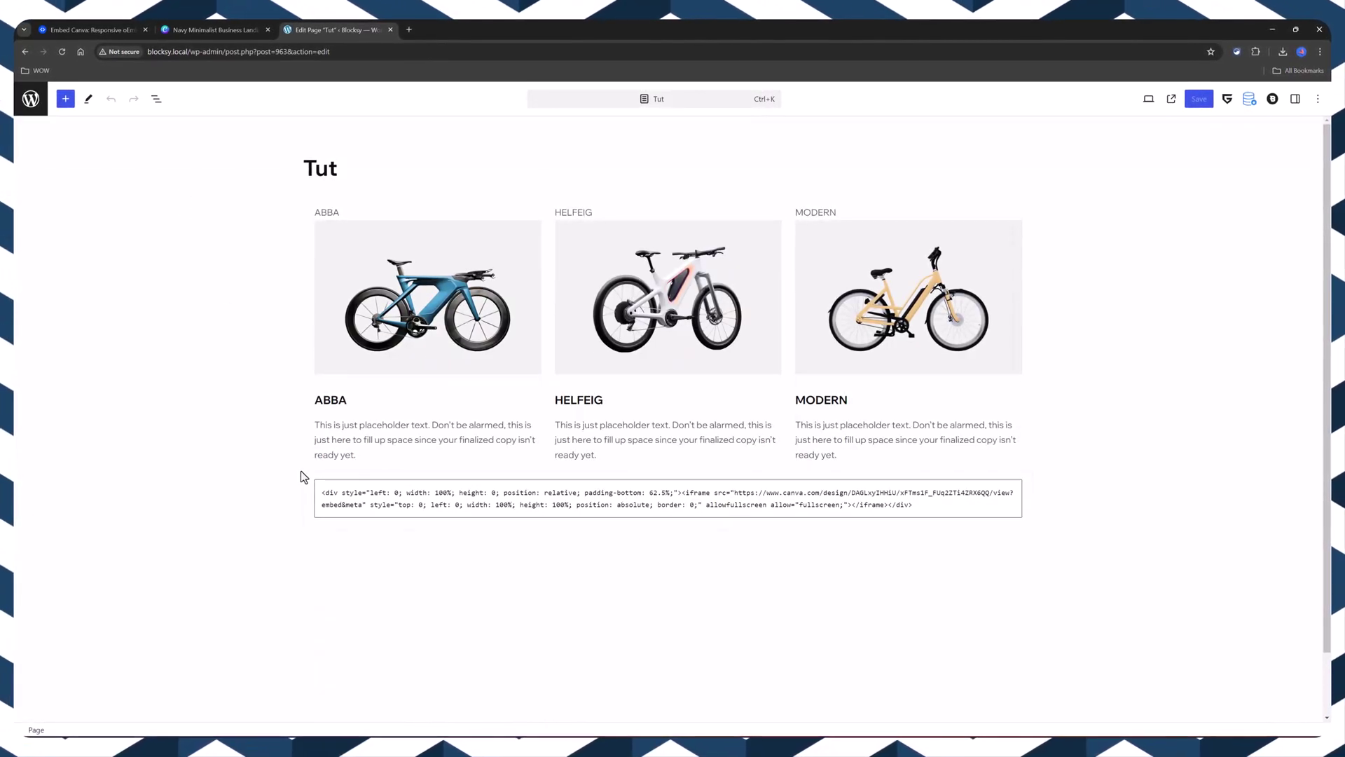
click(151, 98)
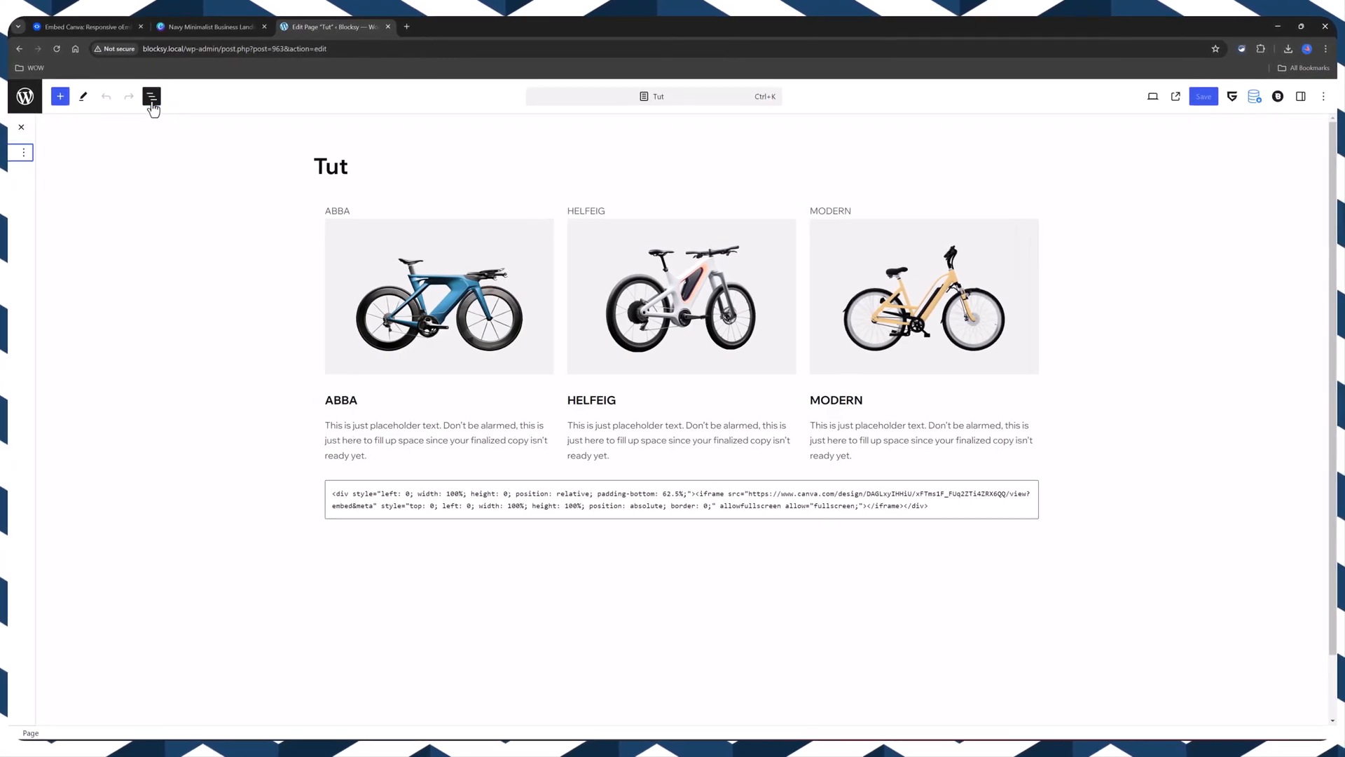
click(152, 96)
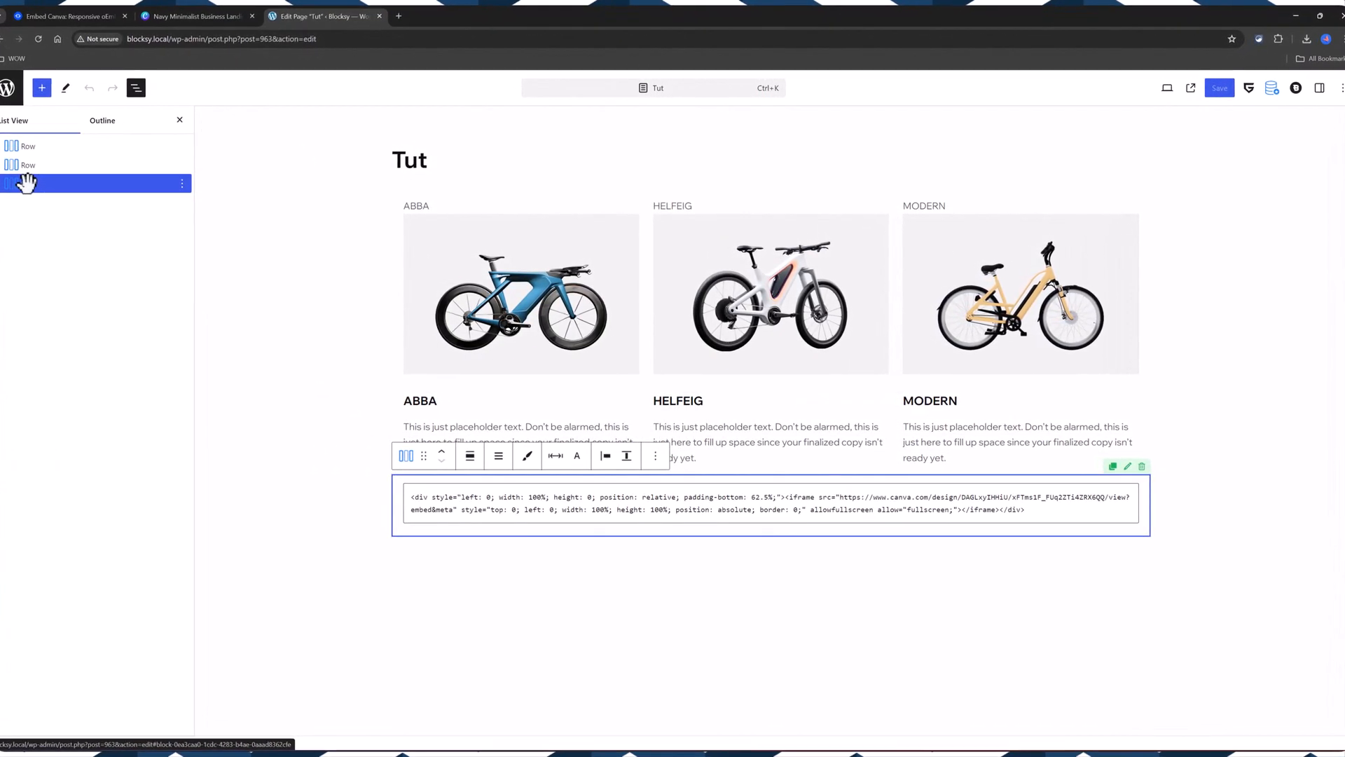
mouse_move(551, 458)
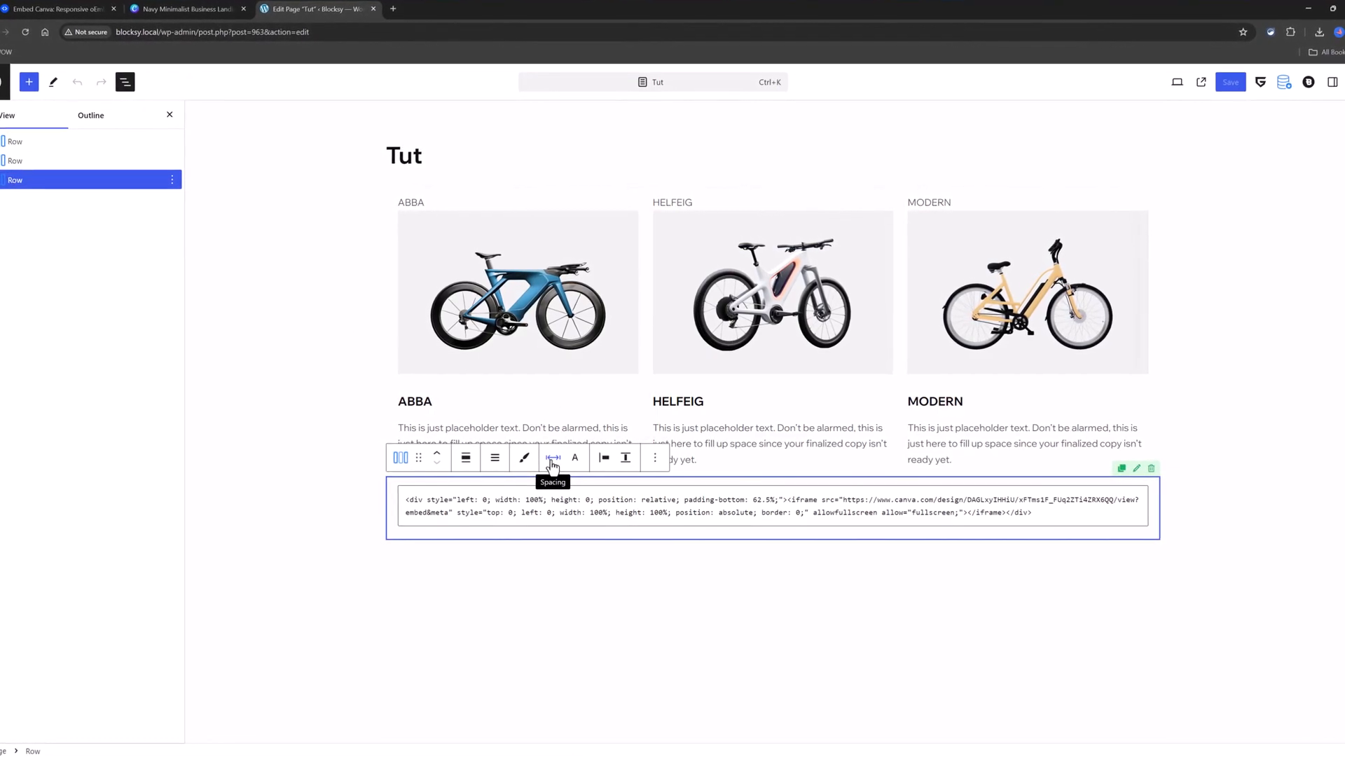
click(553, 458)
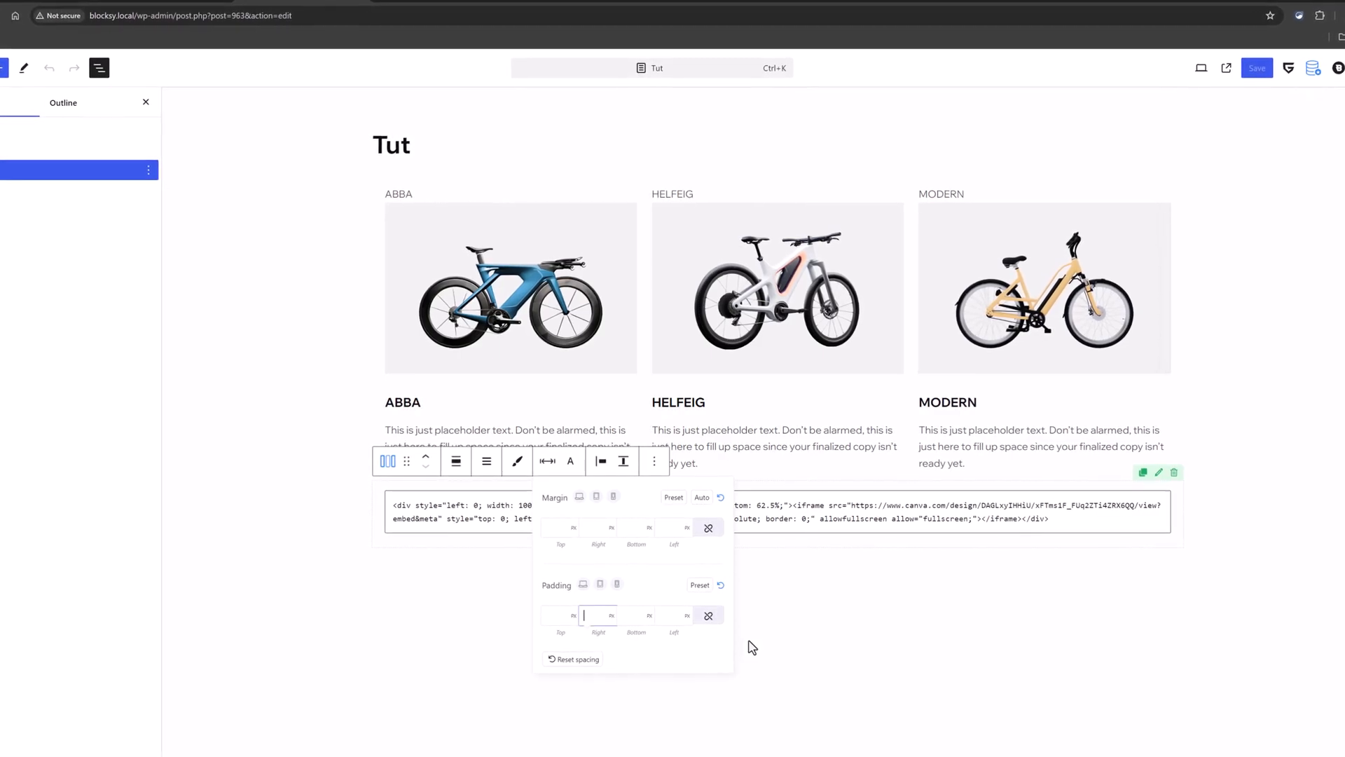
text(100)
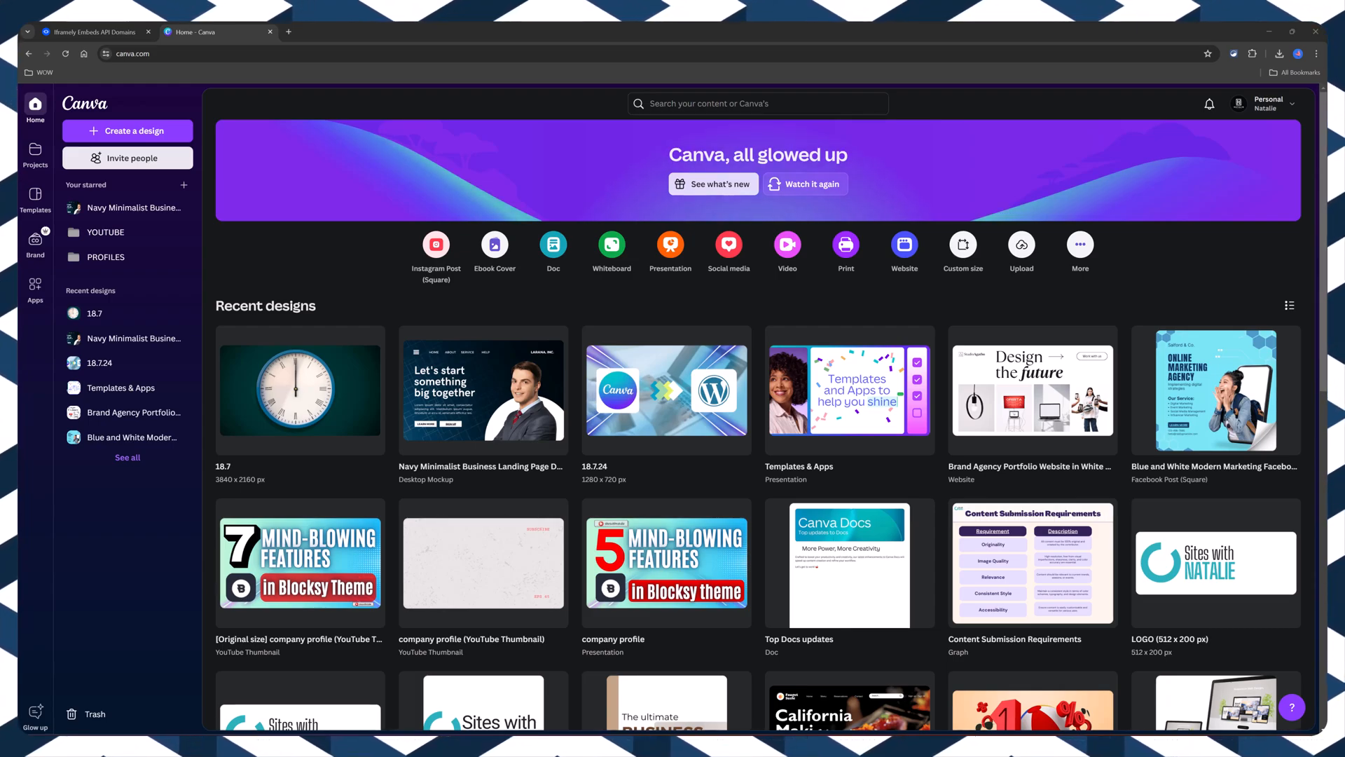
- Search 'facebook' and open the Blue and White Modern Marketing Facebook Post template for editing
text(facebook ads digital marketing)
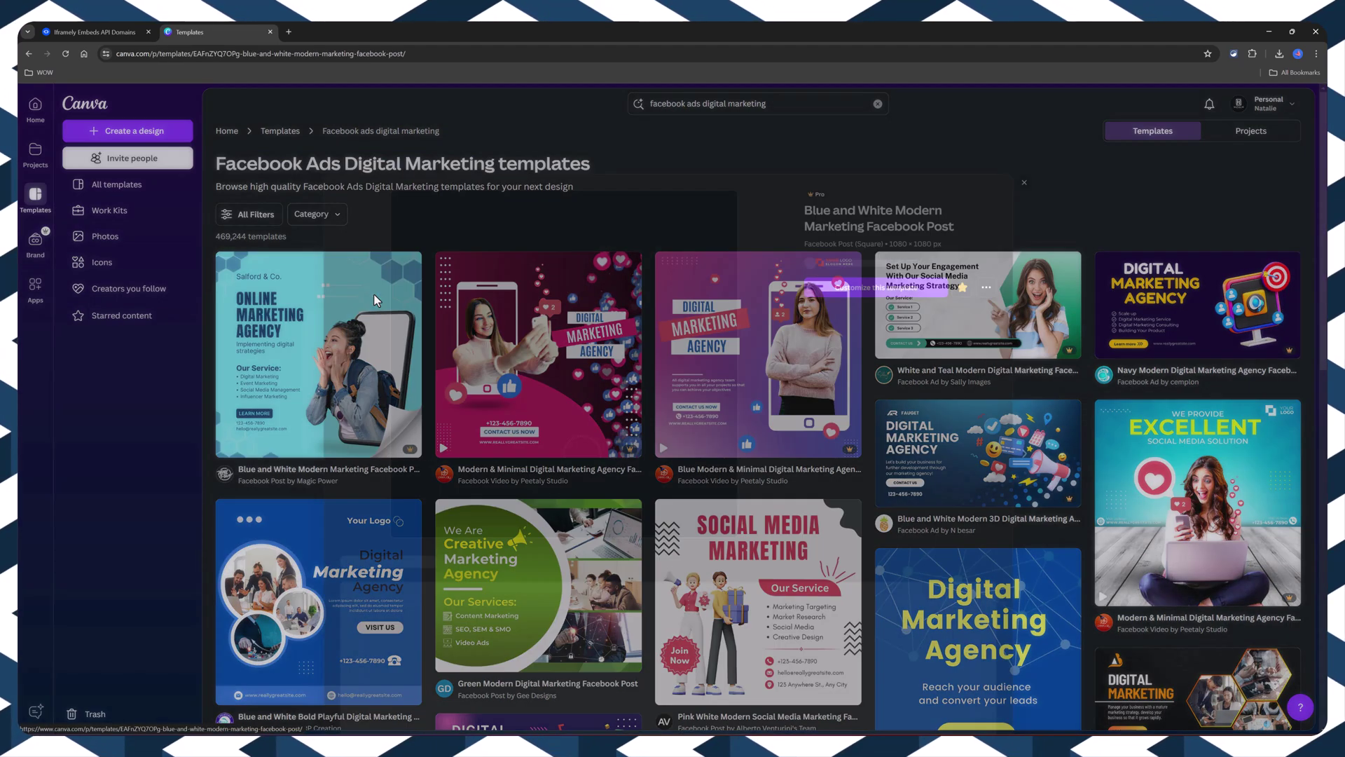
click(317, 354)
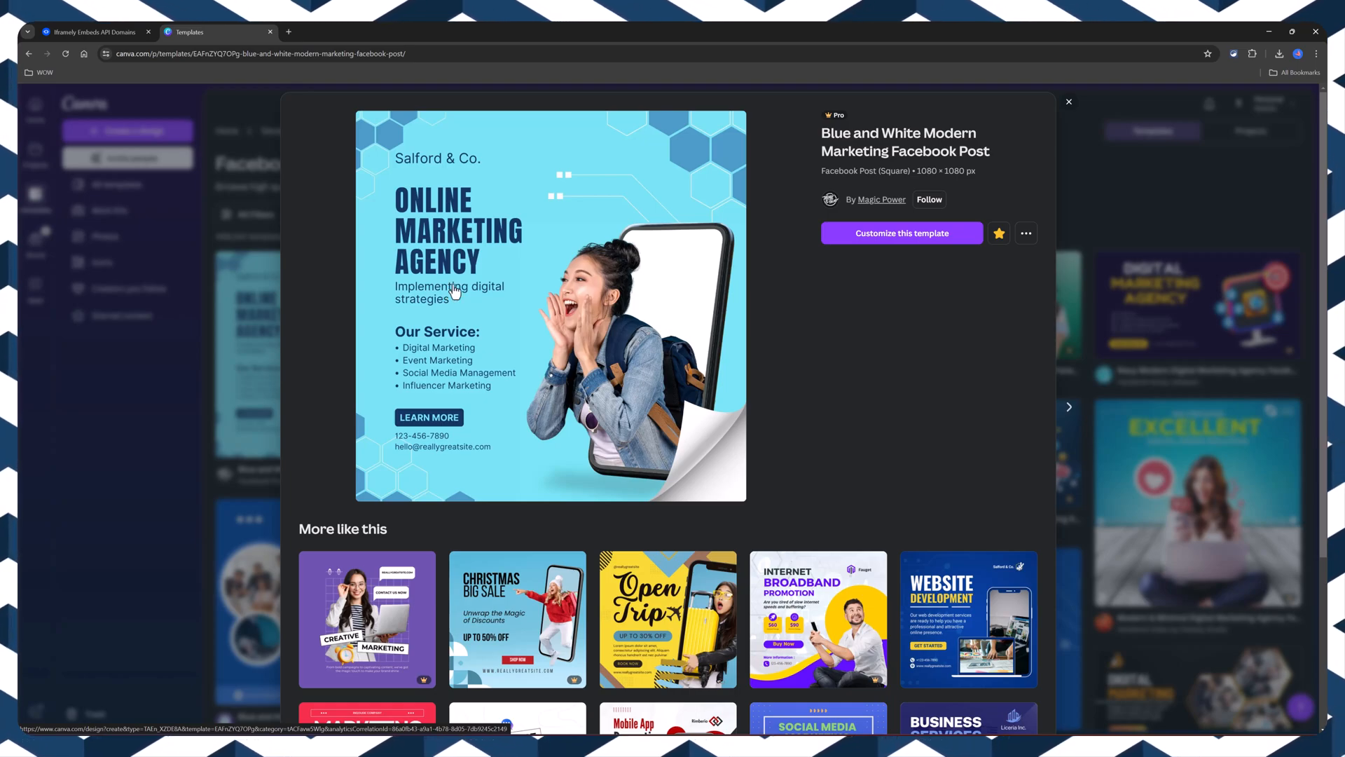
click(902, 232)
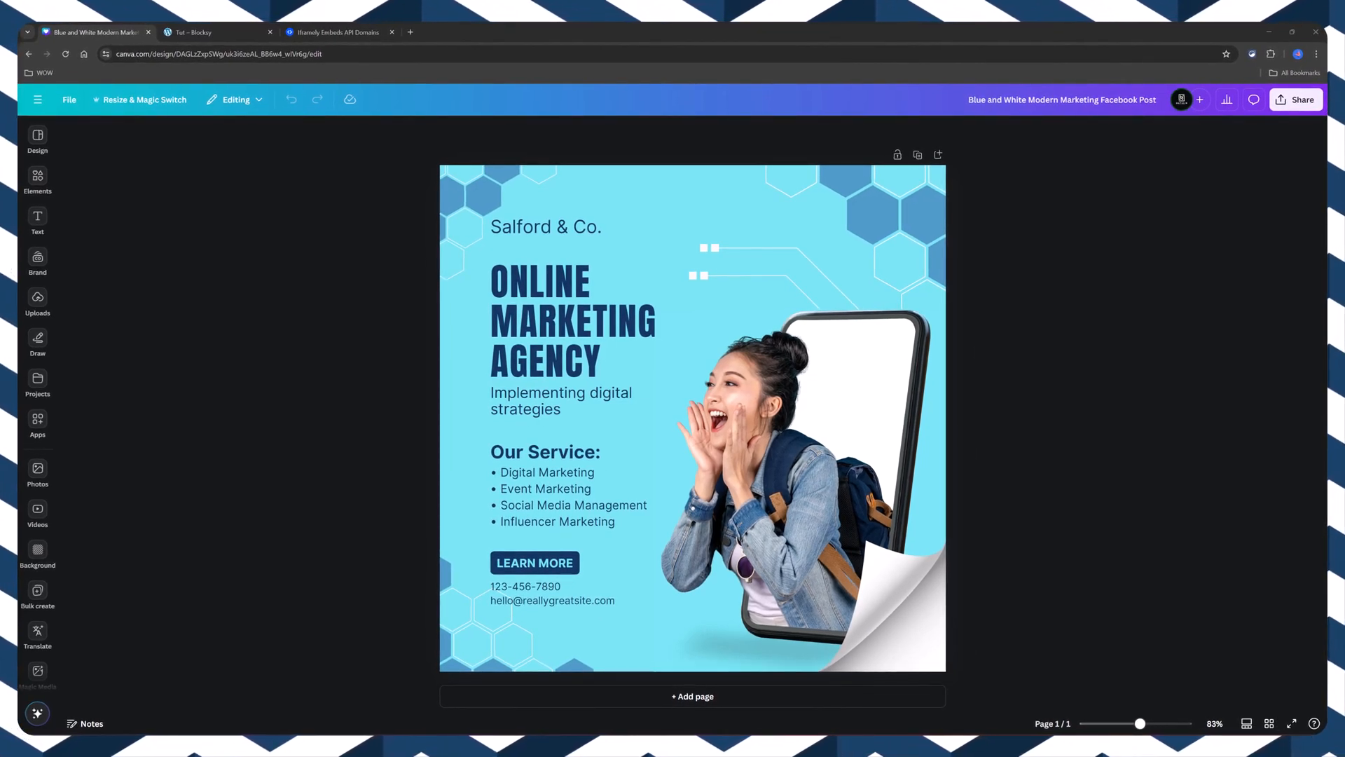
mouse_move(1063, 257)
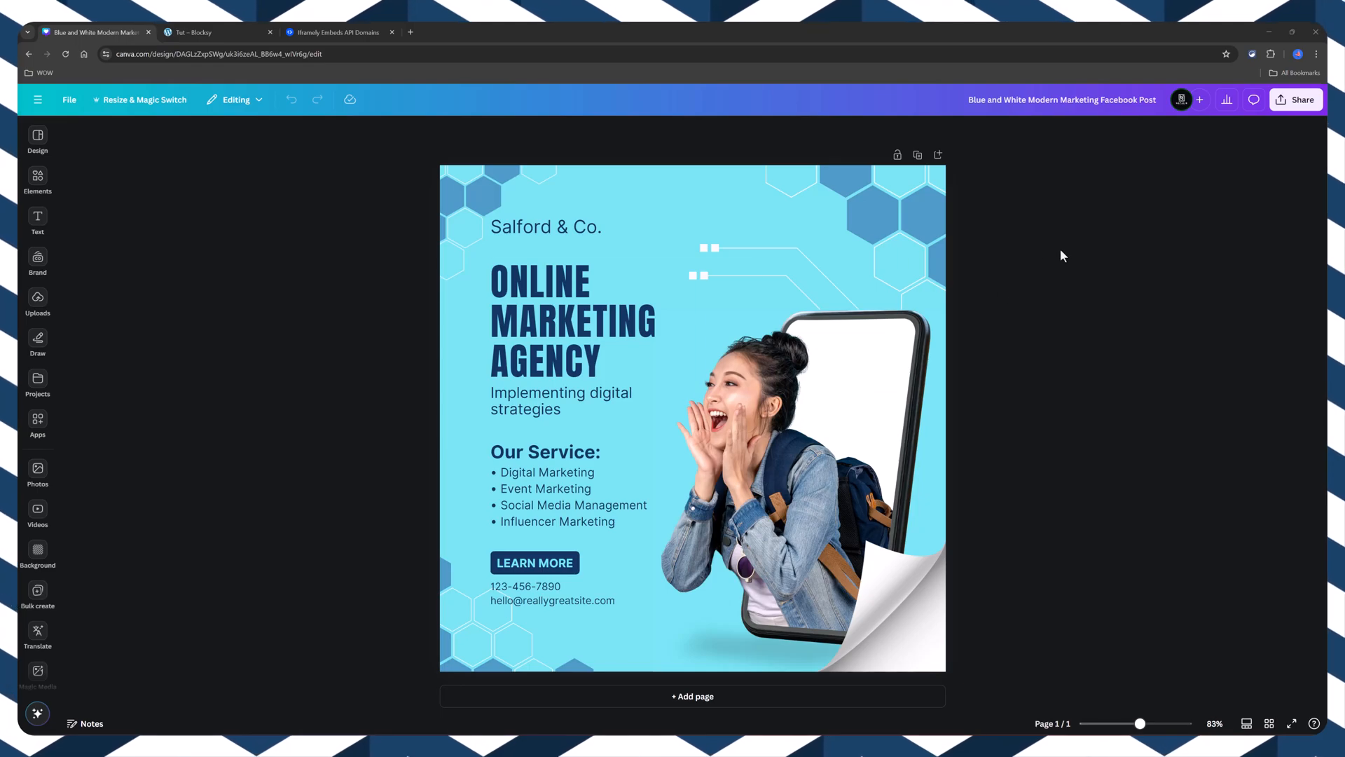
- Generate an embed for the Blue and White marketing post and copy its HTML code
click(1297, 99)
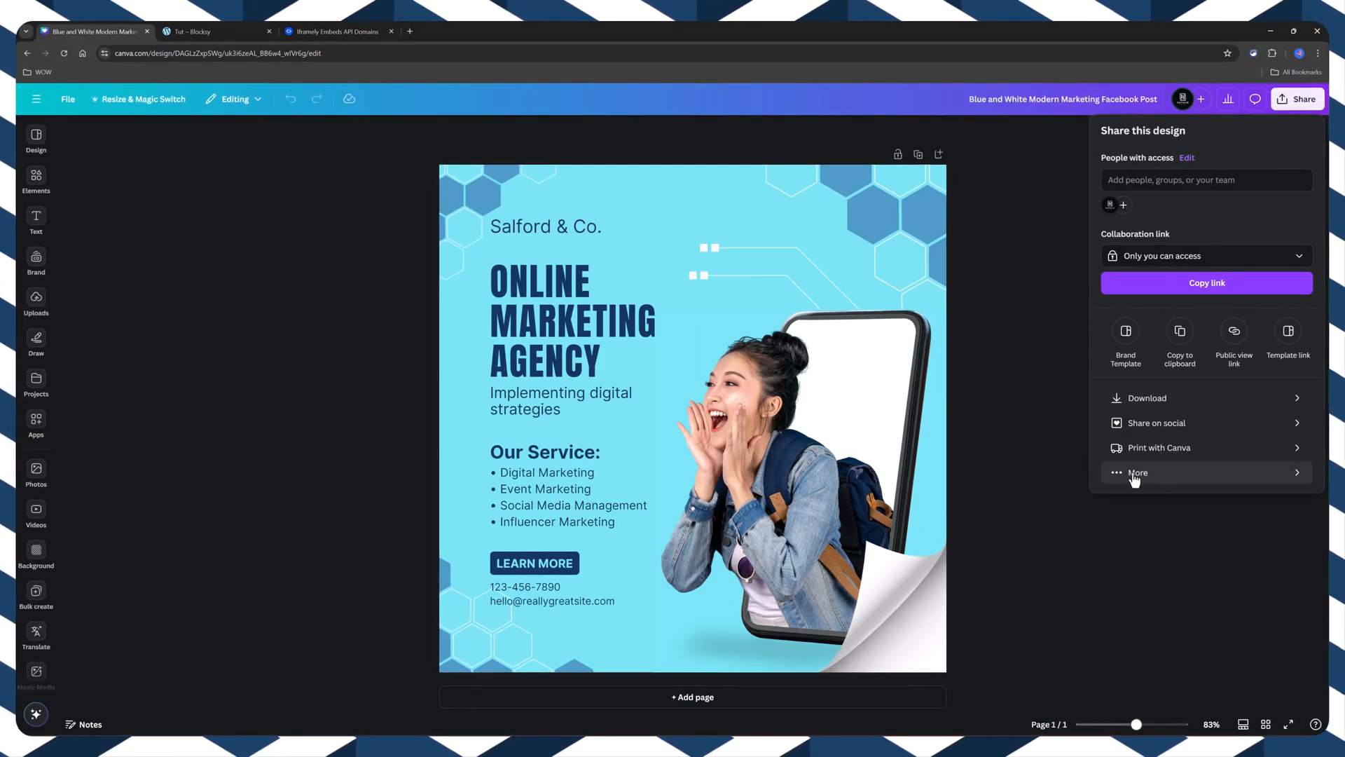
click(1138, 473)
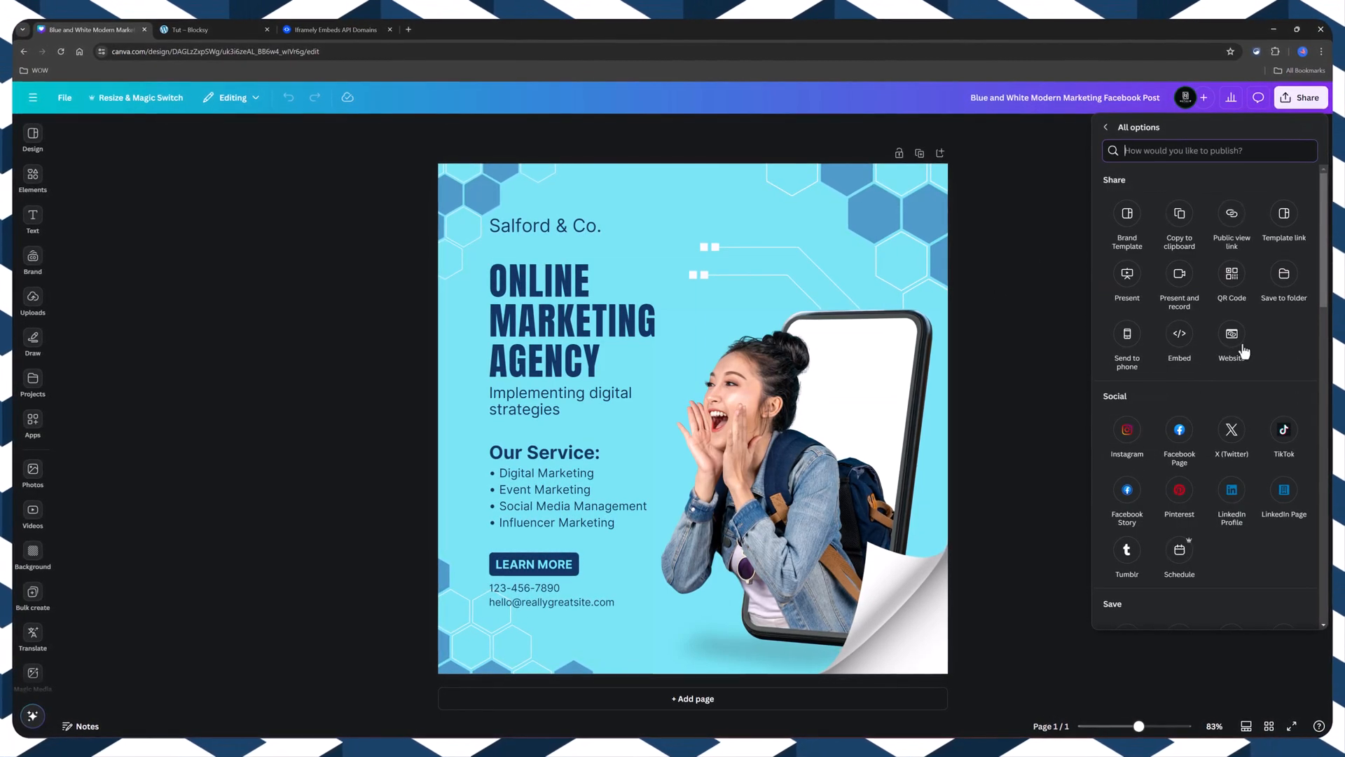
click(1179, 334)
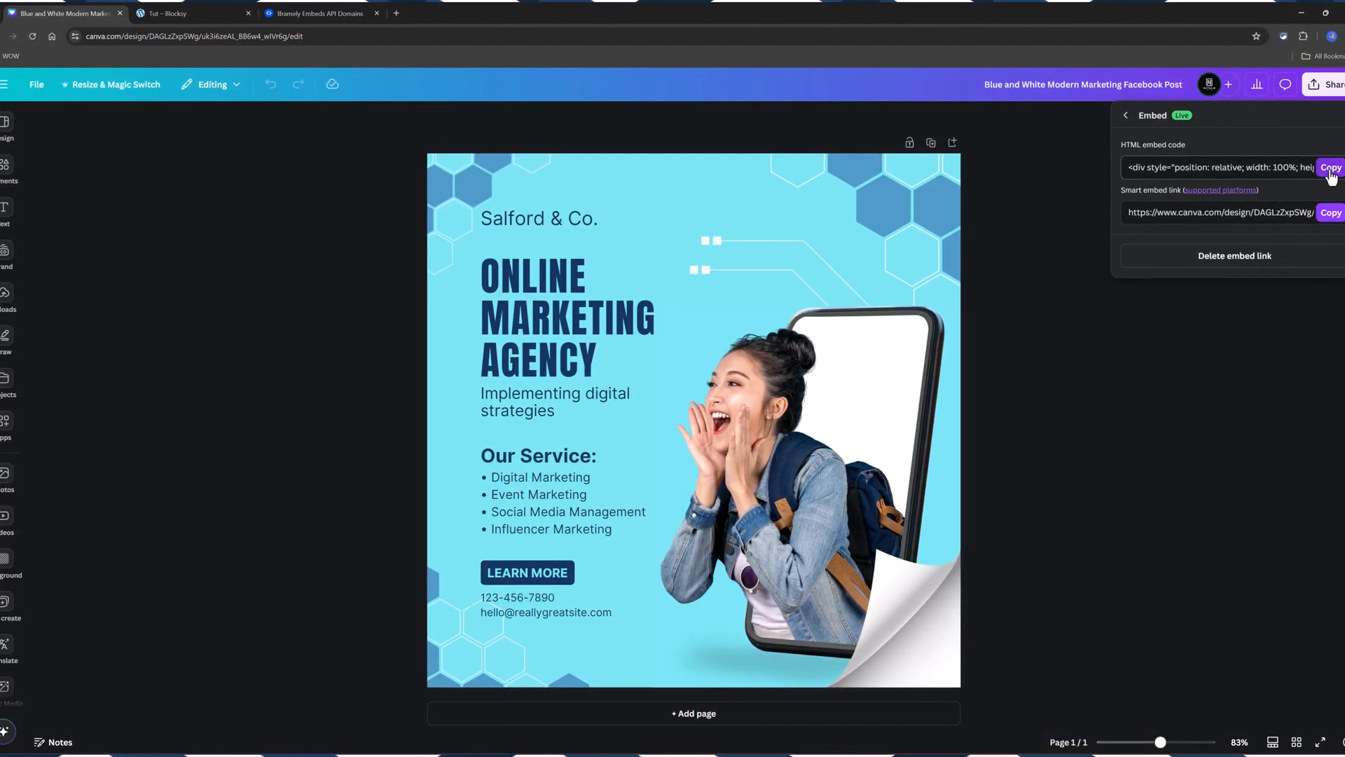
click(1331, 168)
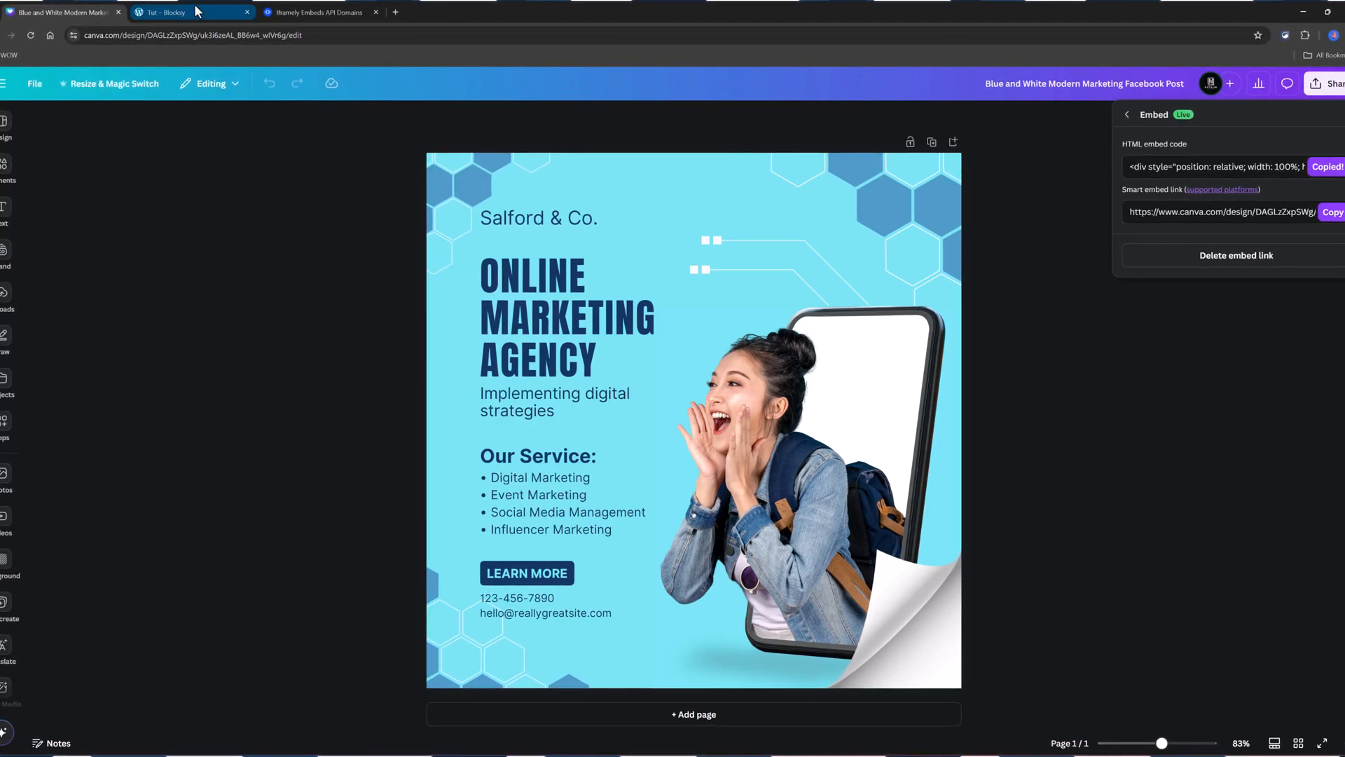
- Open the Tut page for editing in the Code editor and scroll through its code
click(174, 12)
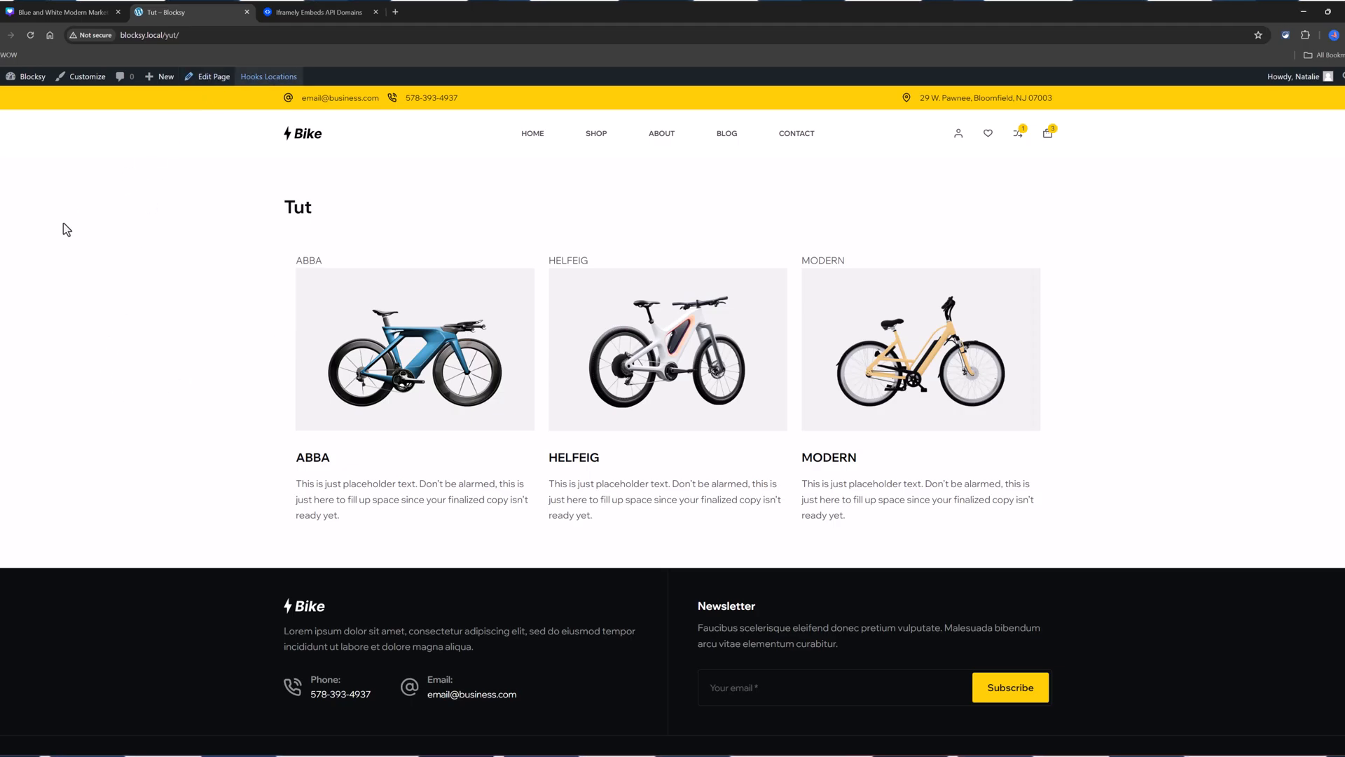
click(213, 76)
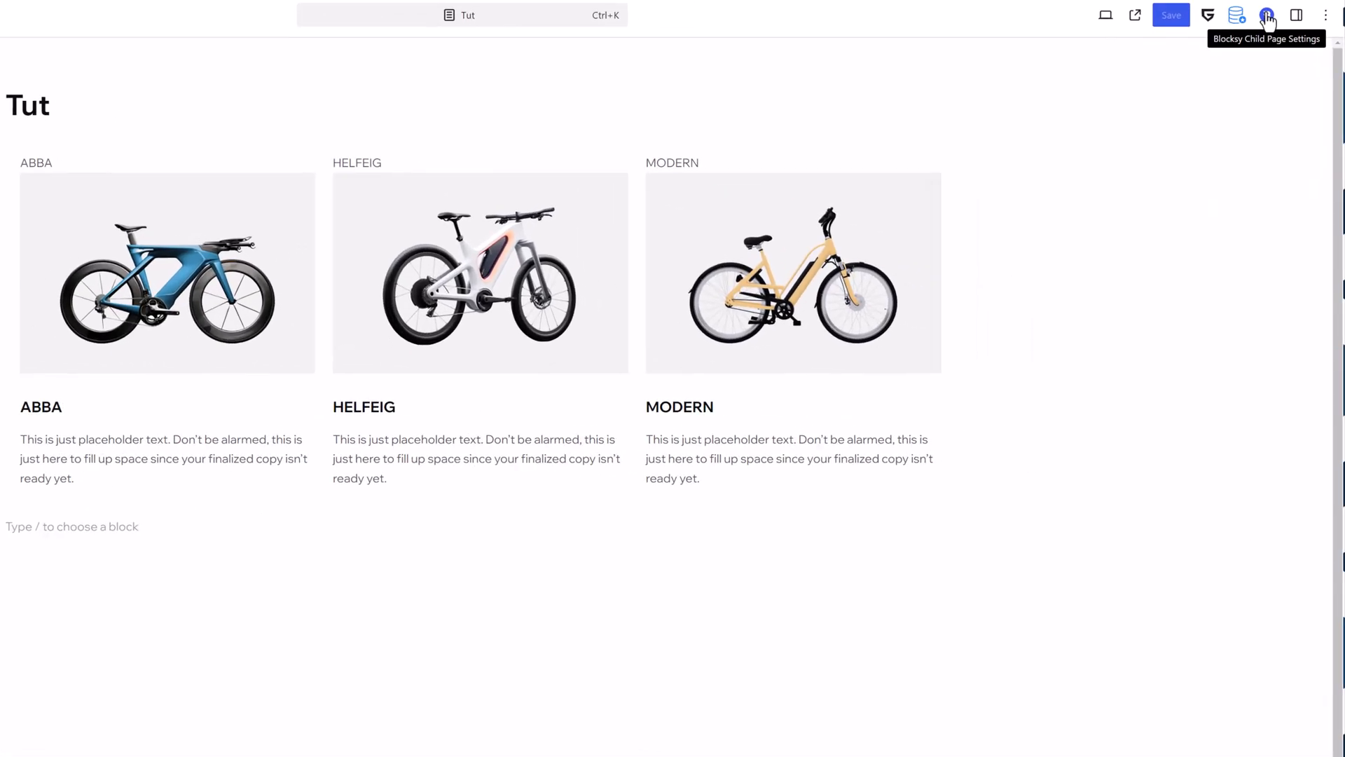
click(1324, 17)
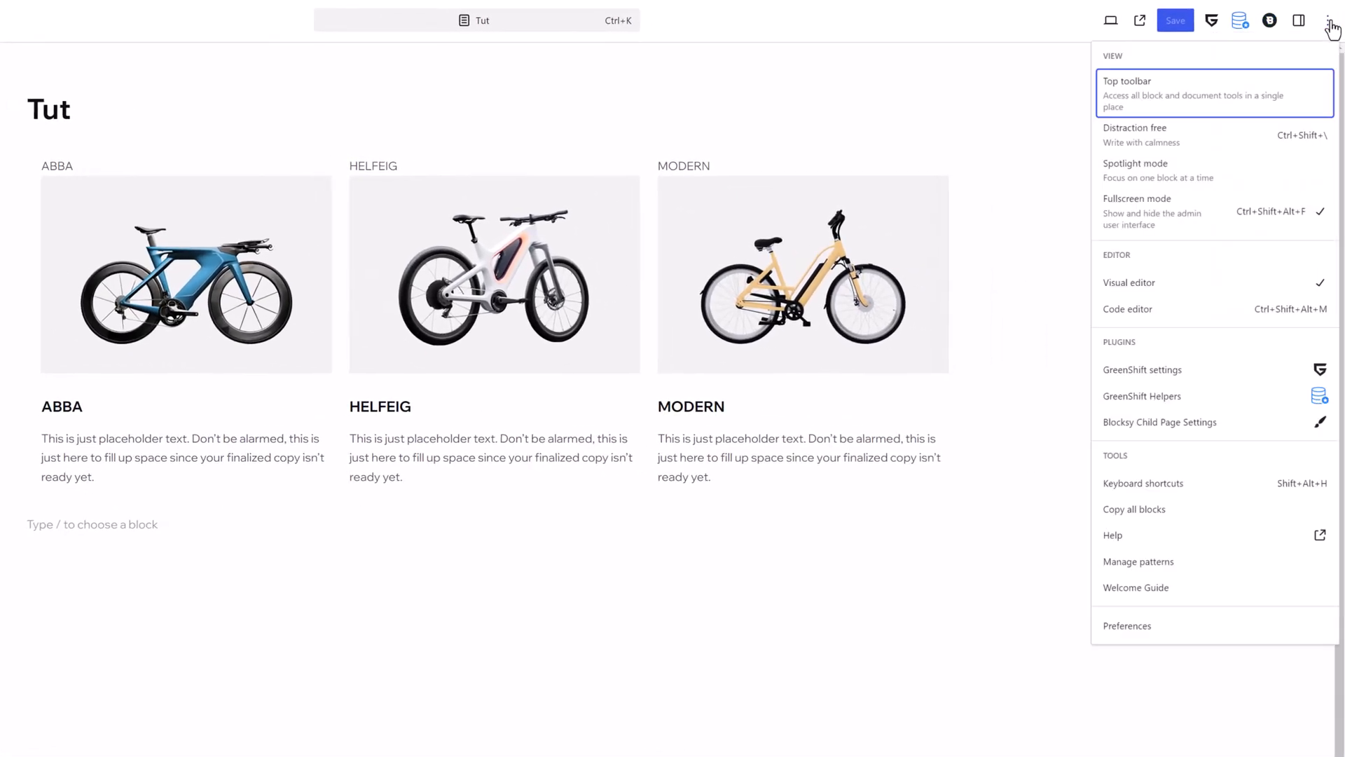
mouse_move(1169, 270)
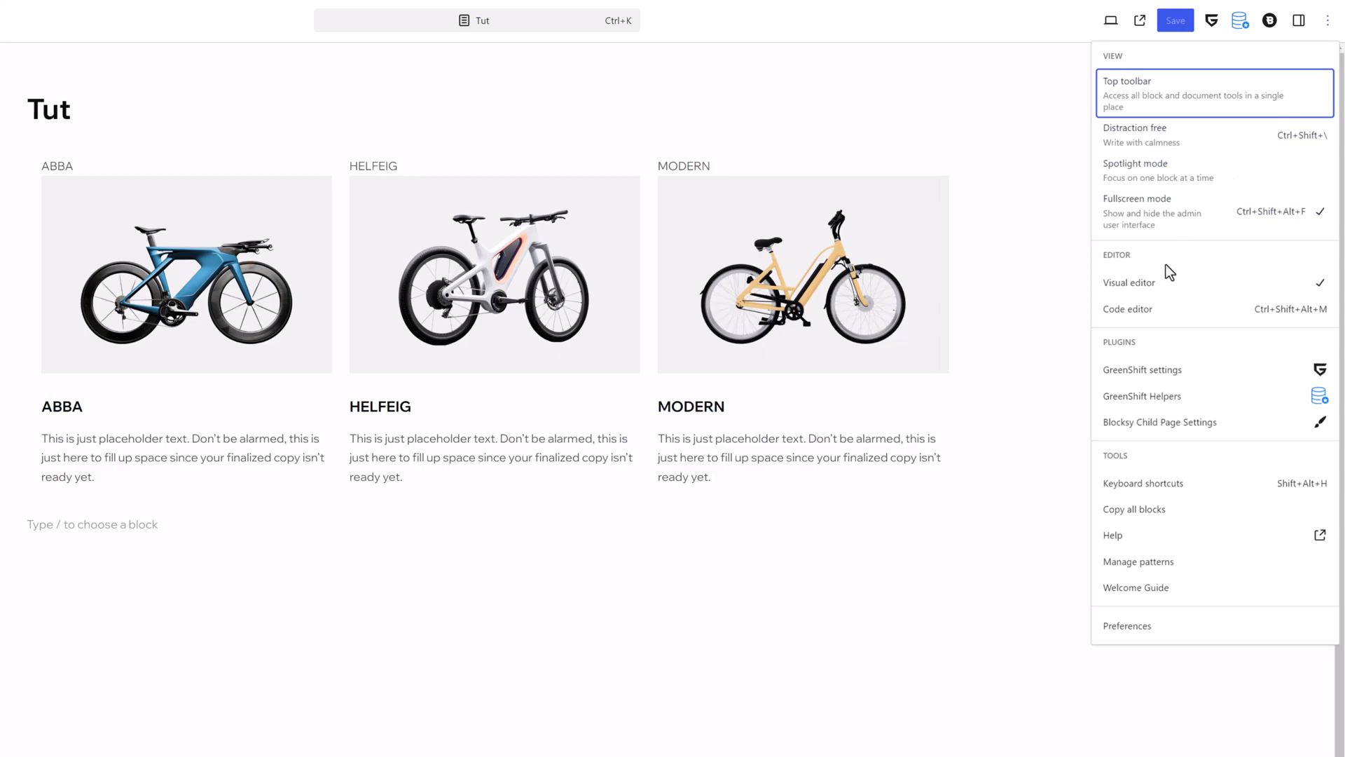
click(1127, 308)
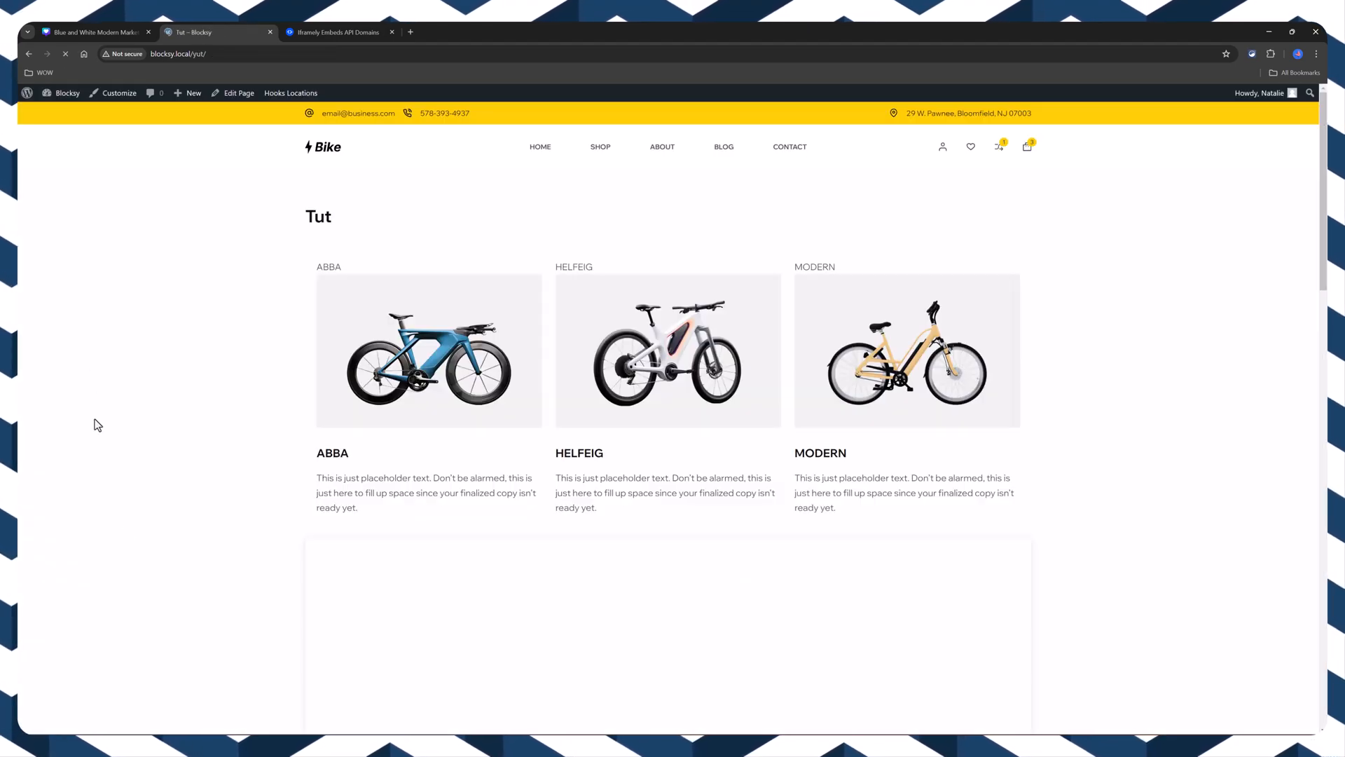
scroll(down, 3)
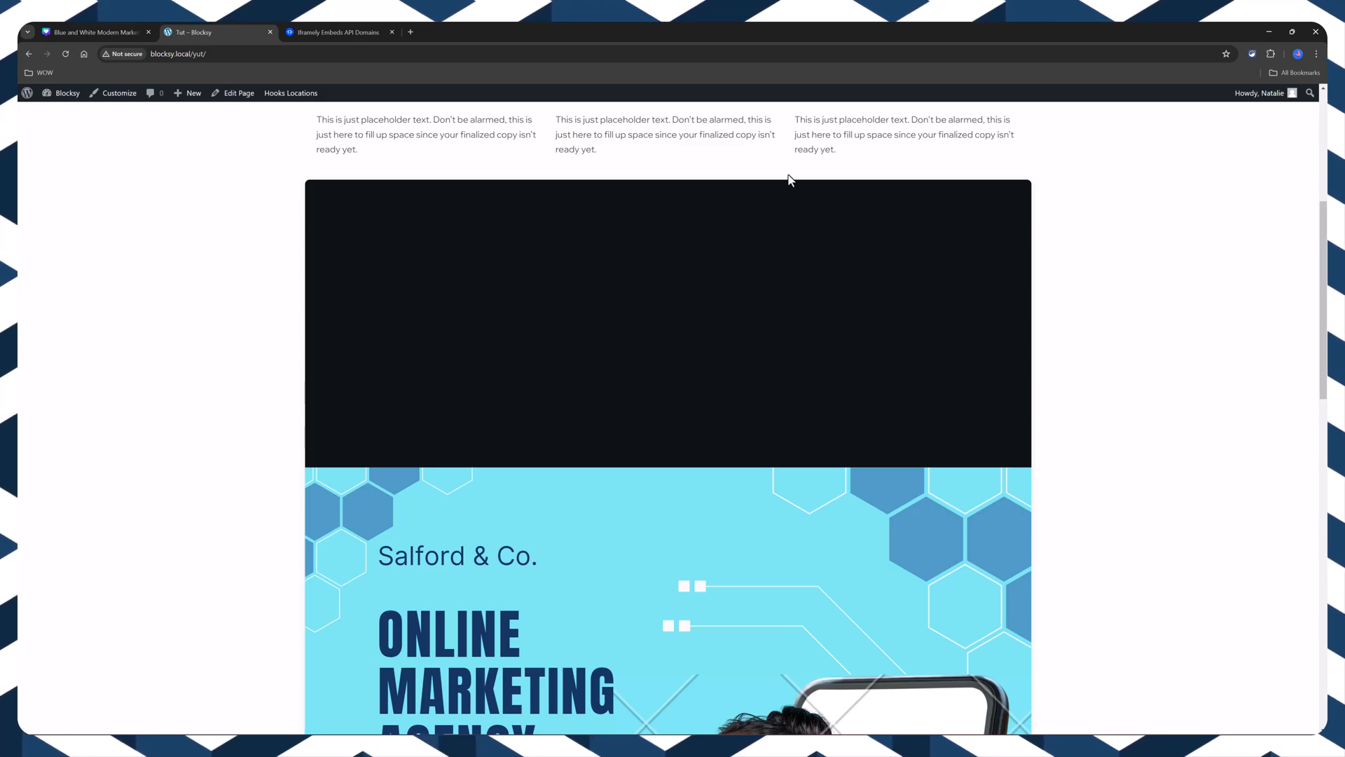
mouse_move(1294, 127)
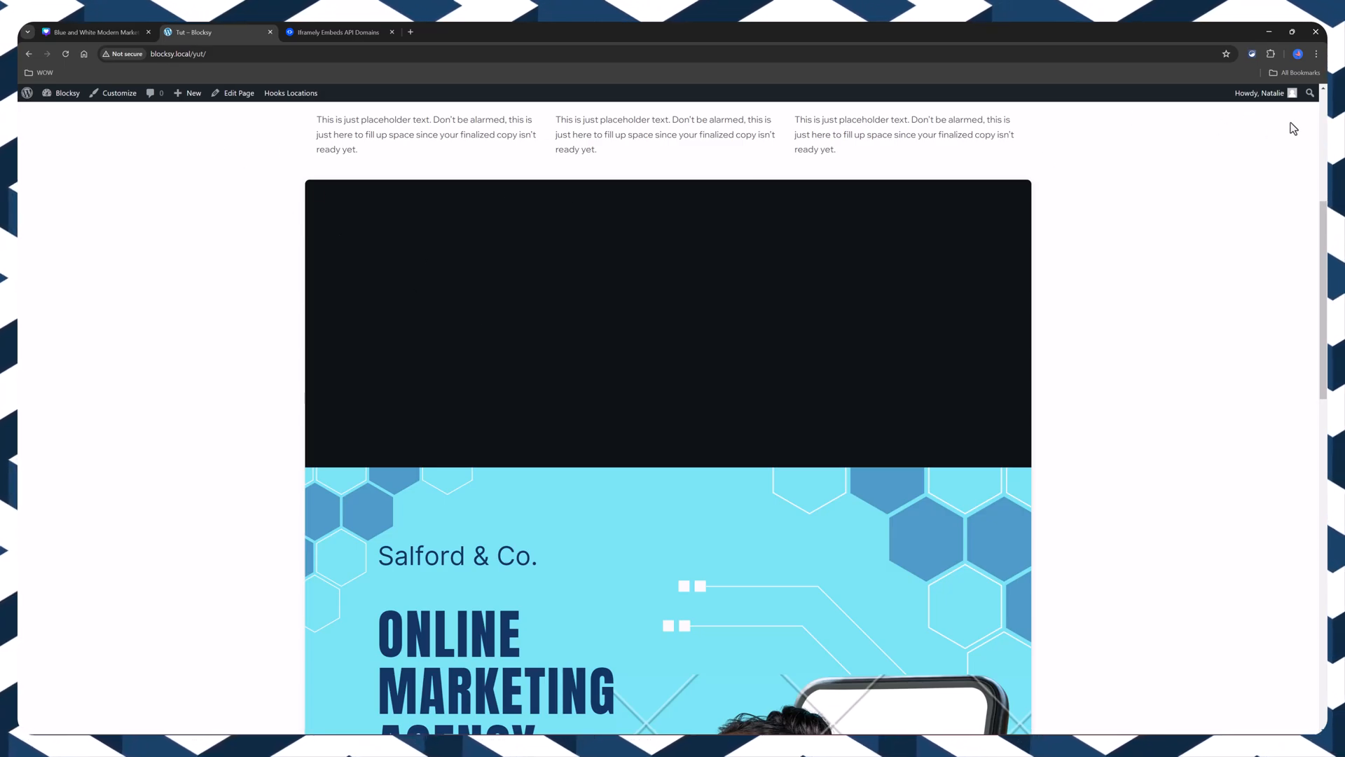
- Reopen the Tut page editor and scroll down to the pasted Canva embed code
click(234, 93)
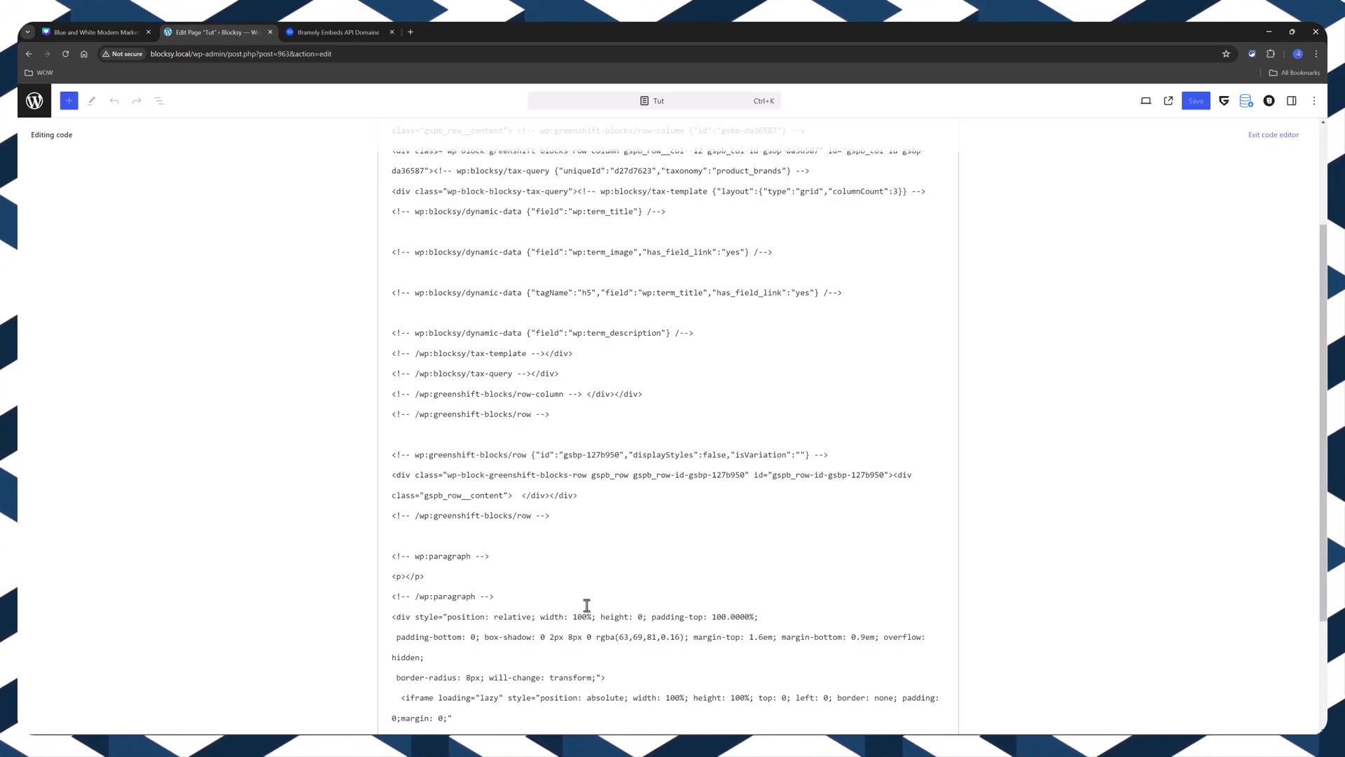
scroll(down, 3)
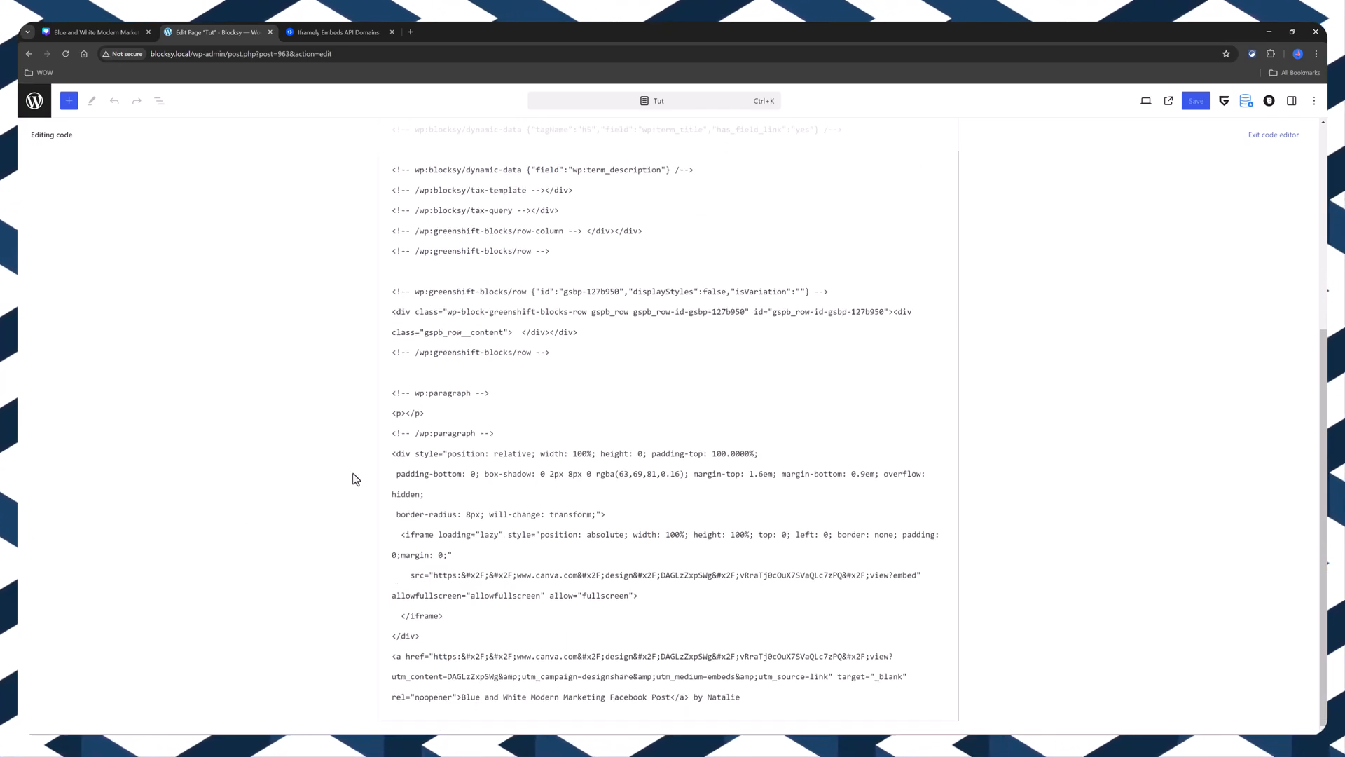
click(98, 32)
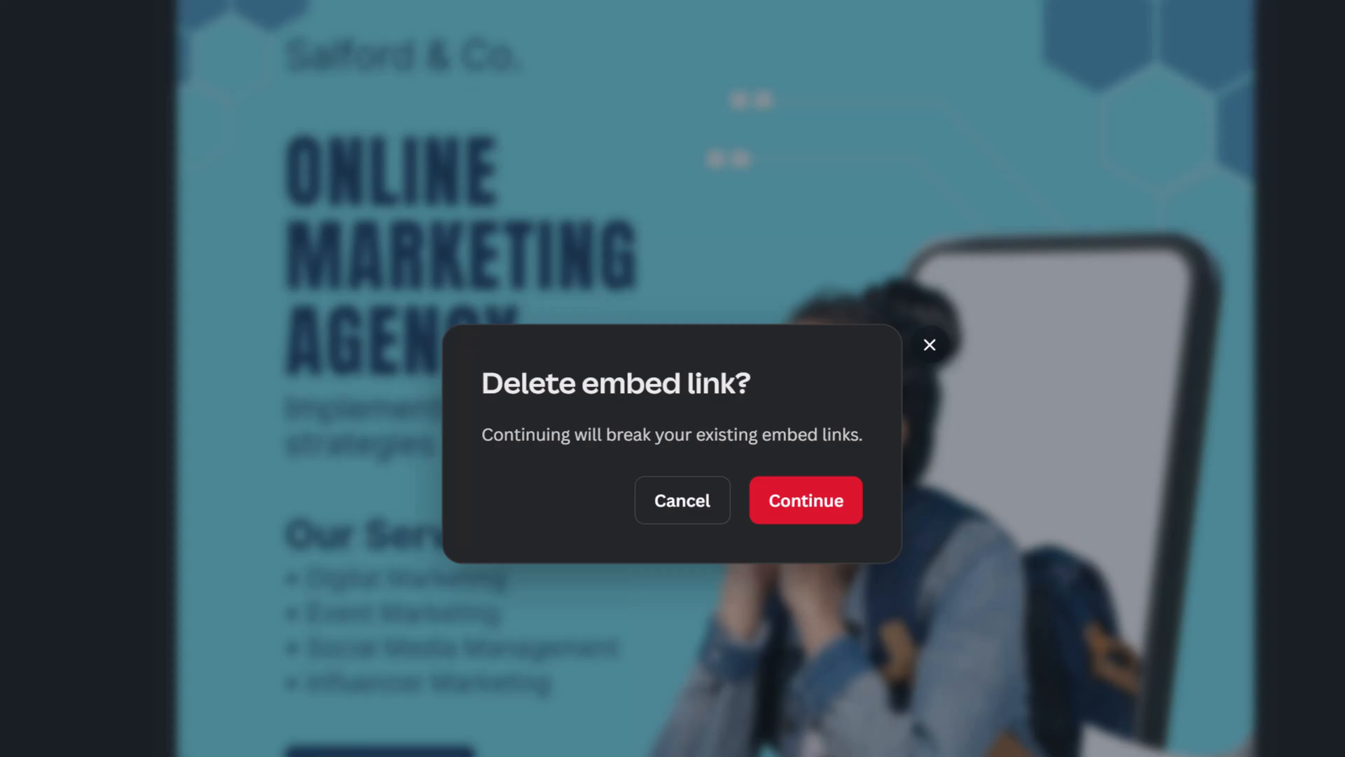
- Confirm deleting the marketing post's existing embed link
click(806, 500)
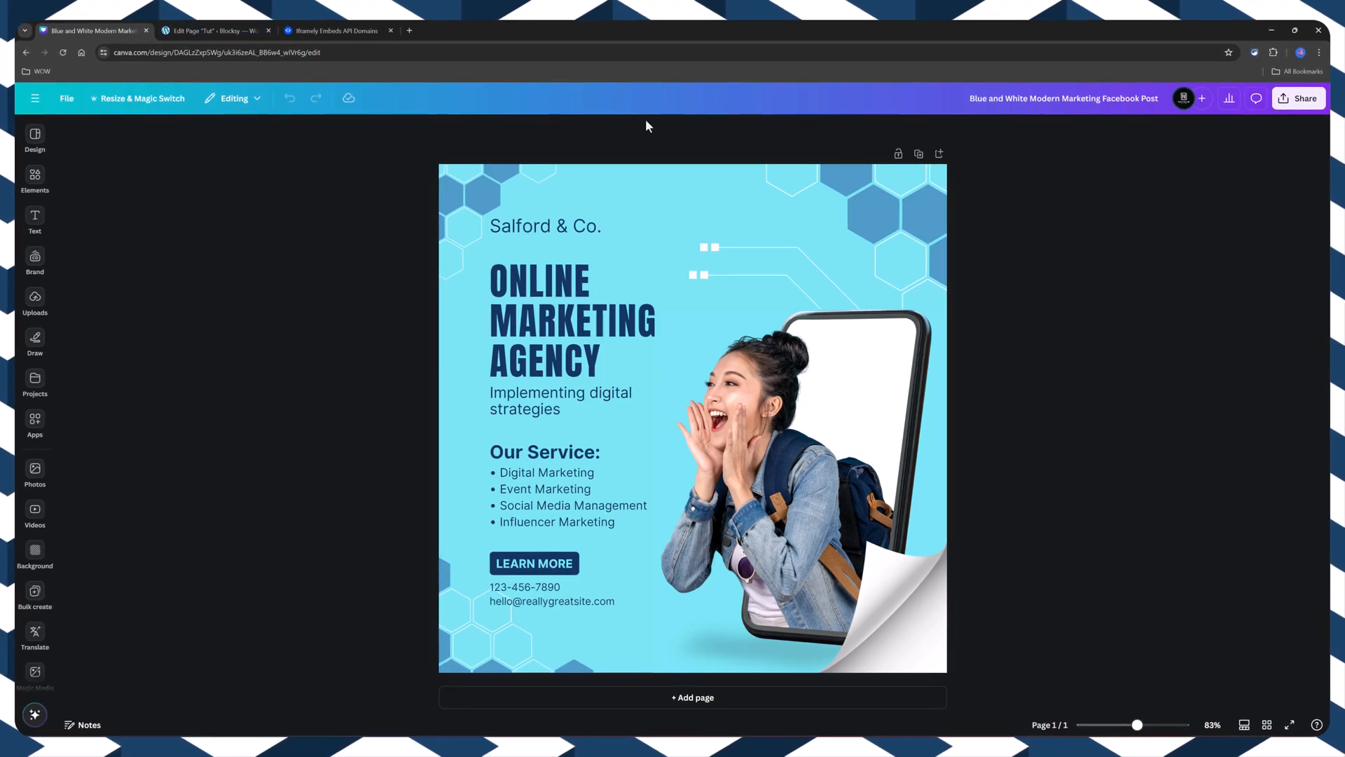
- Create a fresh embed for the marketing post and copy its smart embed link
click(1298, 98)
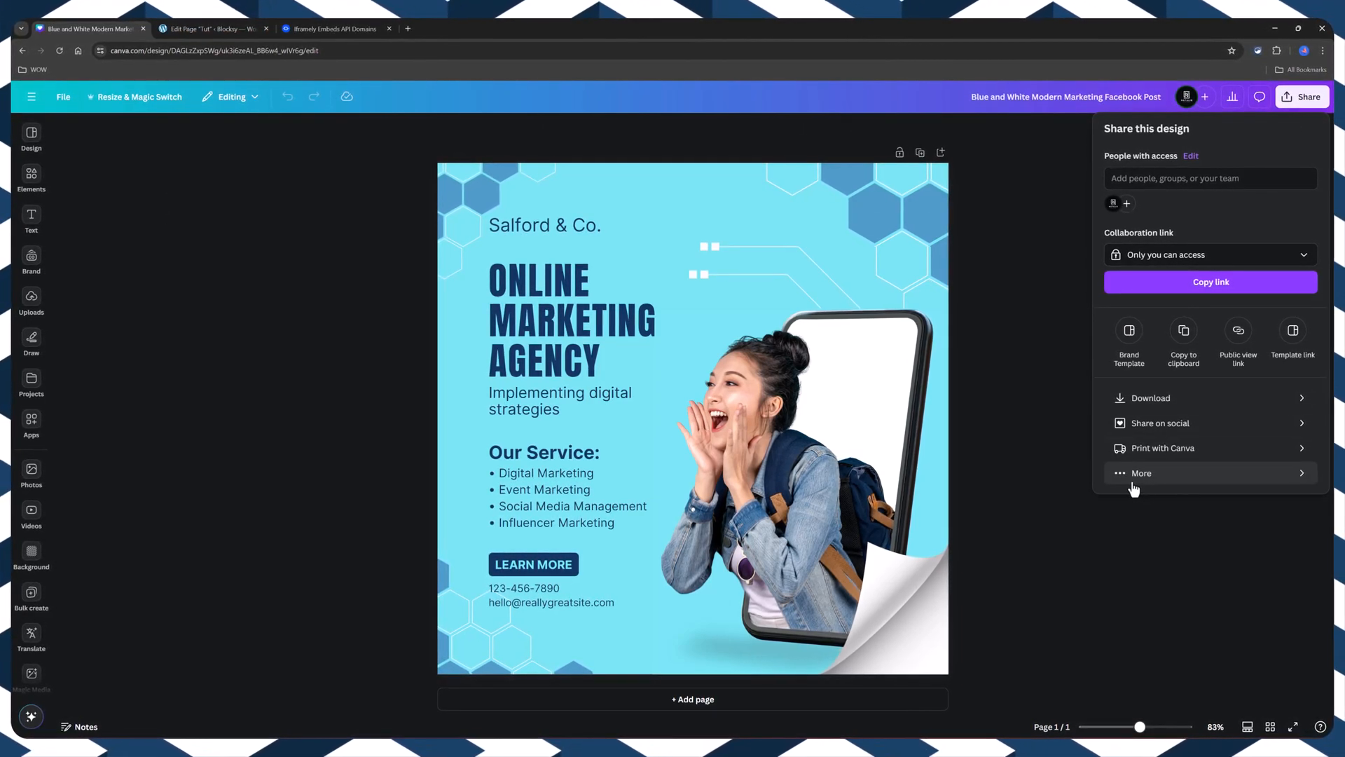
click(1141, 473)
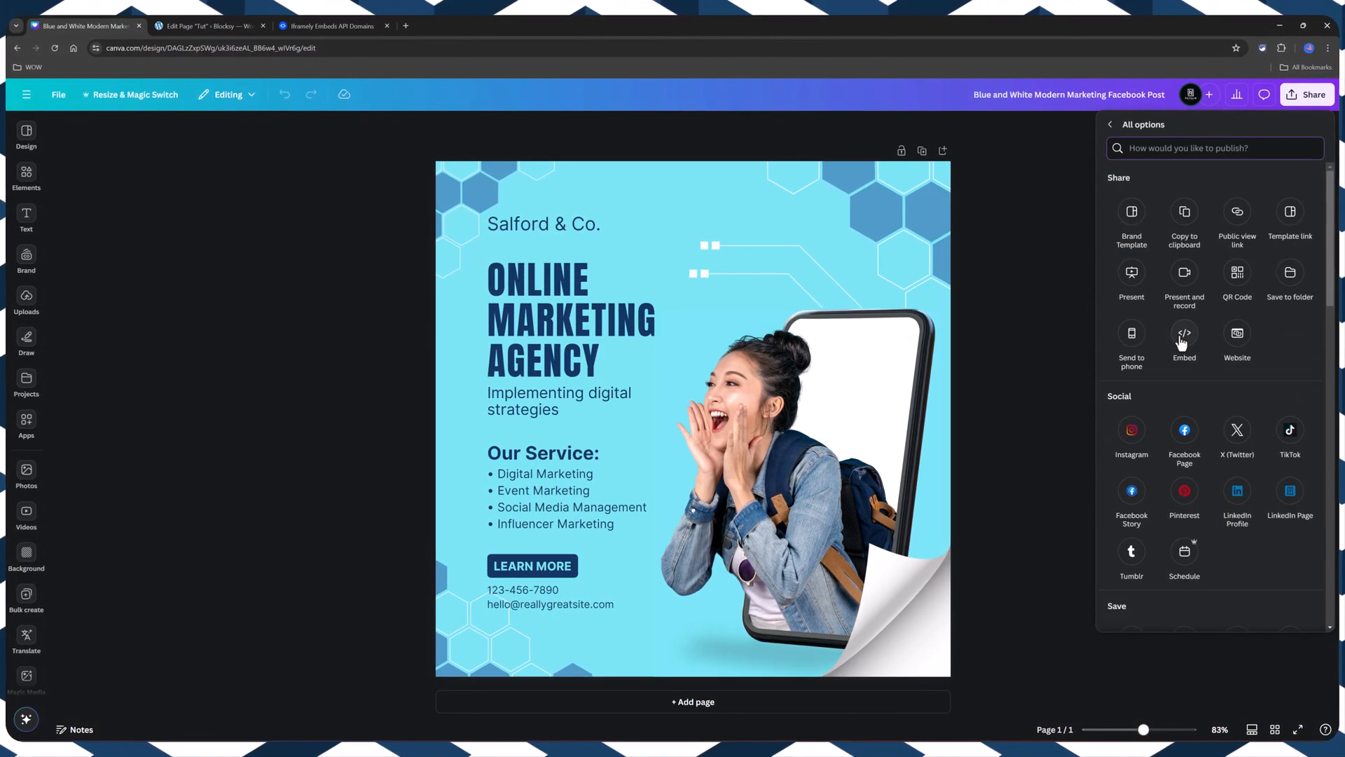
click(1184, 338)
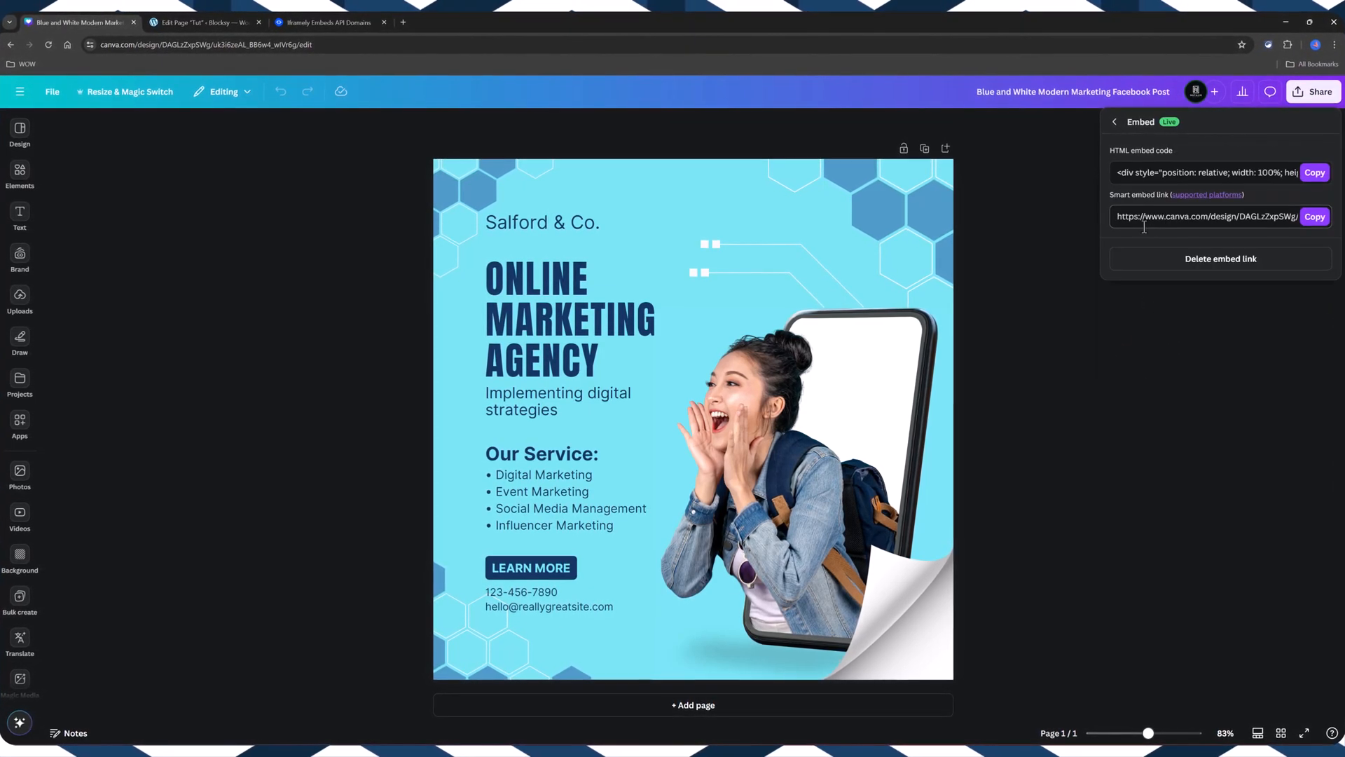
click(1321, 216)
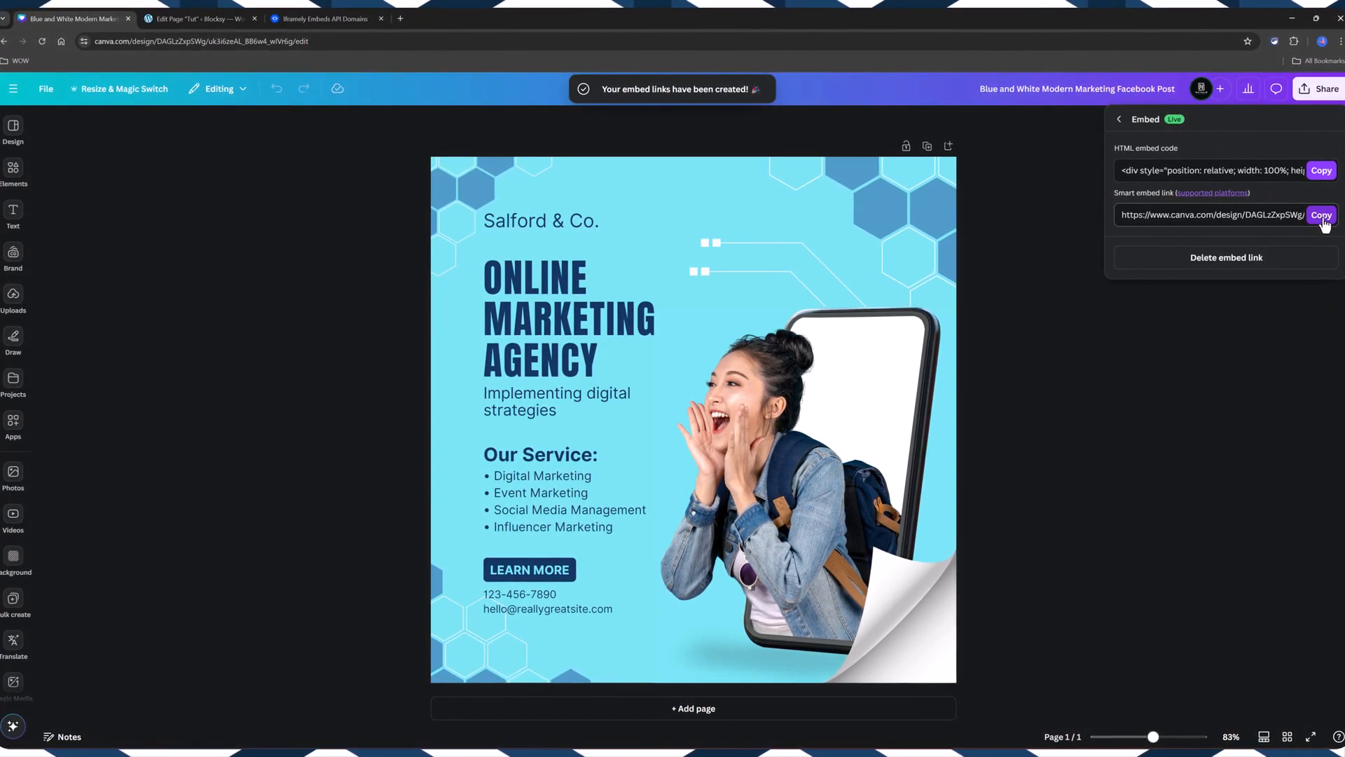
click(1321, 214)
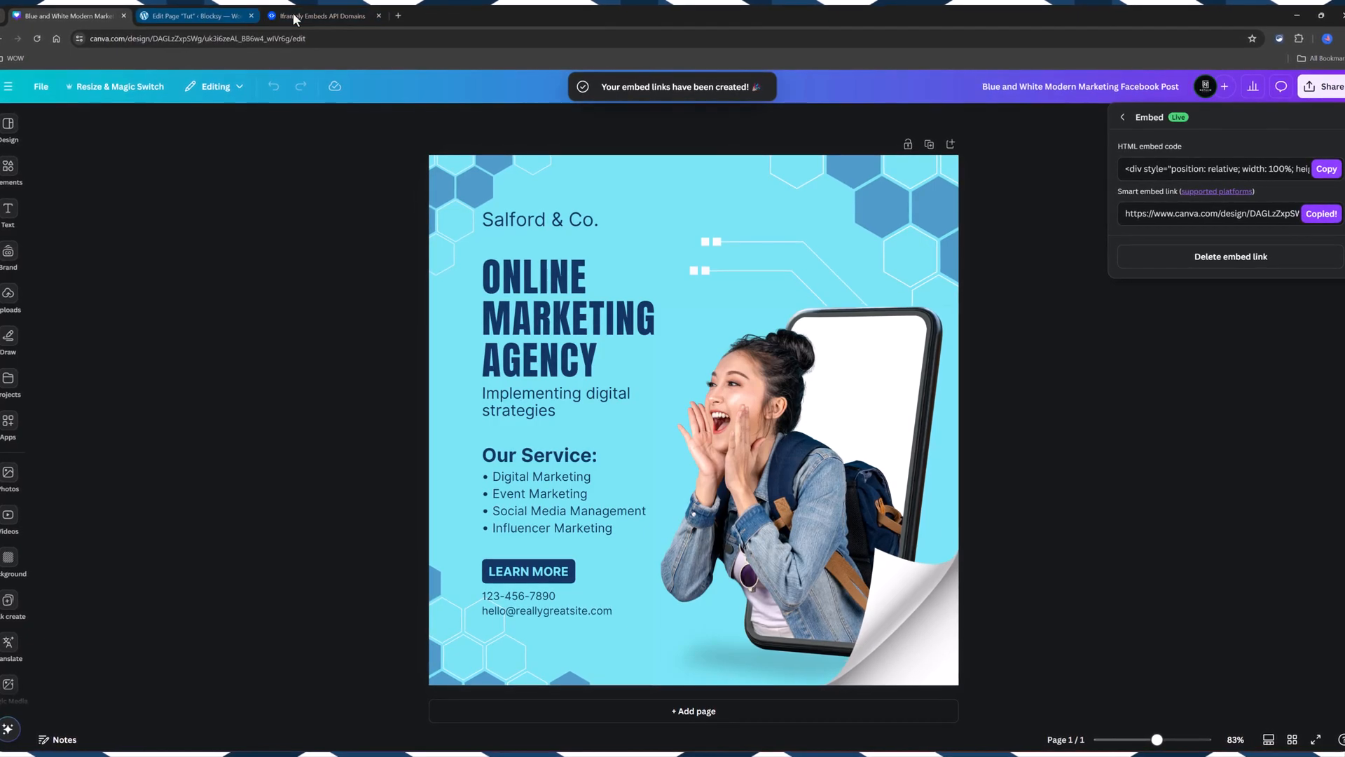
- Fetch the Canva design's embed code in Iframely's Canva tool and copy it
click(322, 15)
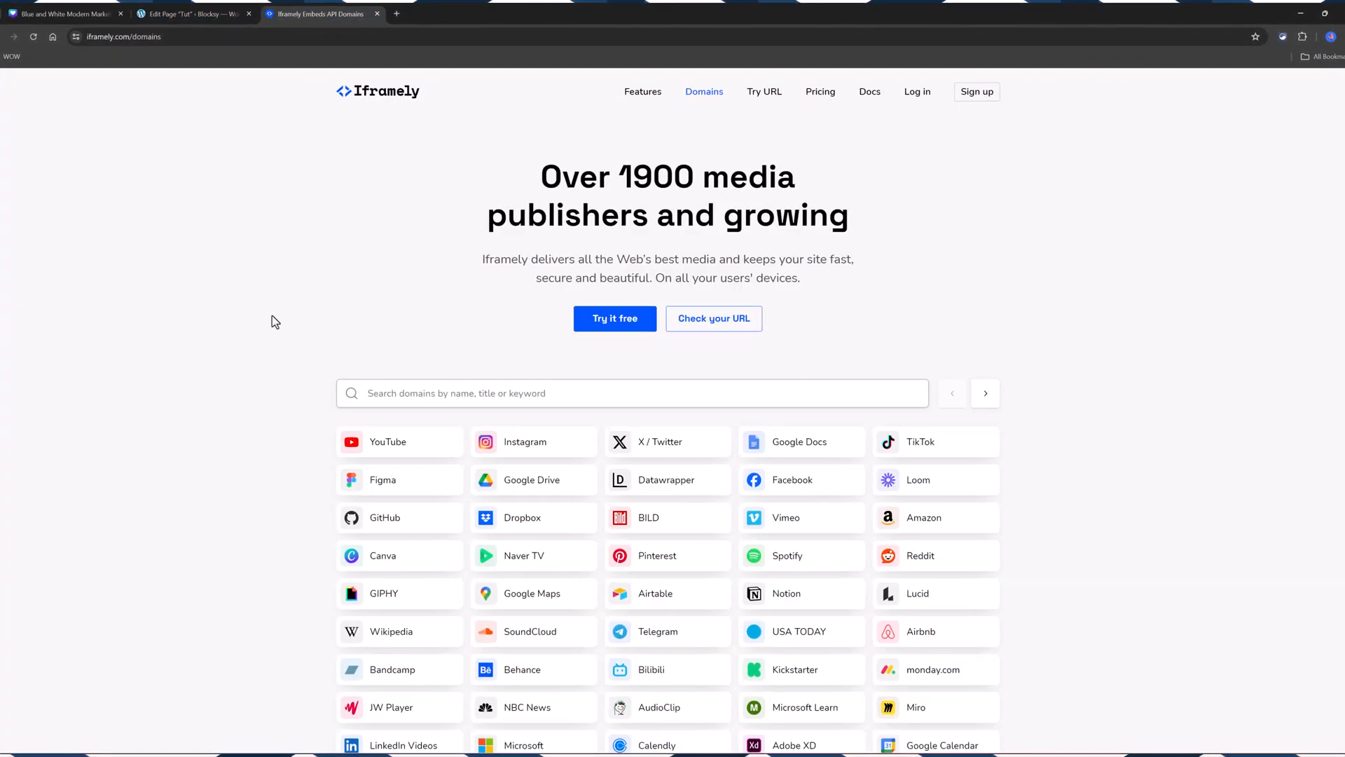
click(383, 556)
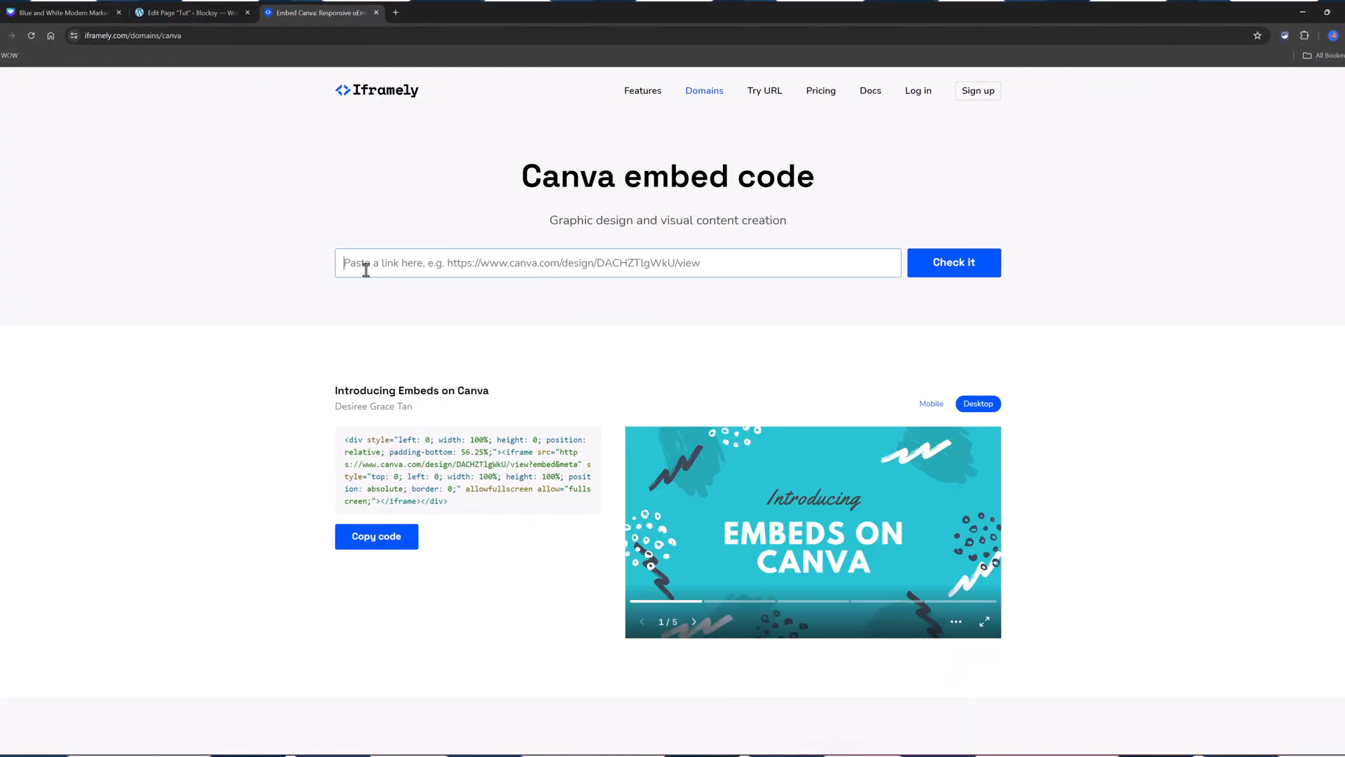
click(954, 263)
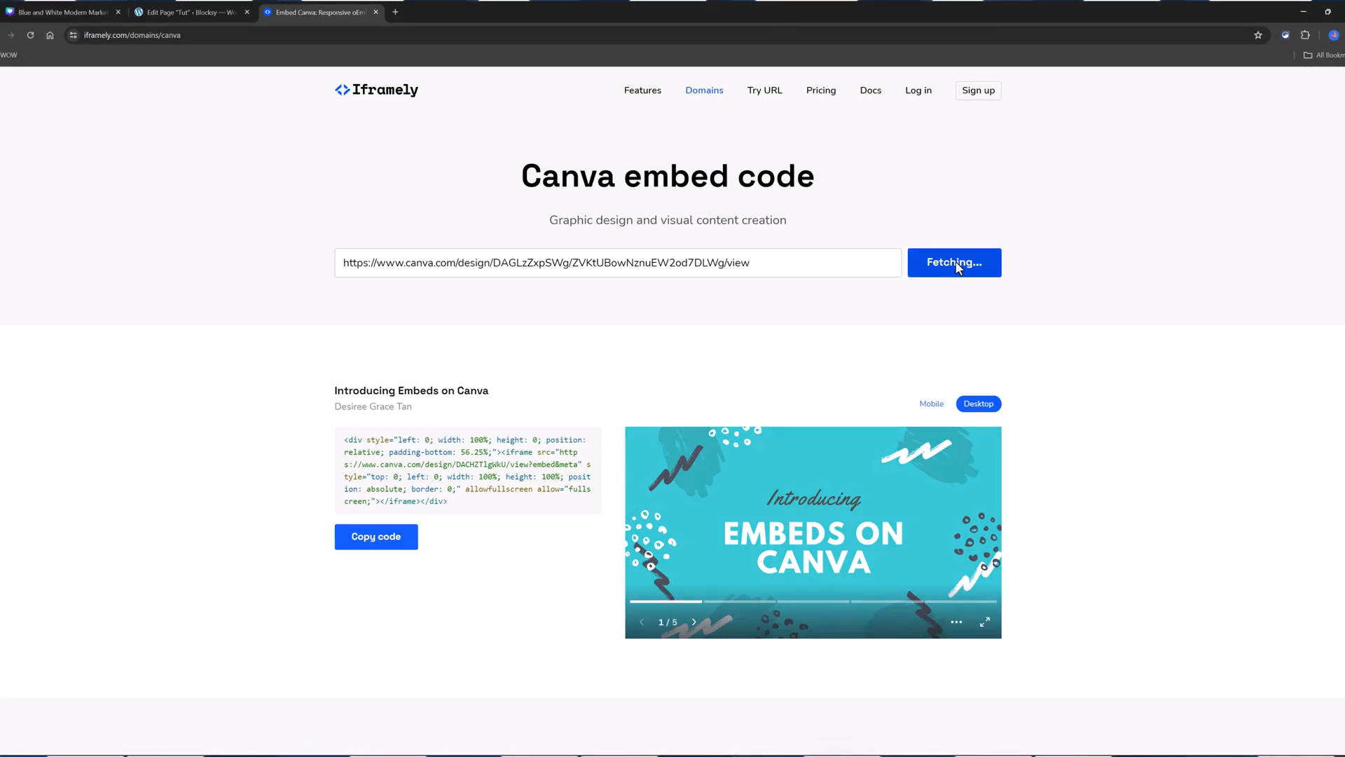
click(954, 263)
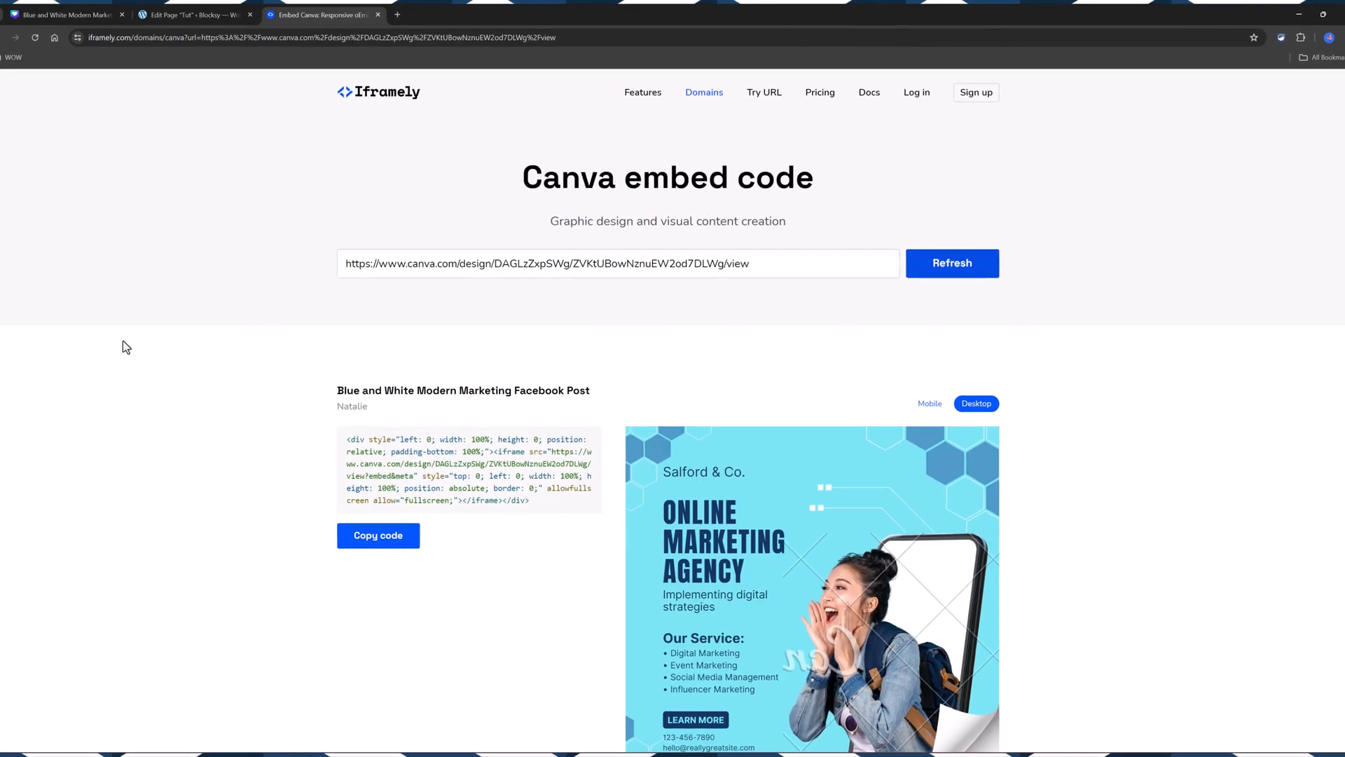
scroll(down, 3)
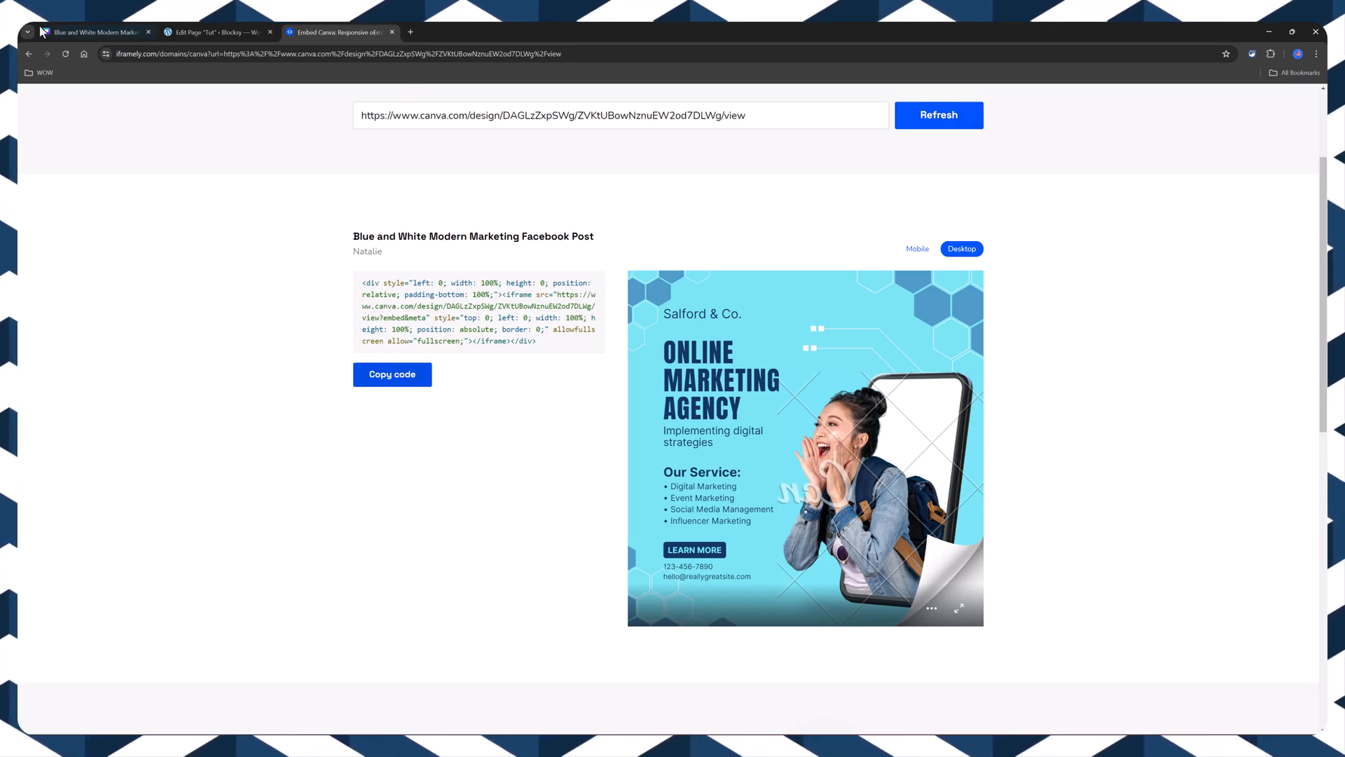
click(210, 32)
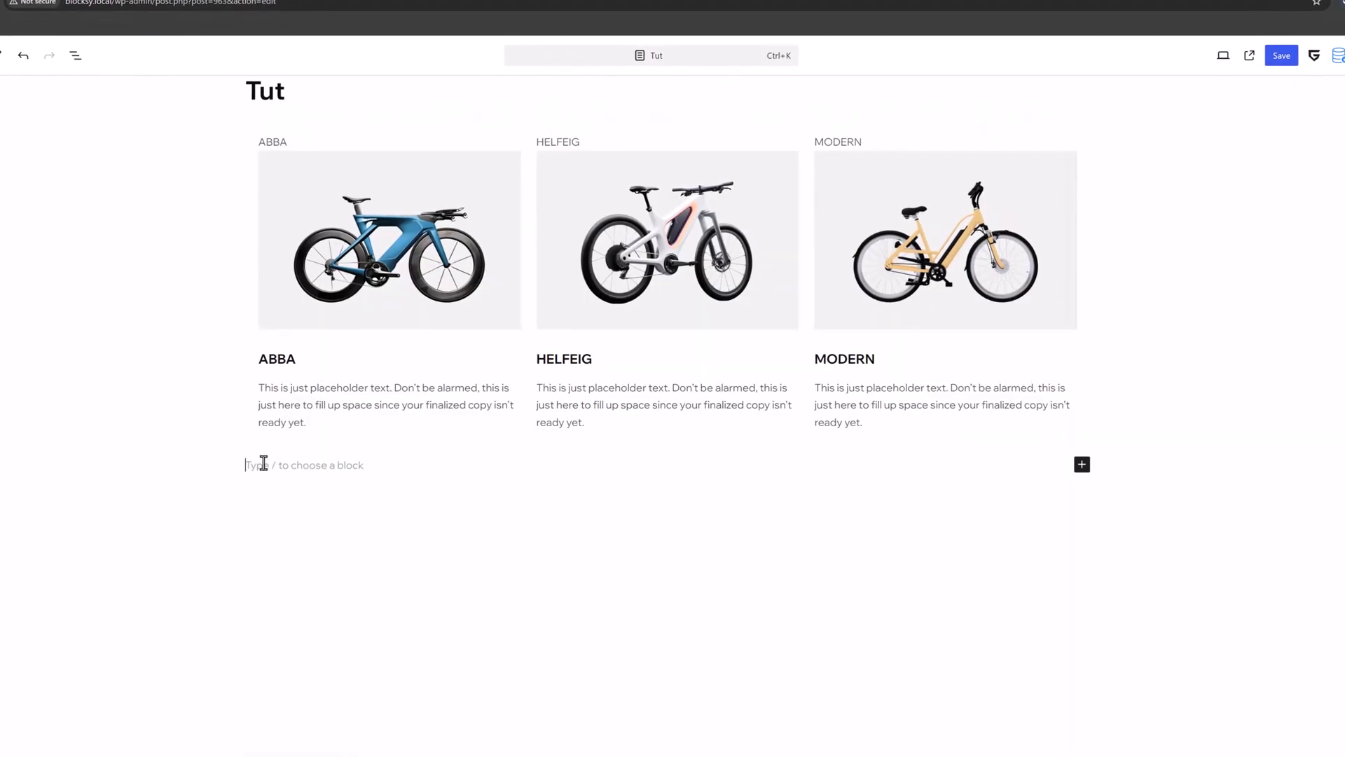
- Add a Custom HTML block with the Iframely code below the bike columns and preview it
click(1082, 465)
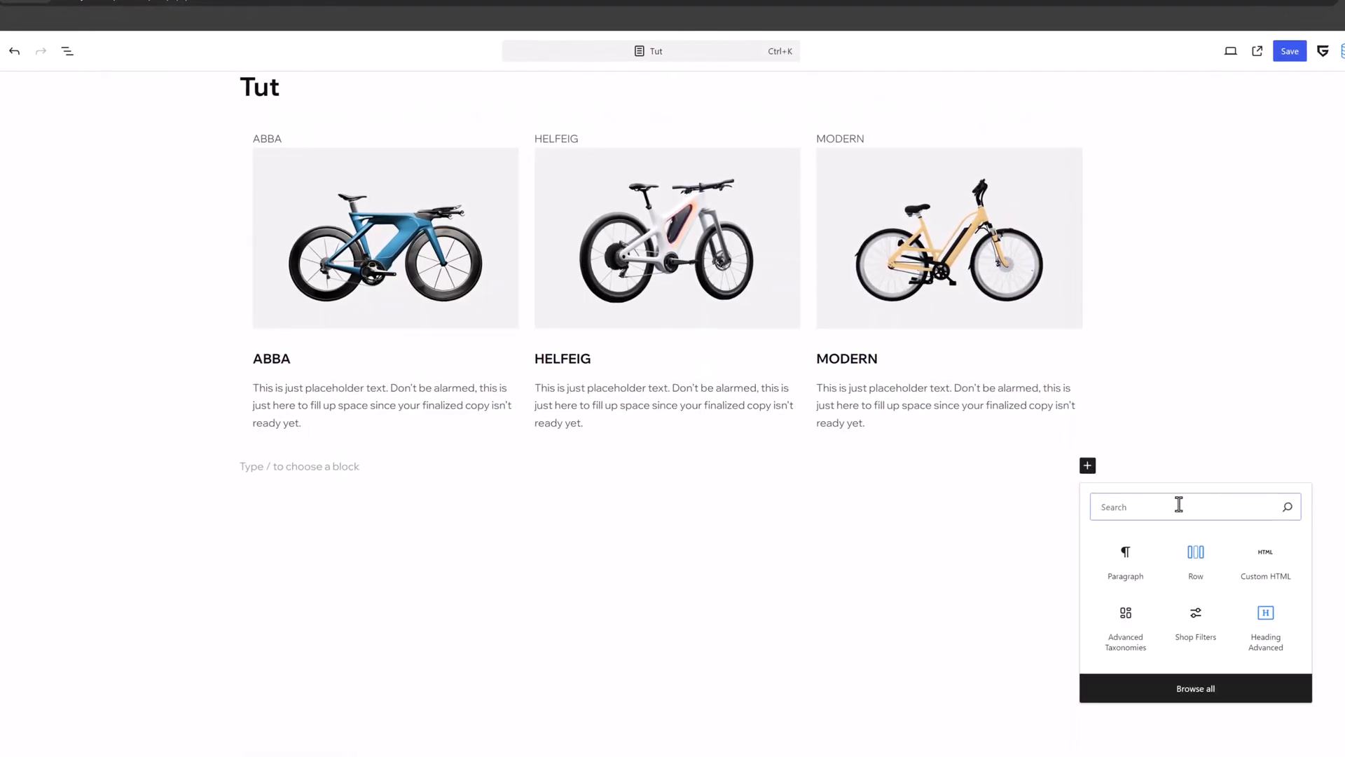
click(1265, 559)
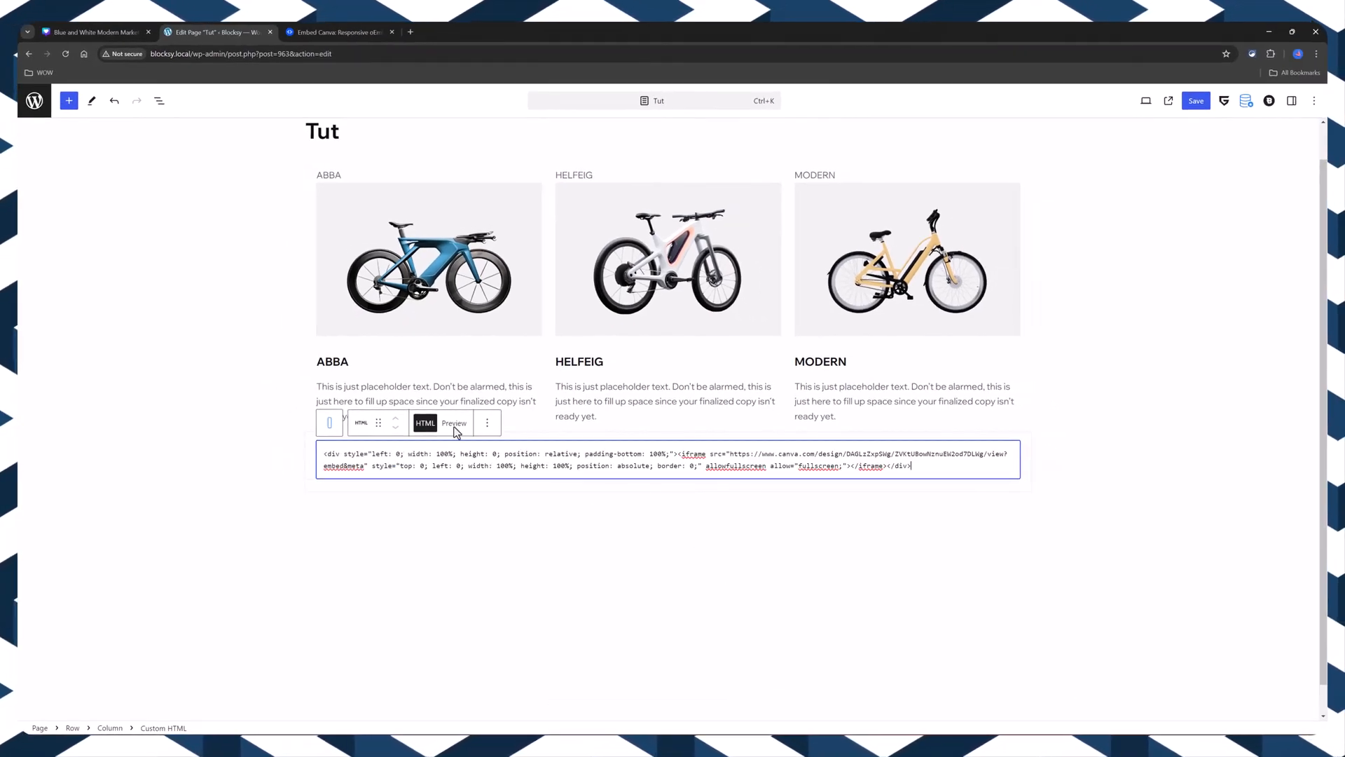
click(454, 422)
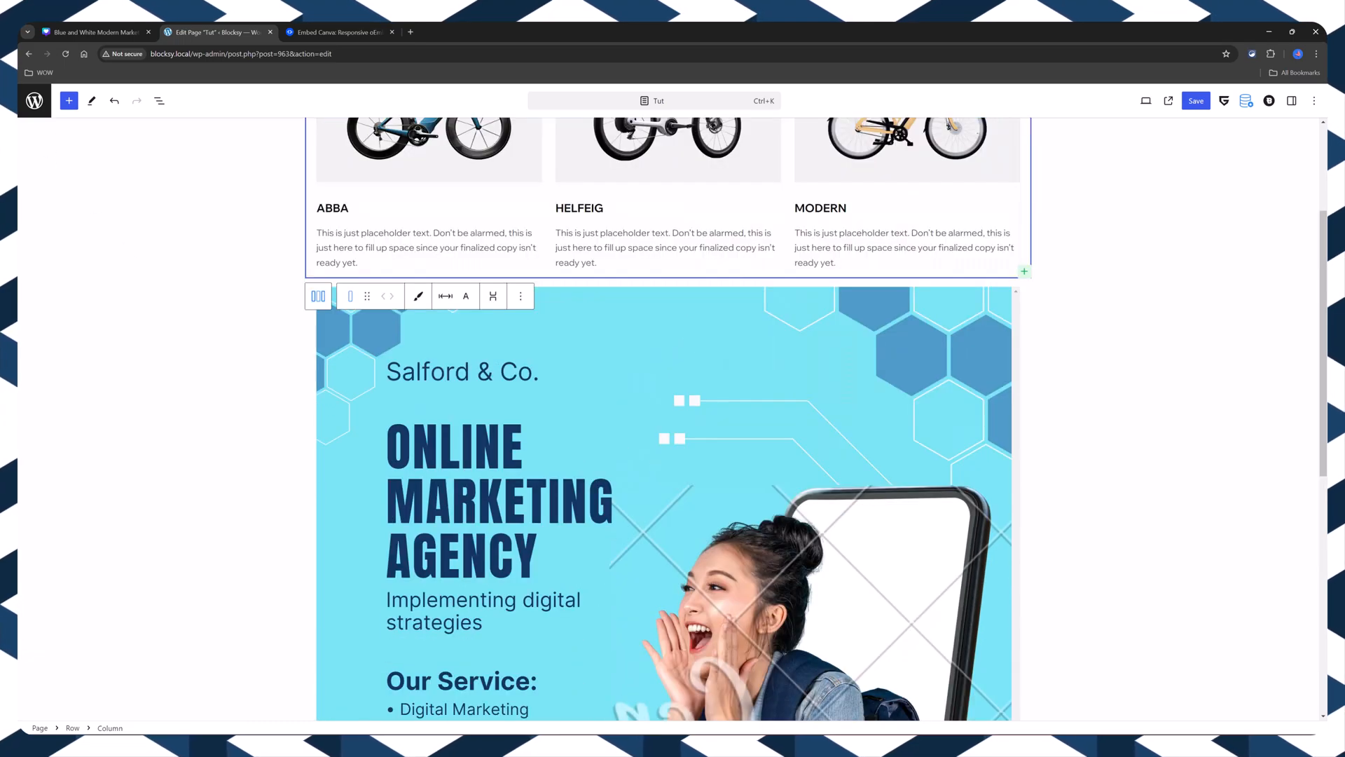
- Select the Row holding the Canva embed in List View and open its design settings
click(159, 101)
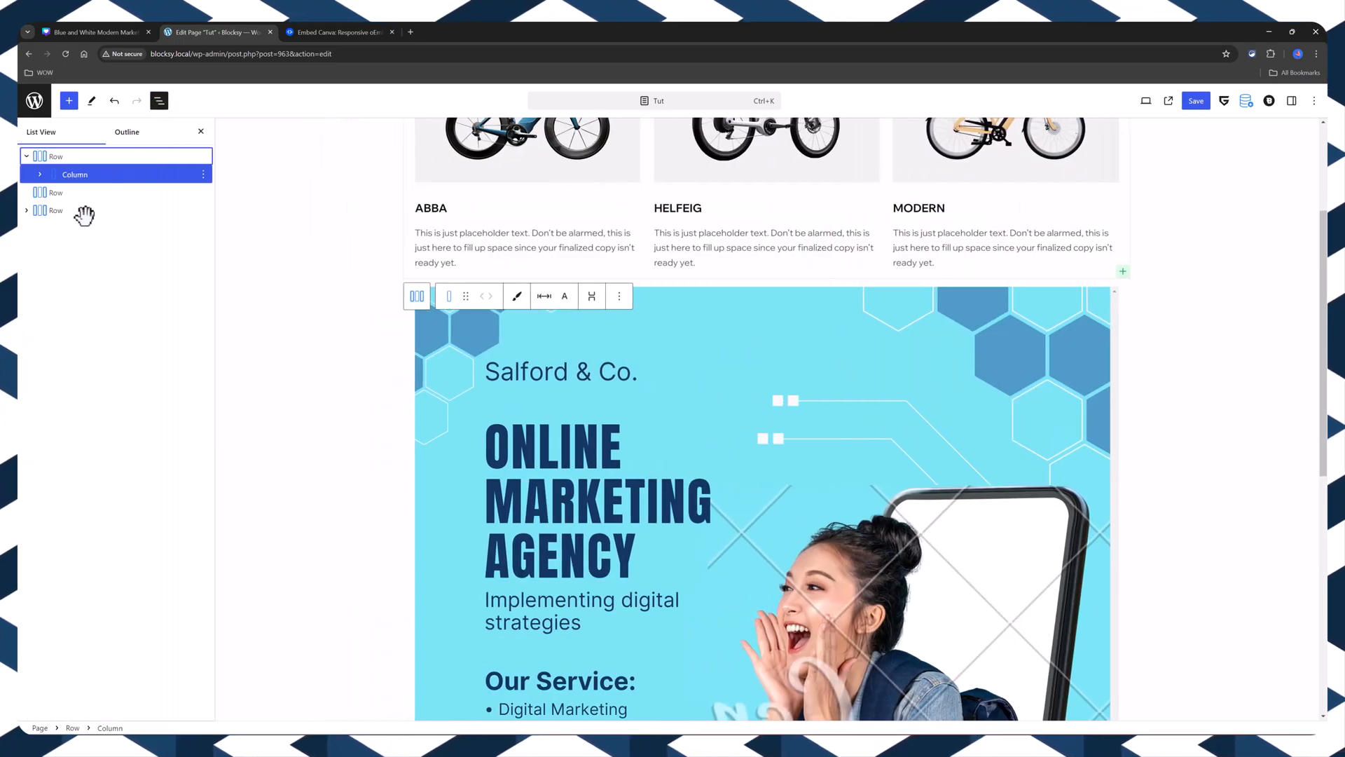
click(54, 210)
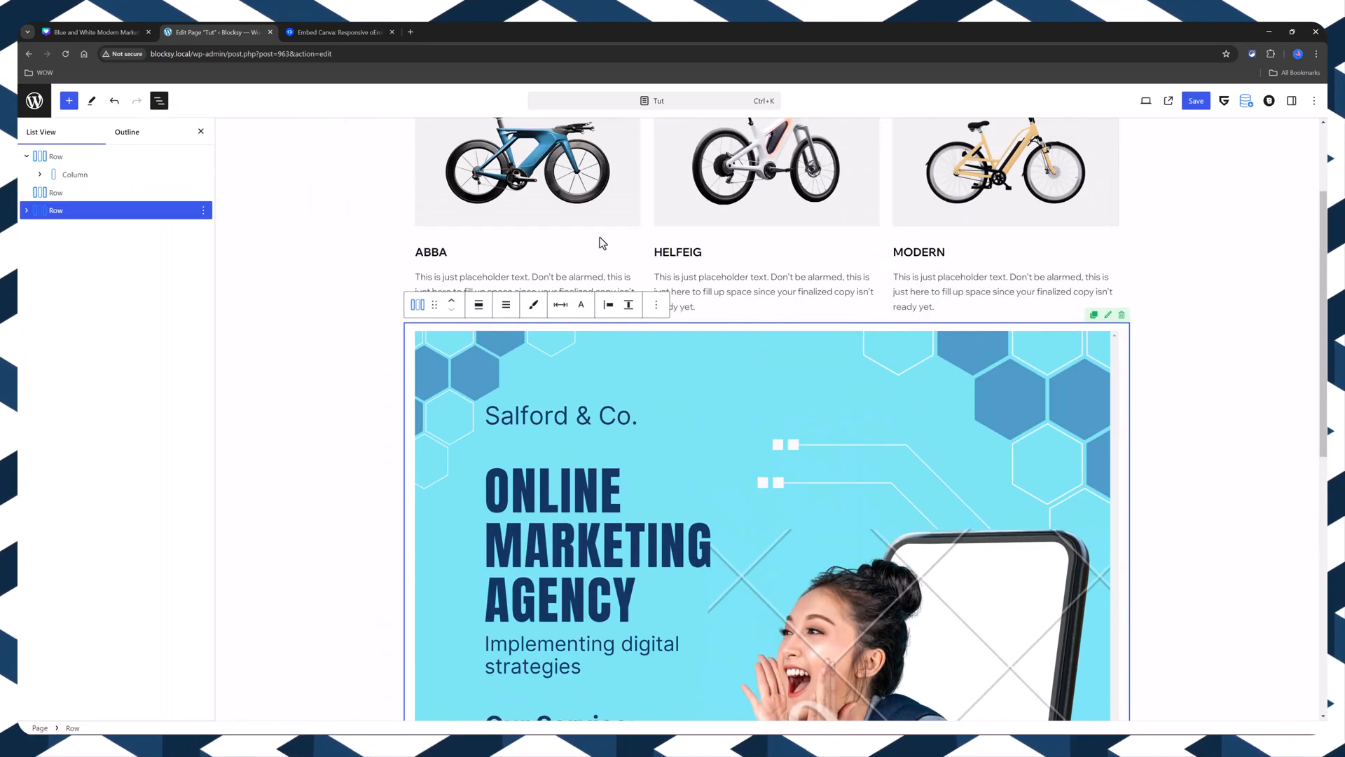
mouse_move(580, 306)
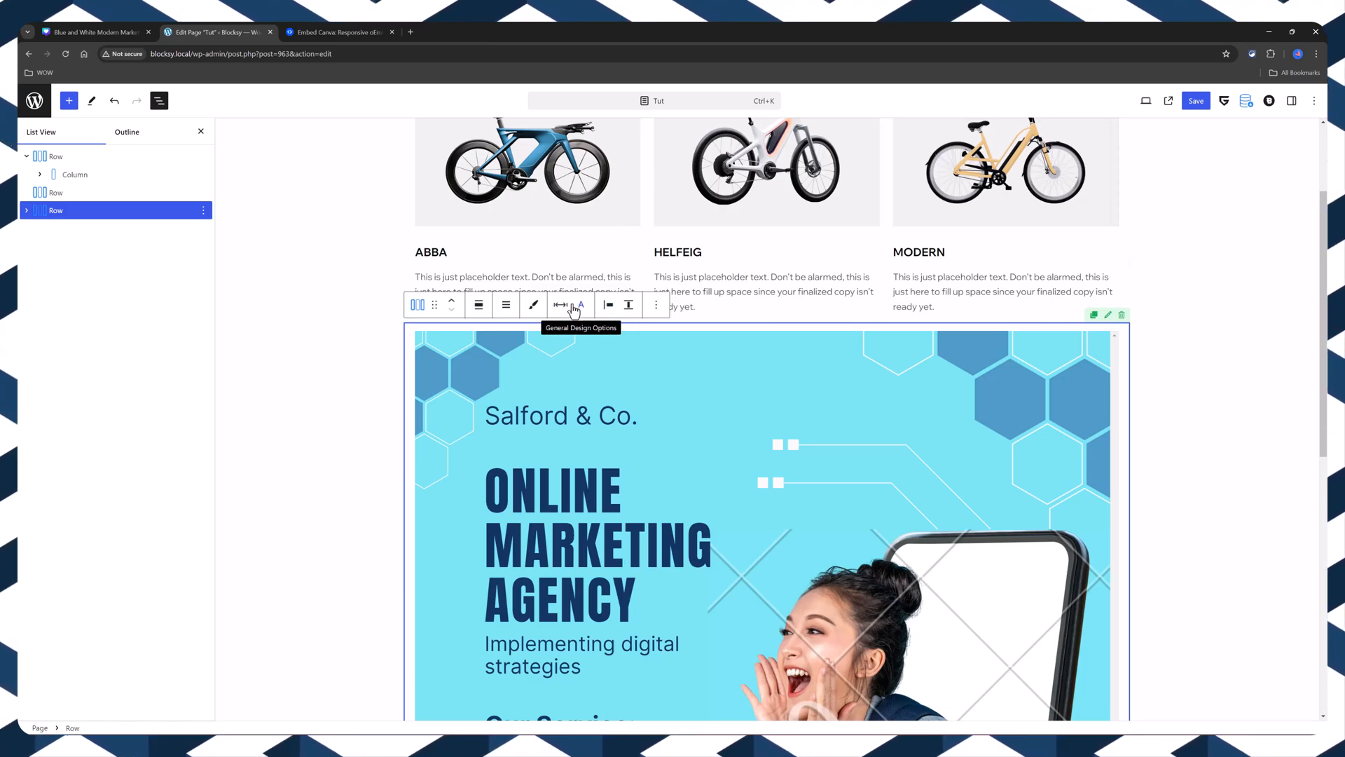
click(558, 304)
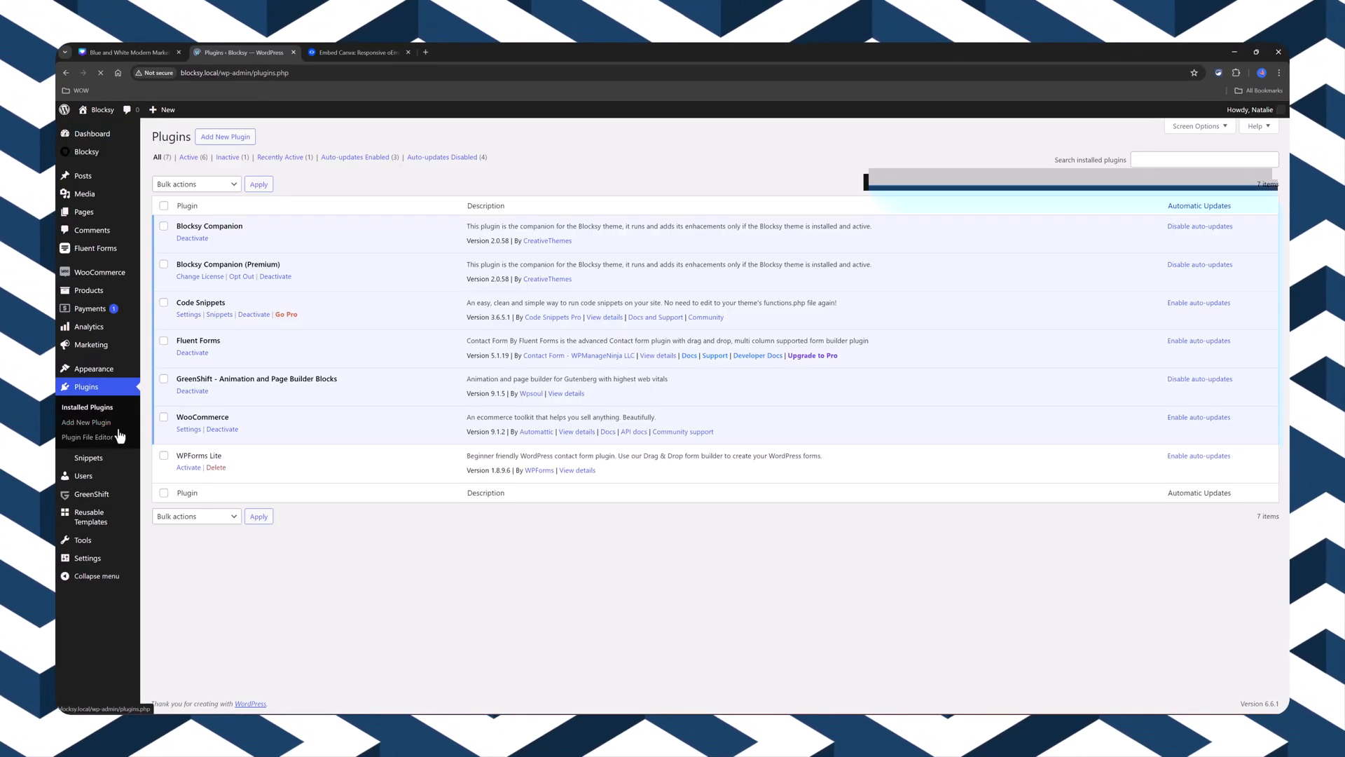
- Search for the Iframely plugin under Add New Plugin, install it and activate it
click(86, 422)
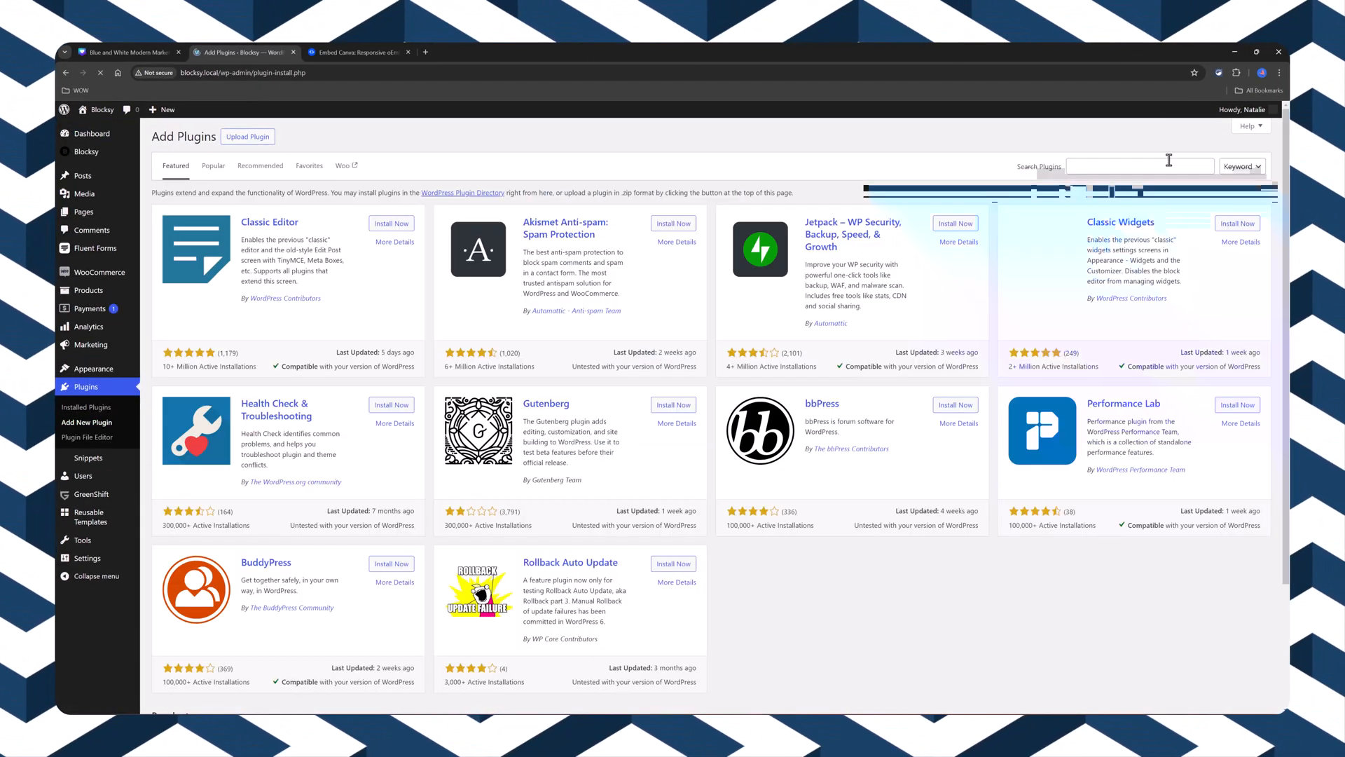
click(1138, 166)
text(iframely)
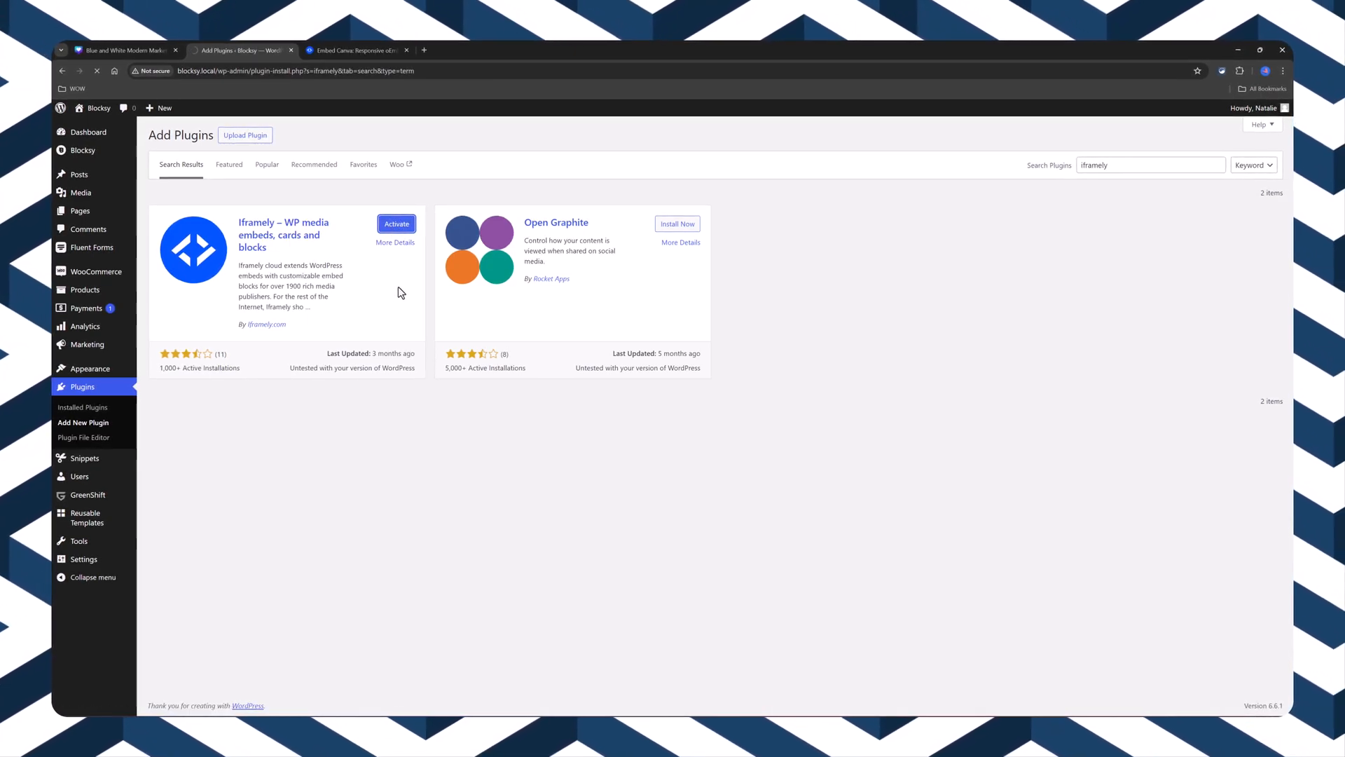
click(396, 224)
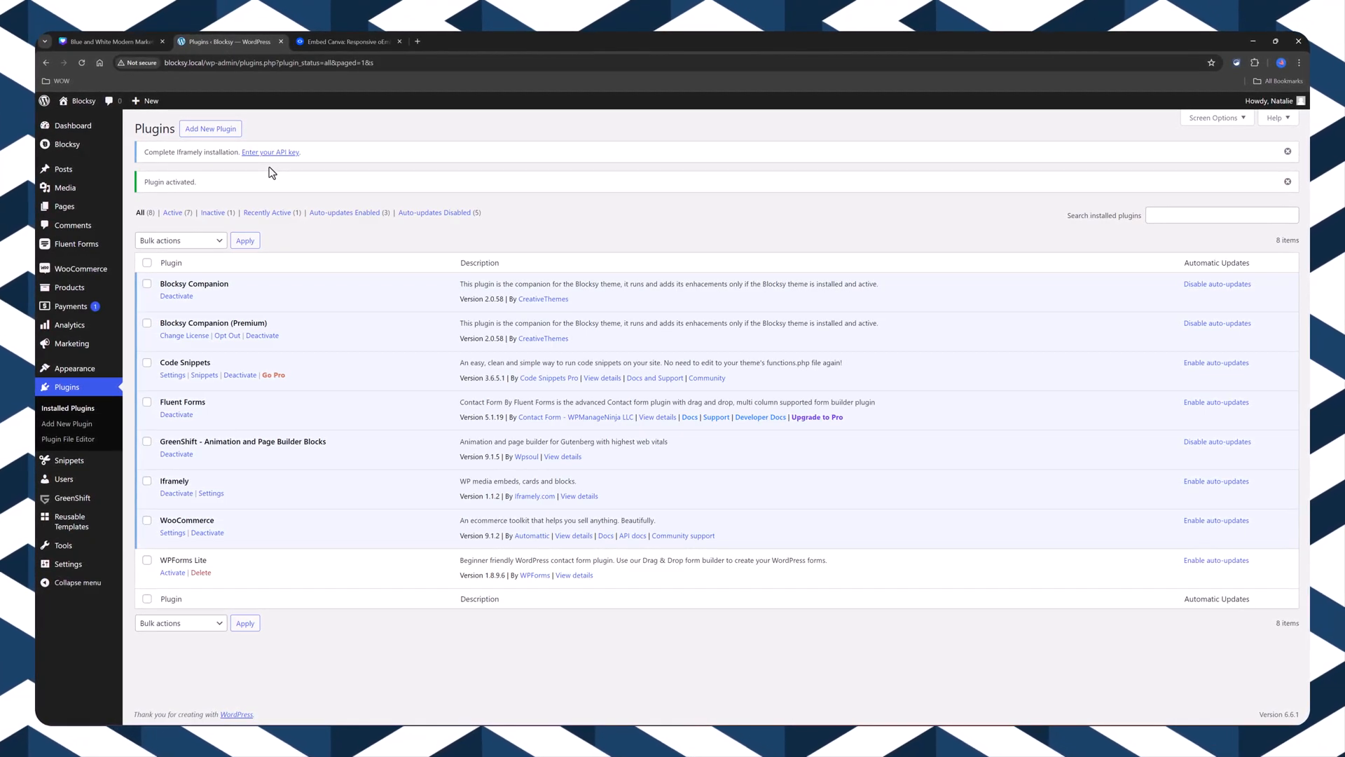
- Follow the 'Enter your API key' notice link to the Iframely settings page
click(270, 152)
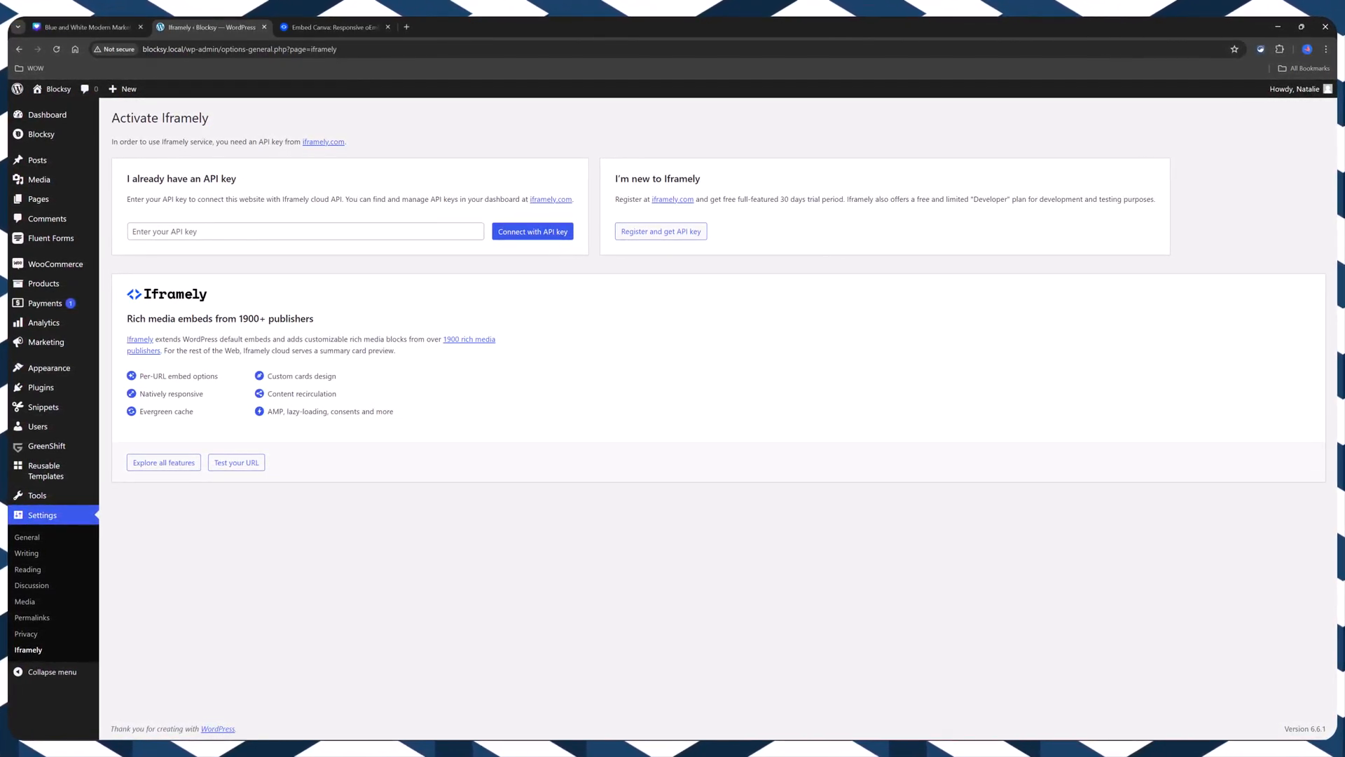
mouse_move(235, 382)
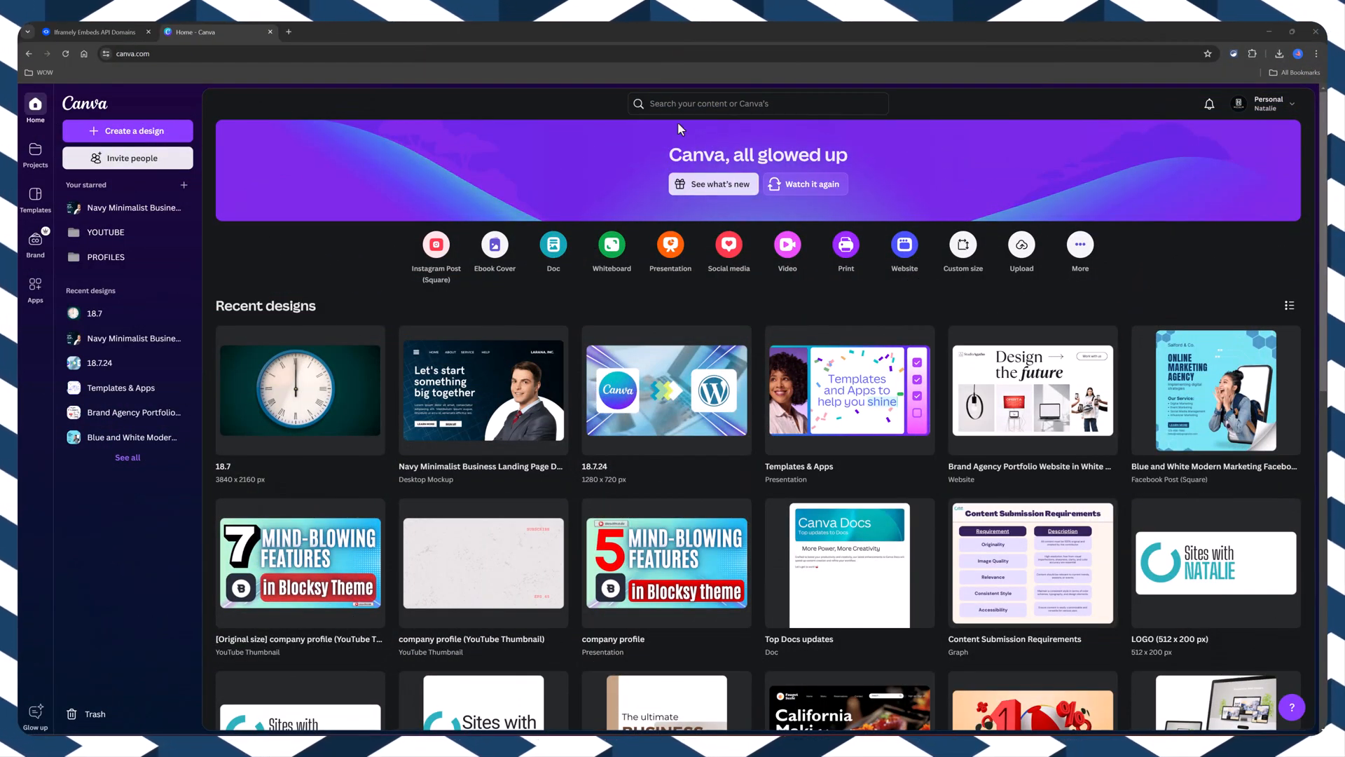
- Search 'facebook ads digital marketing' and customize the Blue and White Modern Marketing Facebook Post
text(Advert)
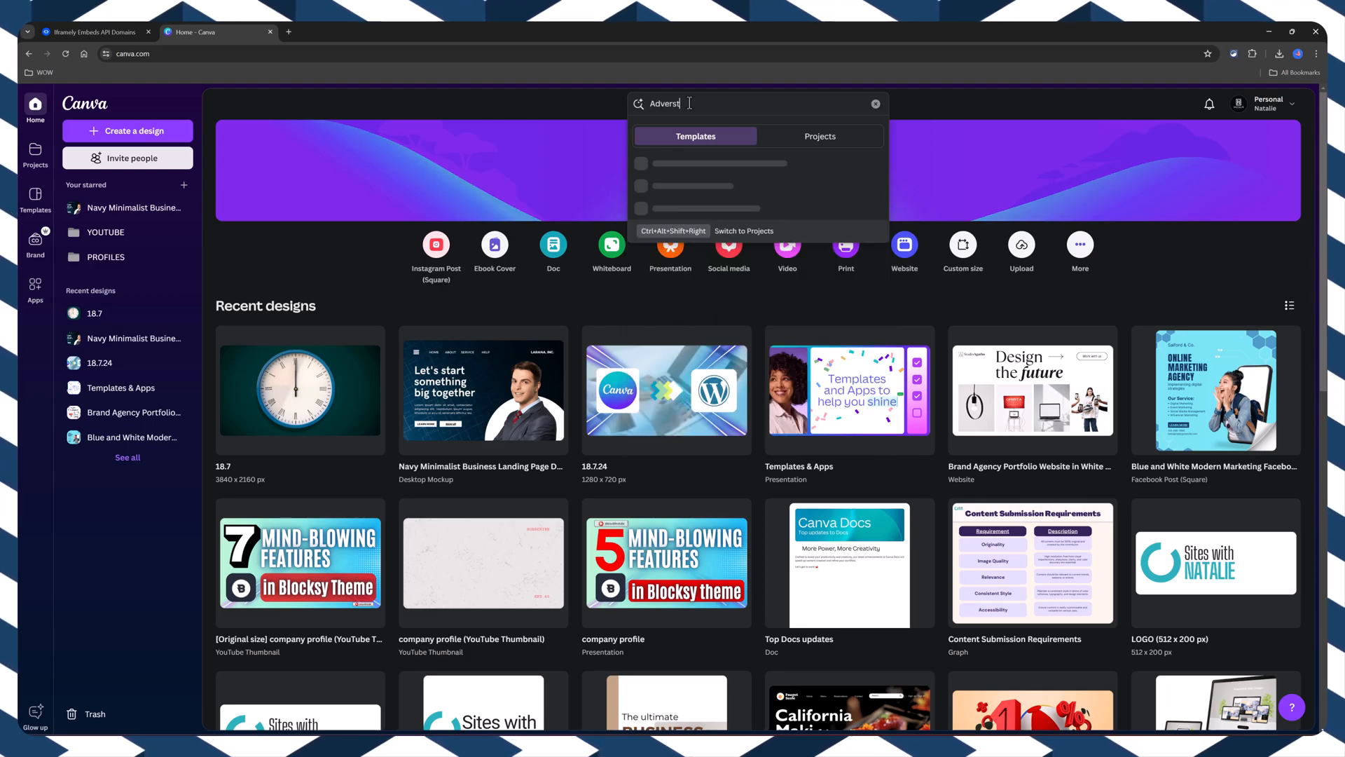
text(facebook ads digi)
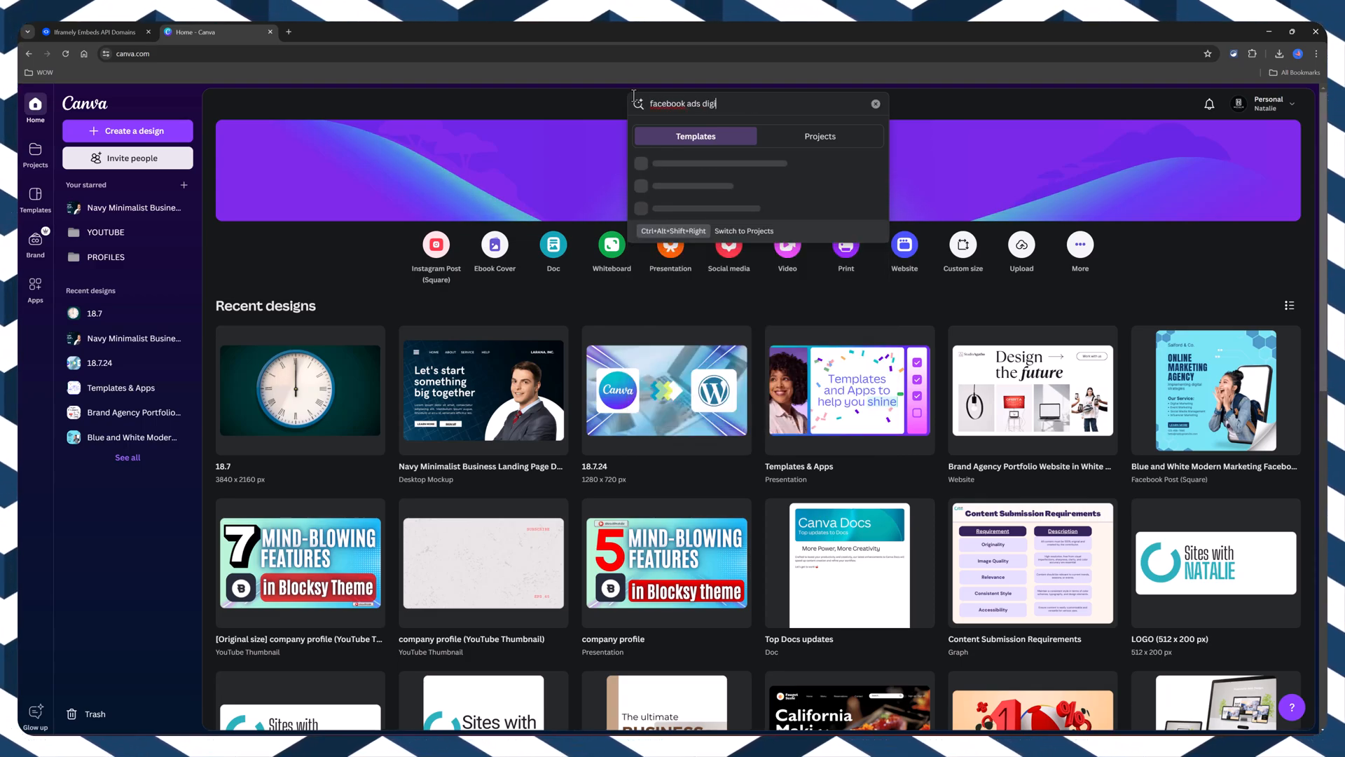
key(Enter)
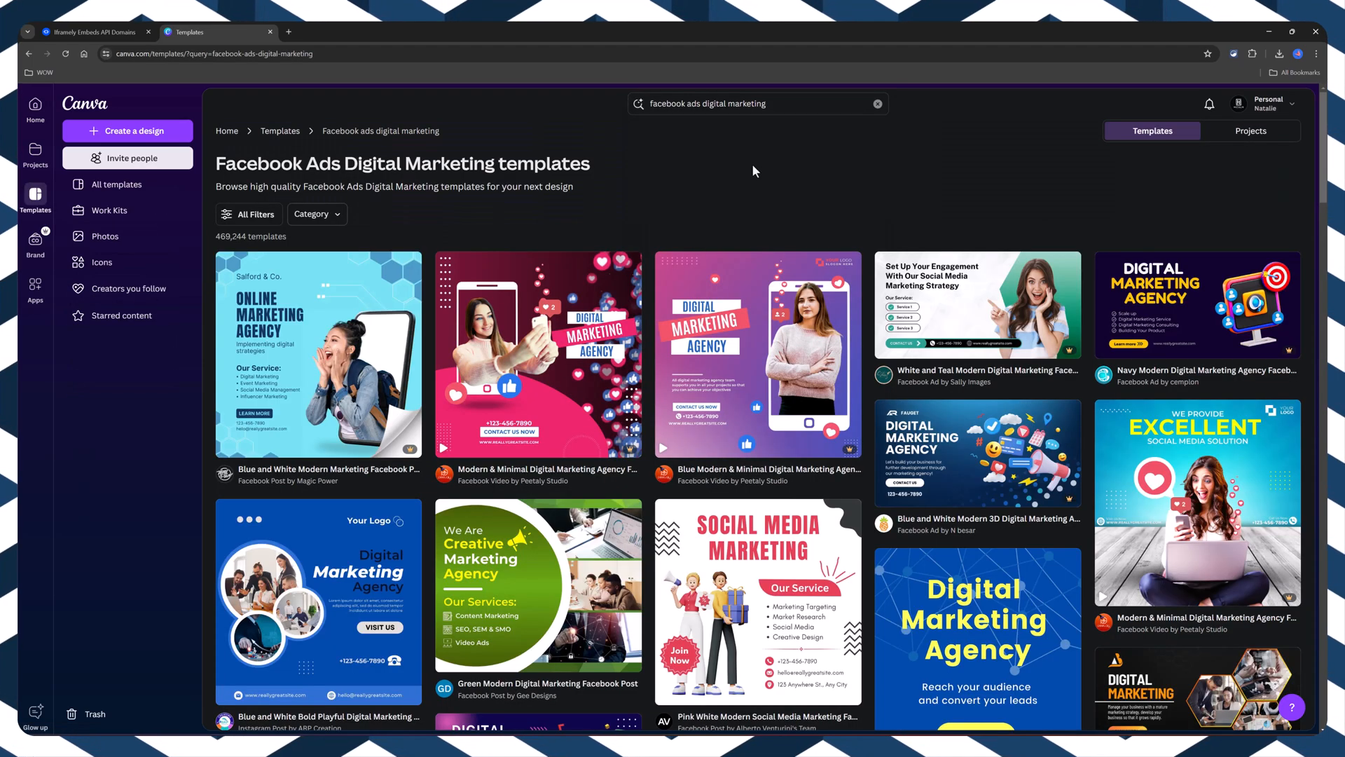
click(318, 354)
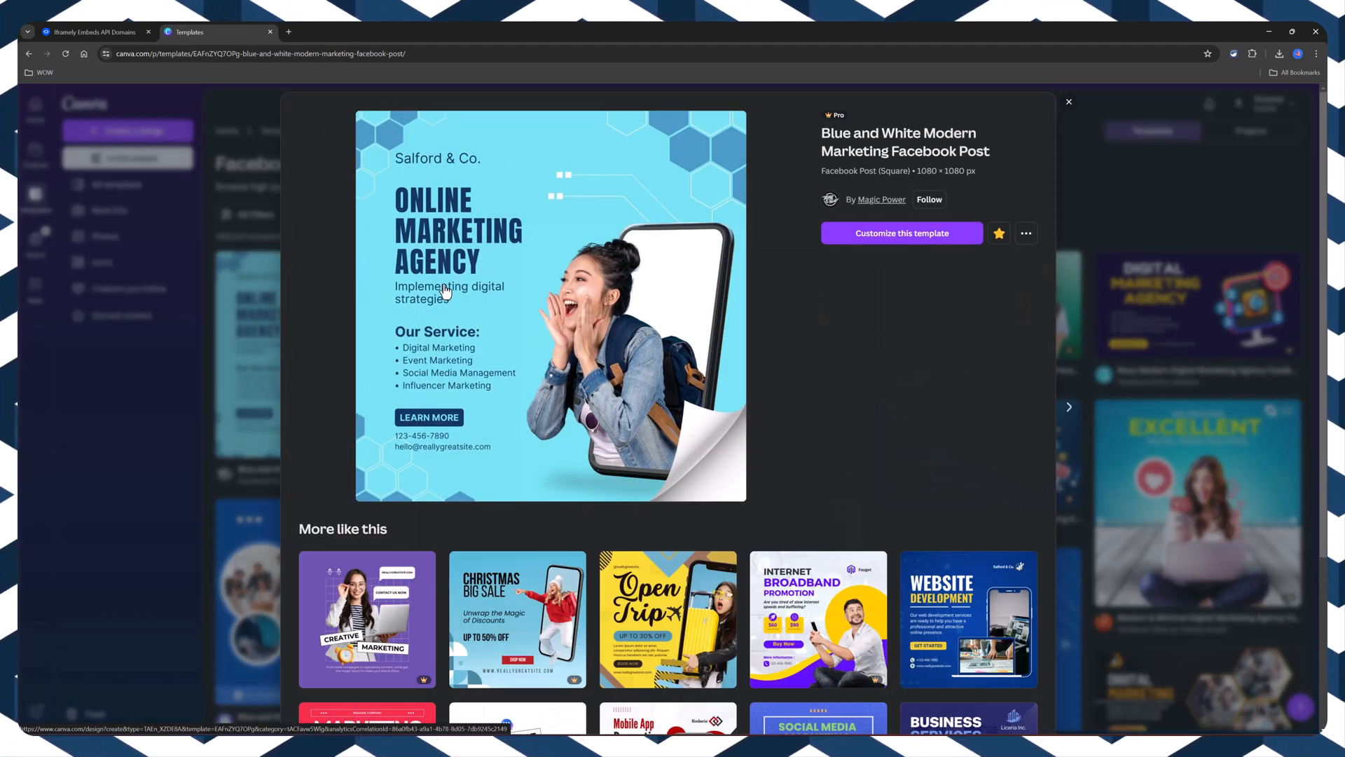
click(902, 232)
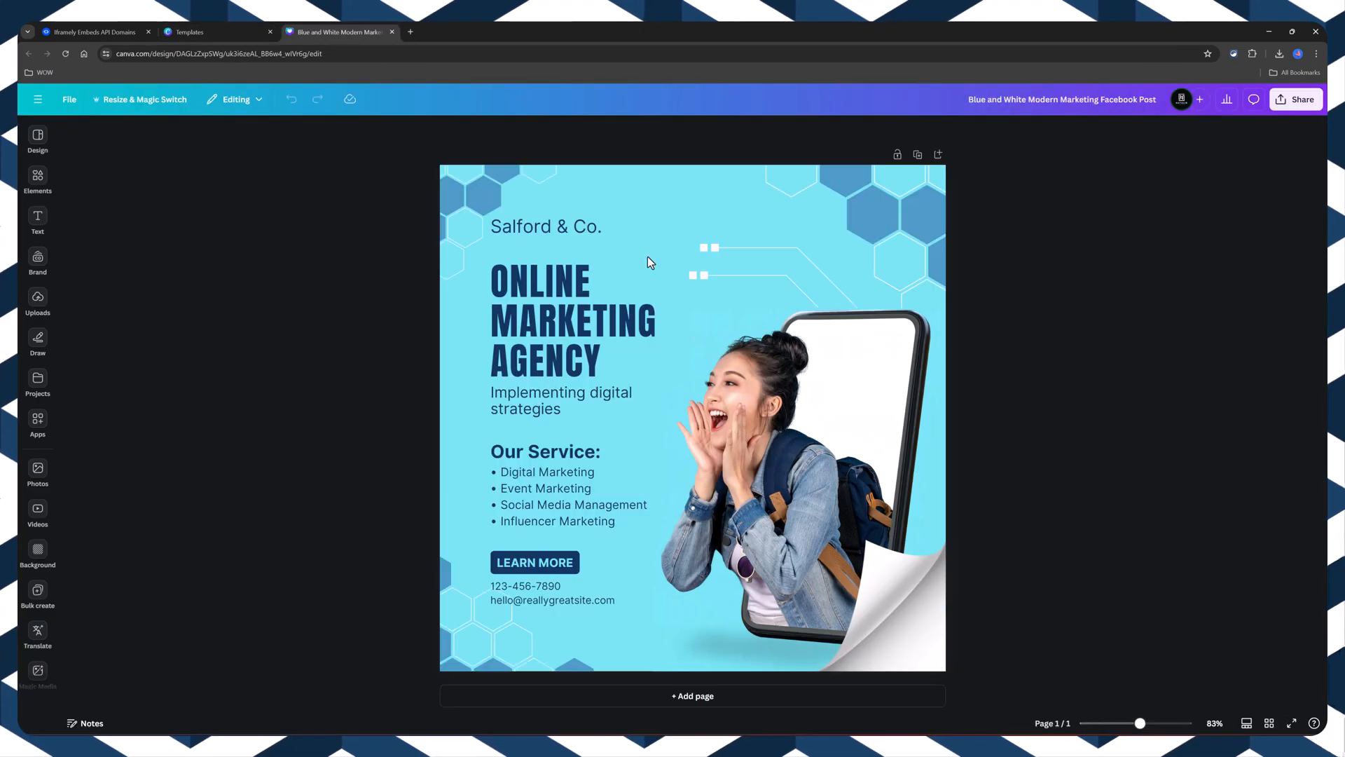
- Bring up the design's embed links, then go to the Facebook profile page
click(1296, 99)
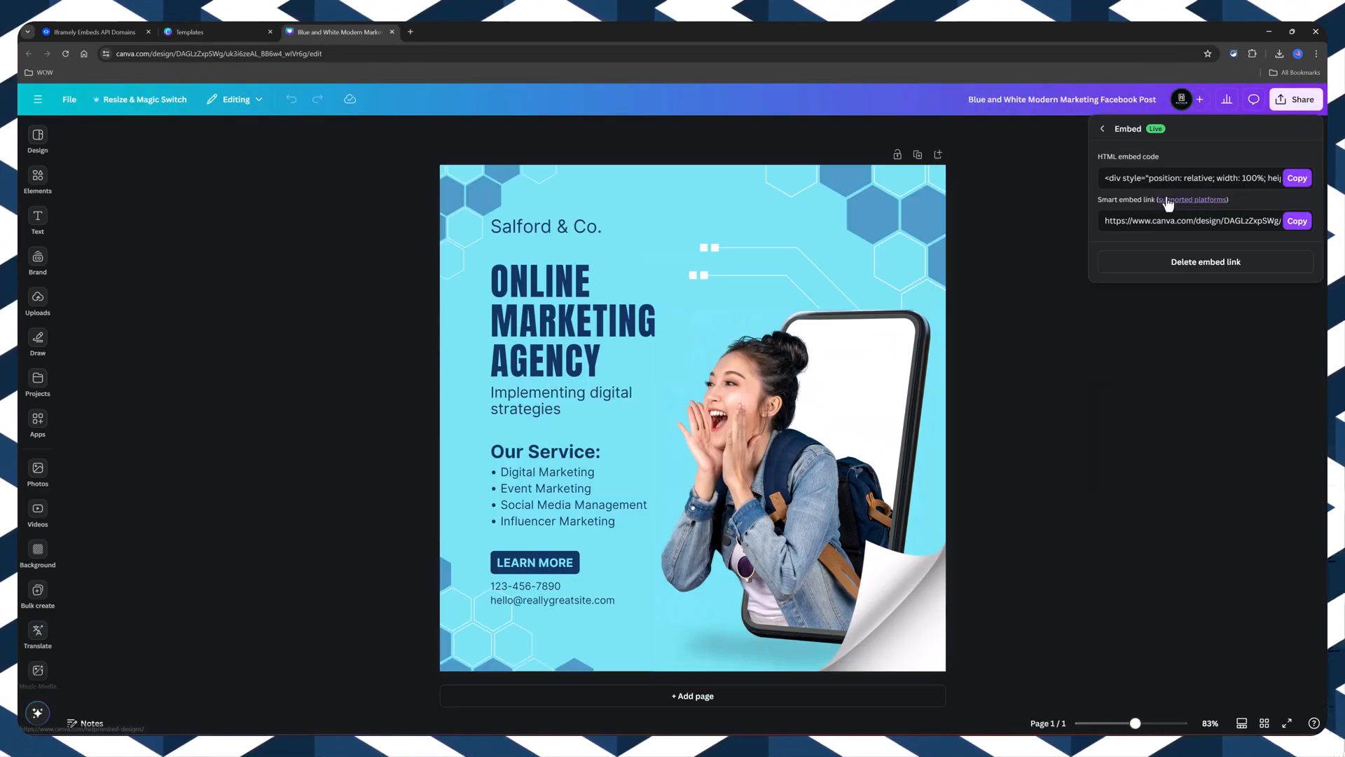
click(1297, 178)
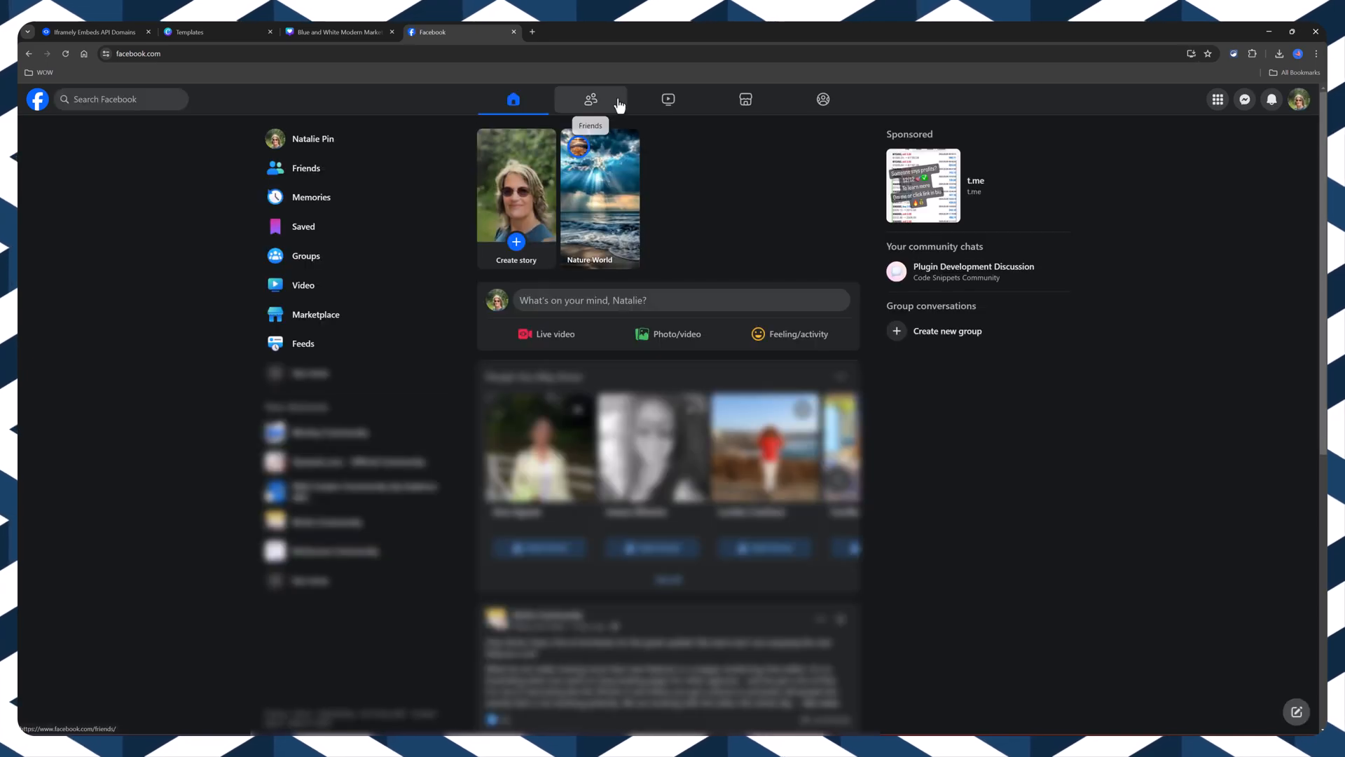
click(313, 139)
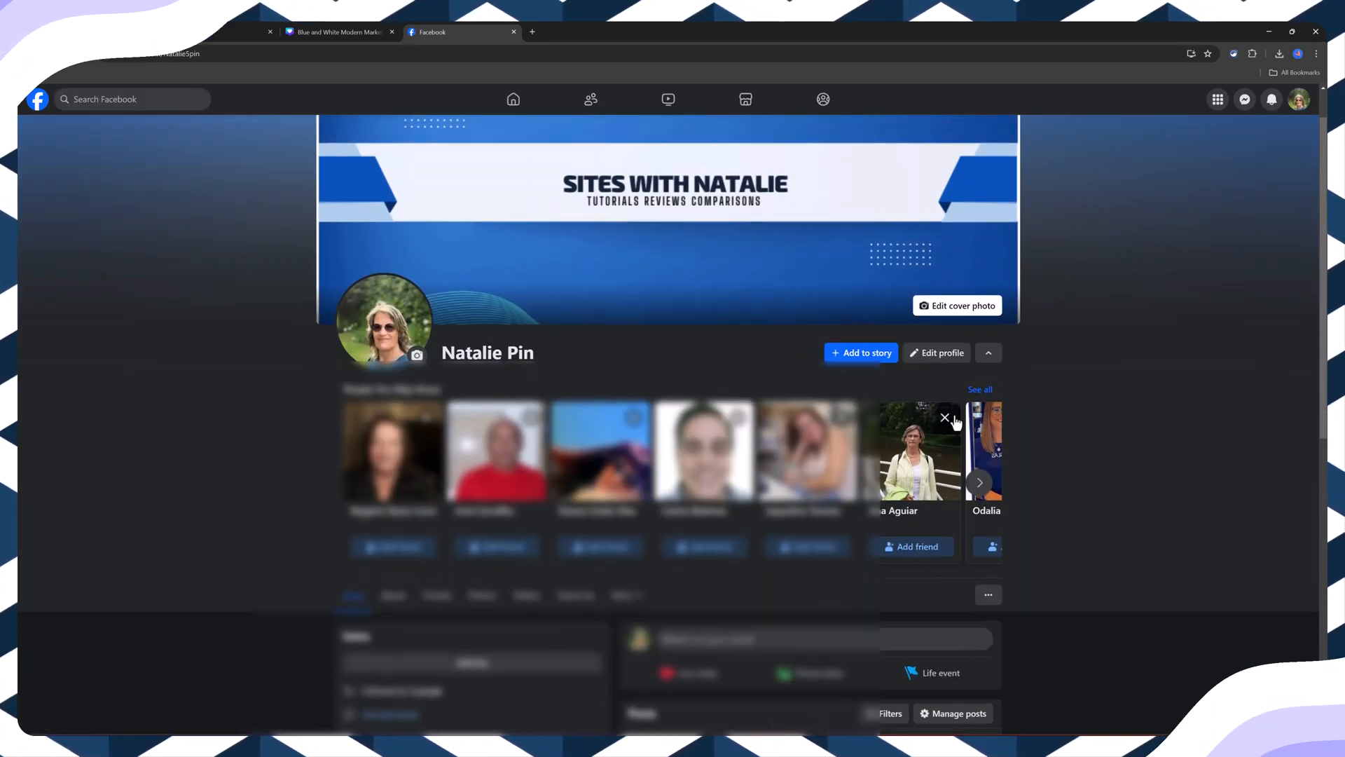